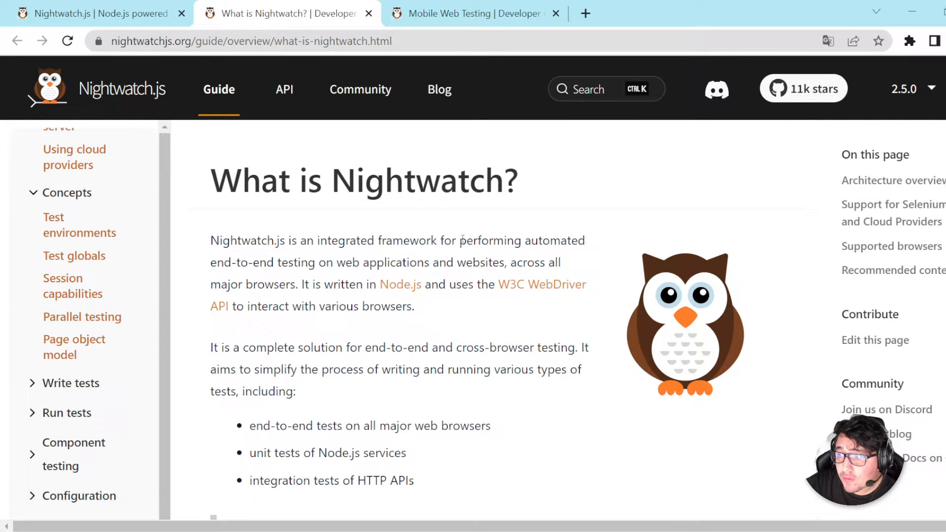
mouse_move(566, 272)
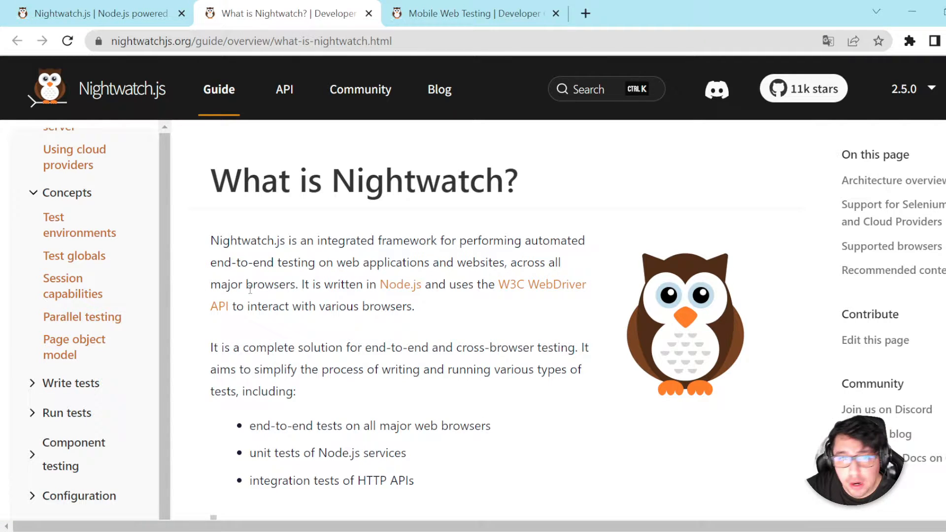
Read the WebDriver section and browse the browser drivers table in the Nightwatch guide
scroll("down", 3)
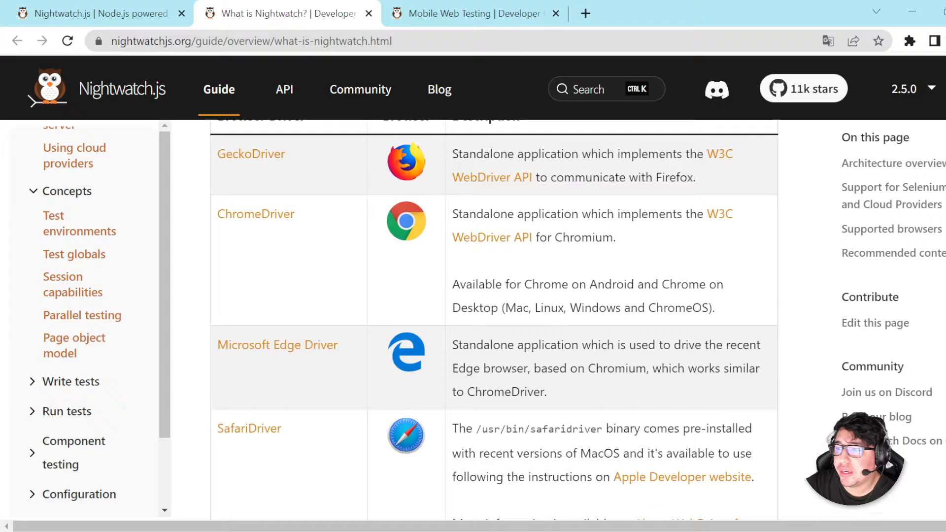
scroll("up", 3)
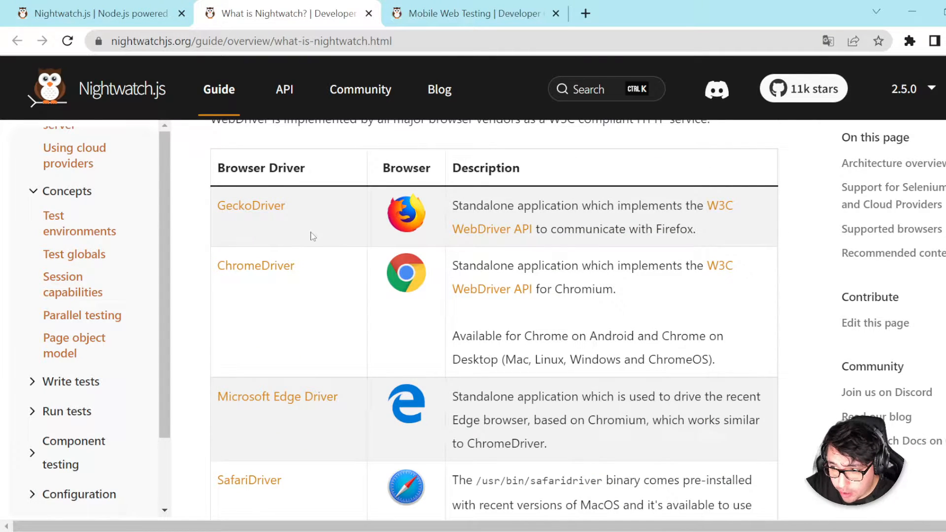
double_click(250, 205)
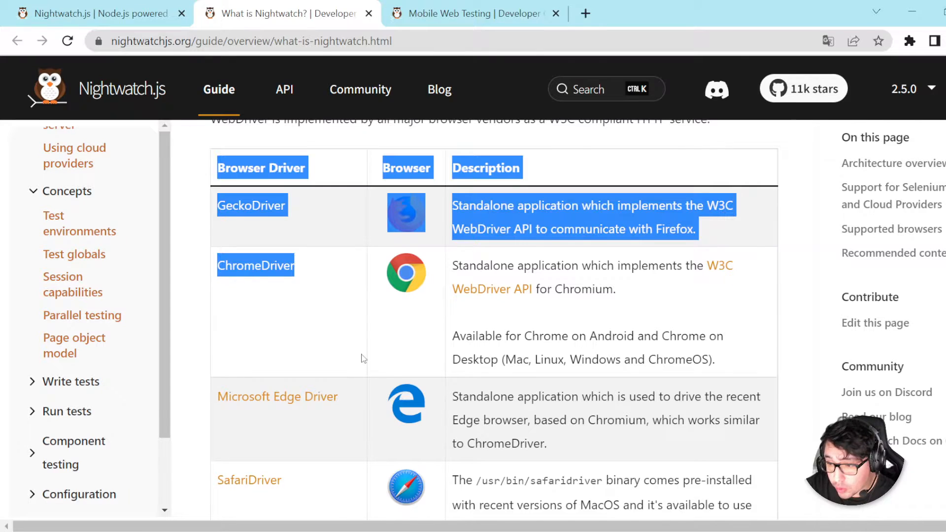
left_click(449, 401)
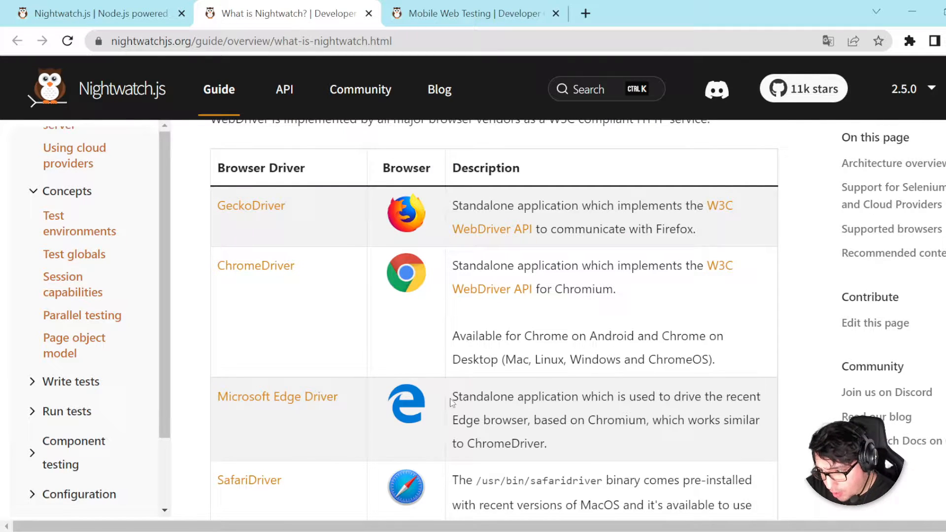
scroll("down", 3)
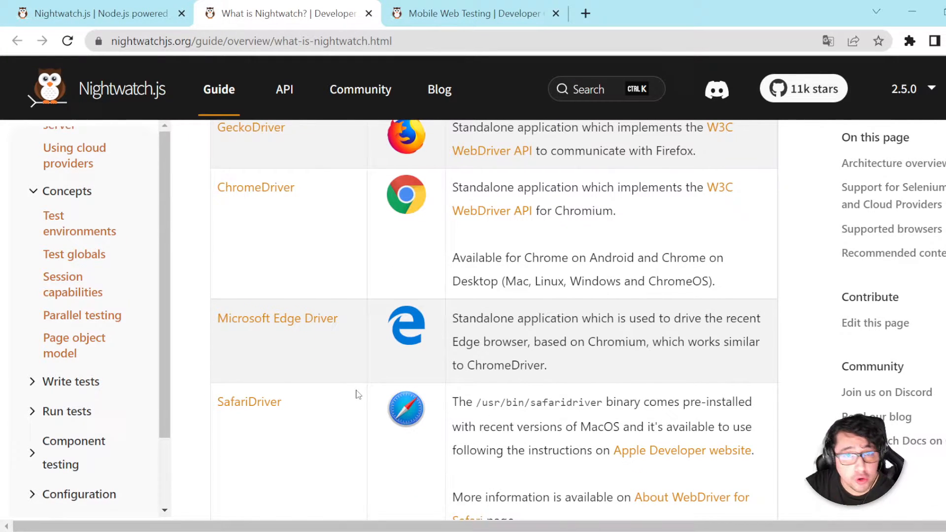
scroll("up", 3)
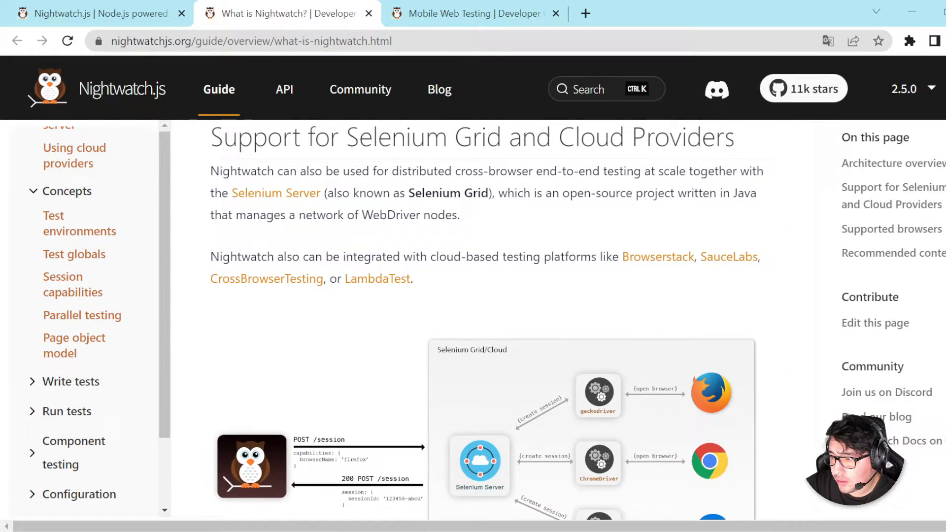
scroll("down", 3)
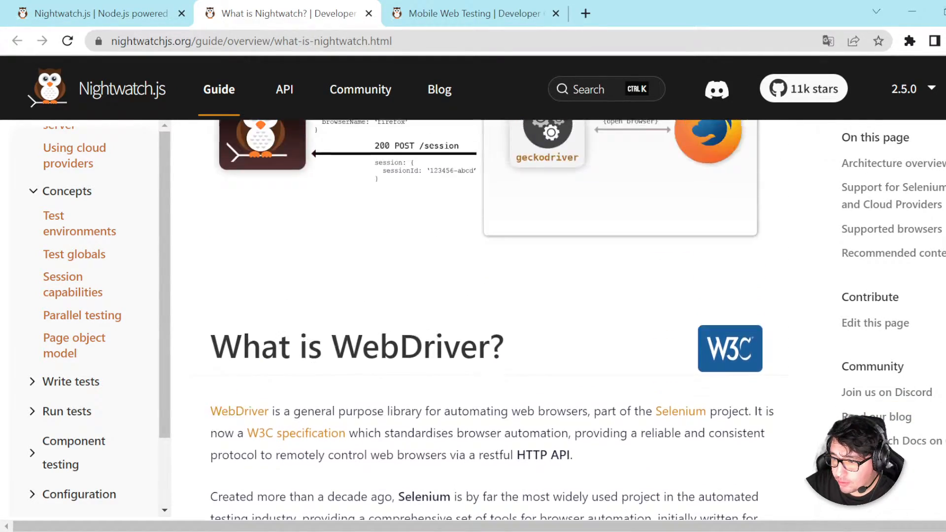
scroll("up", 3)
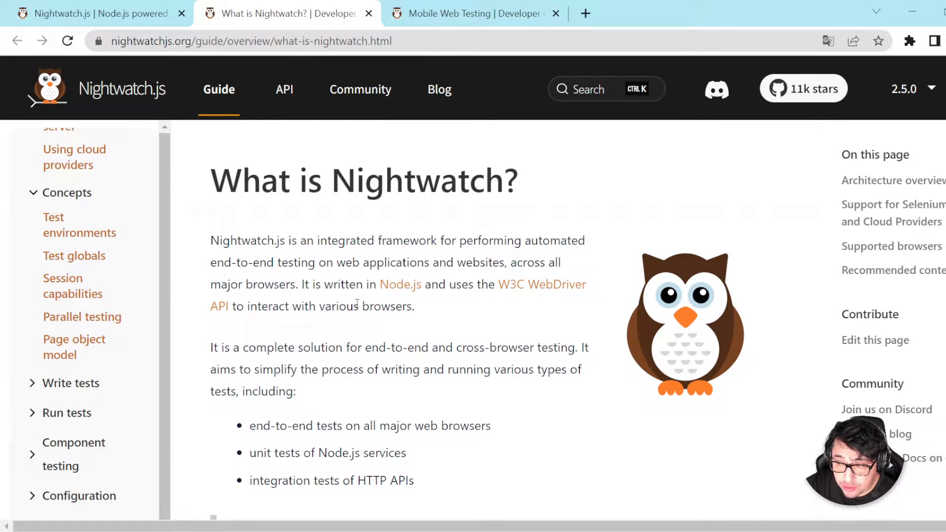
mouse_move(428, 308)
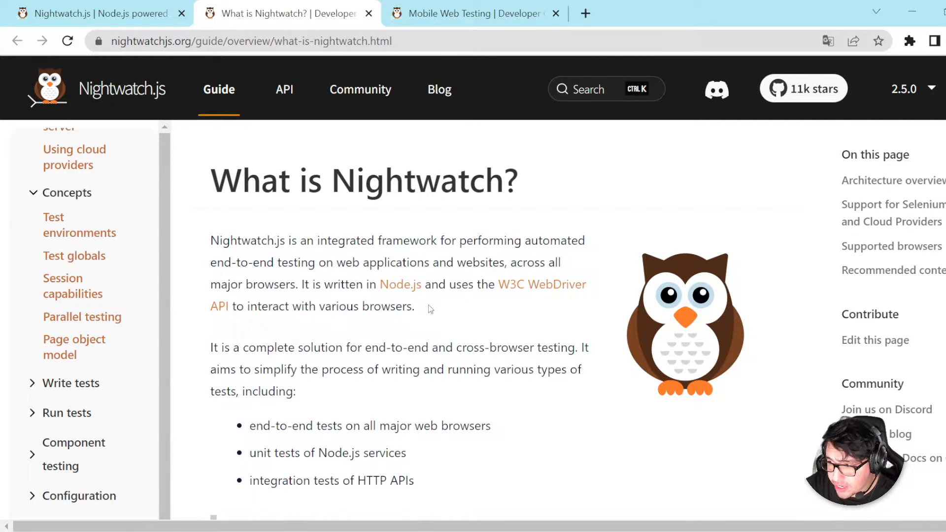
mouse_move(481, 313)
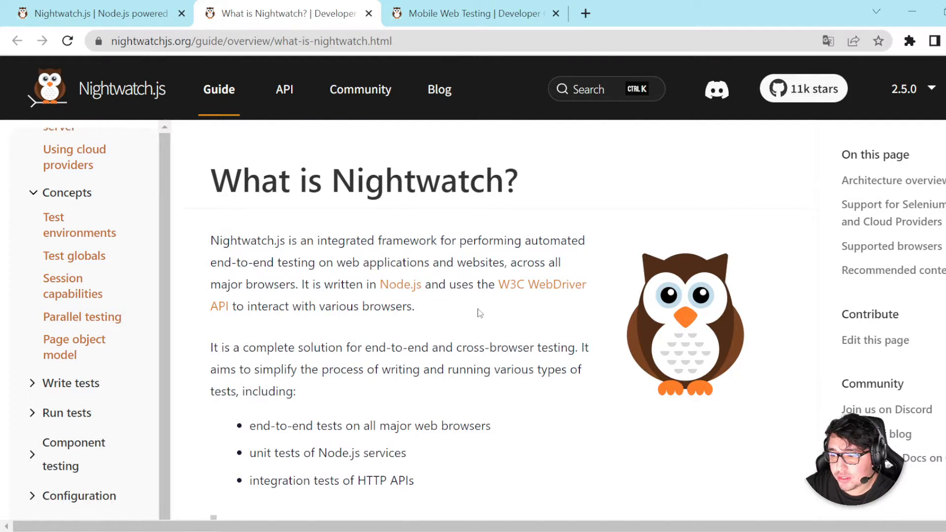
Scroll on through the Selenium Grid and Cloud Providers section of the guide
scroll("down", 3)
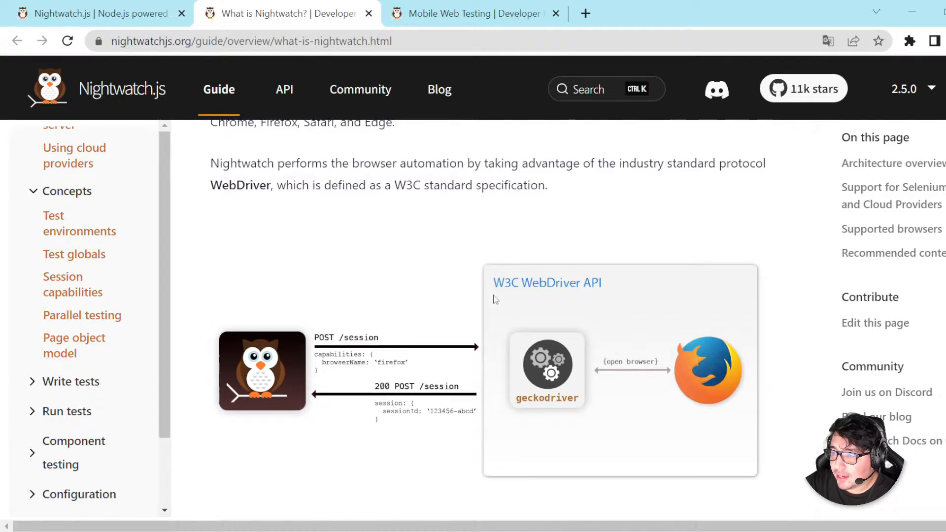
scroll("down", 3)
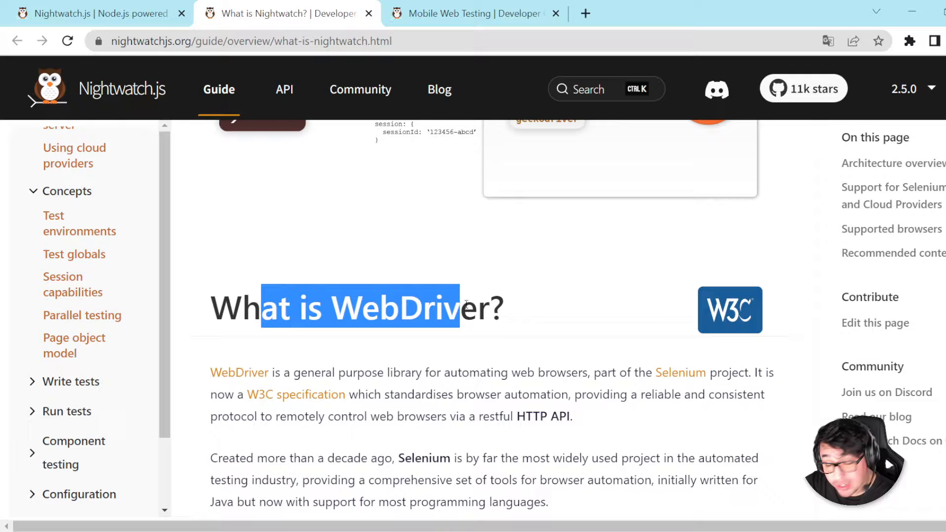
scroll("down", 3)
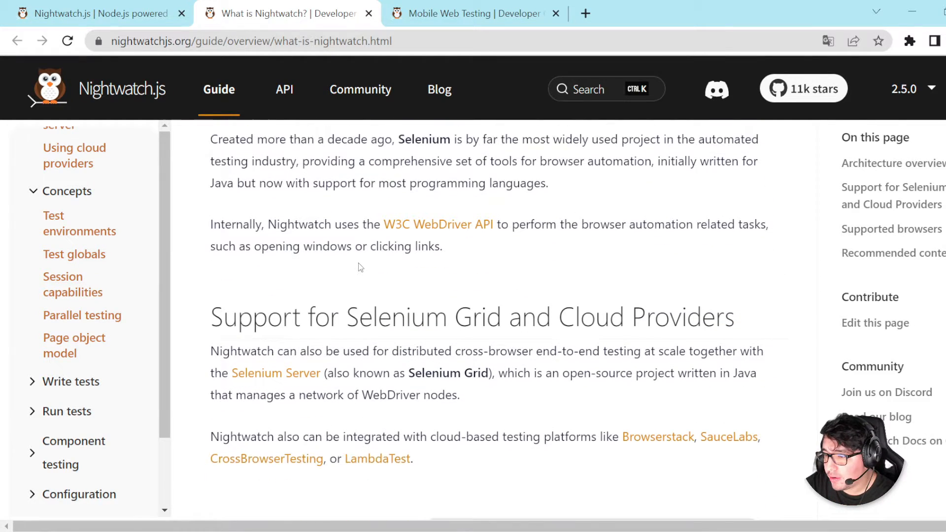
scroll("up", 3)
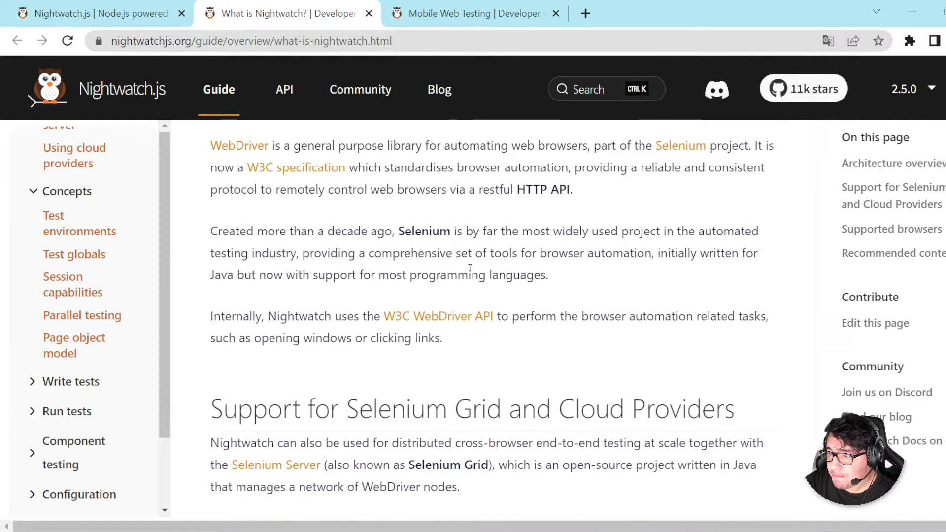
scroll("down", 3)
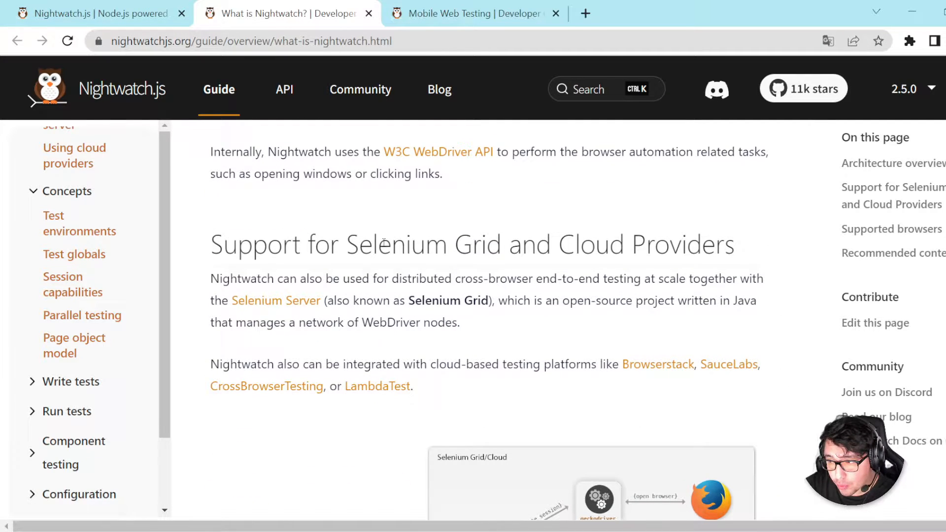
mouse_move(540, 227)
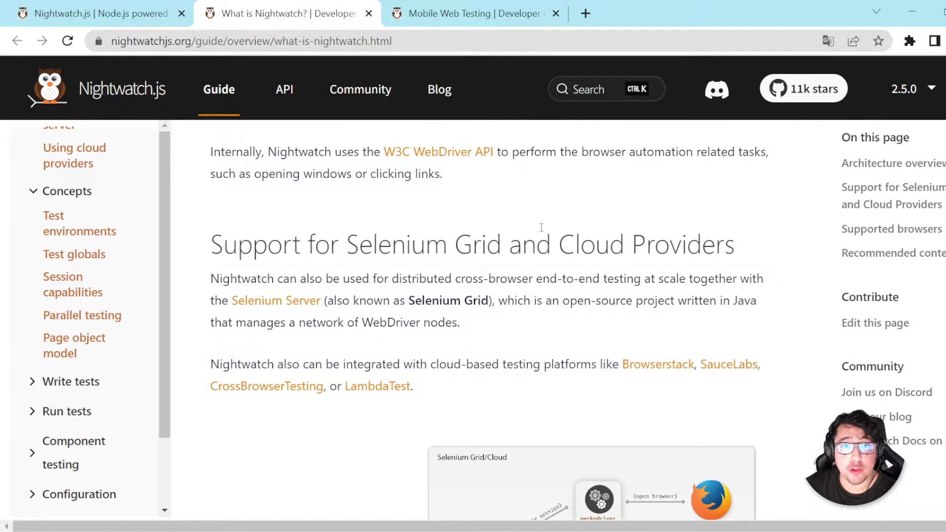
scroll("down", 3)
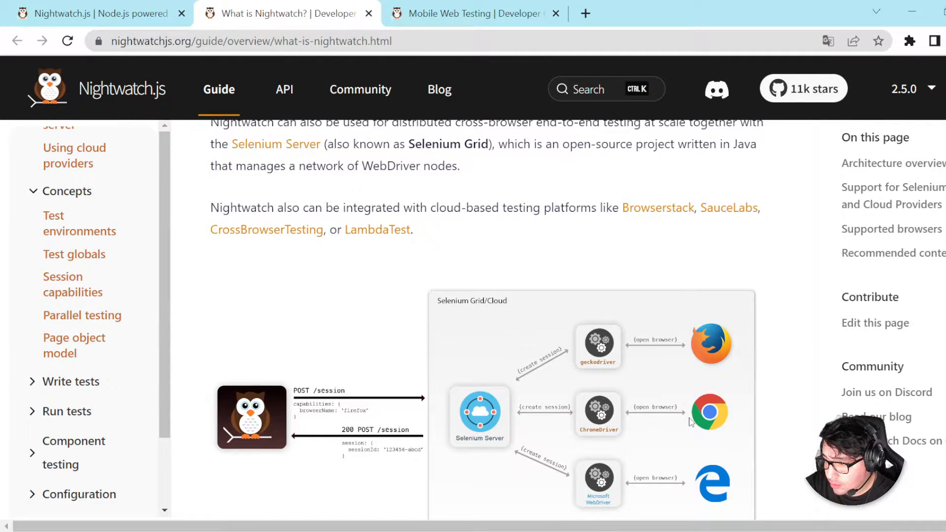
scroll("up", 3)
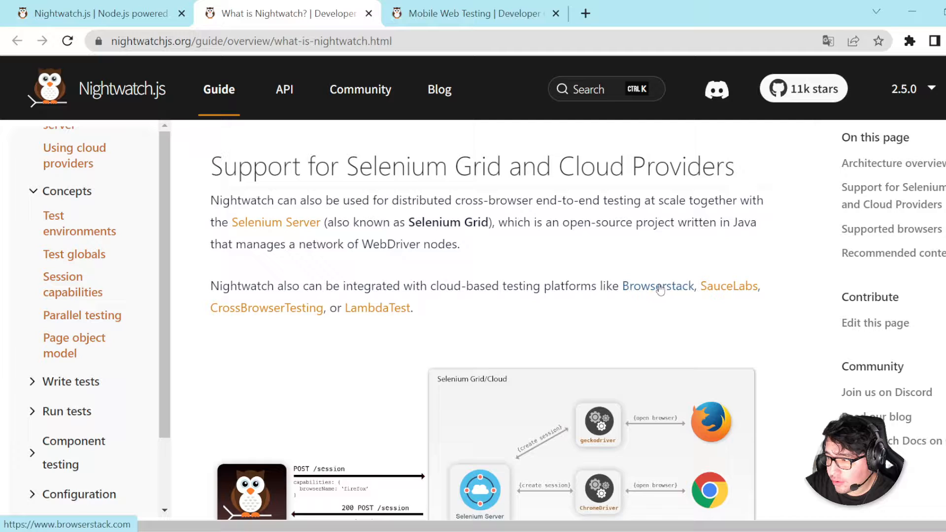
mouse_move(646, 276)
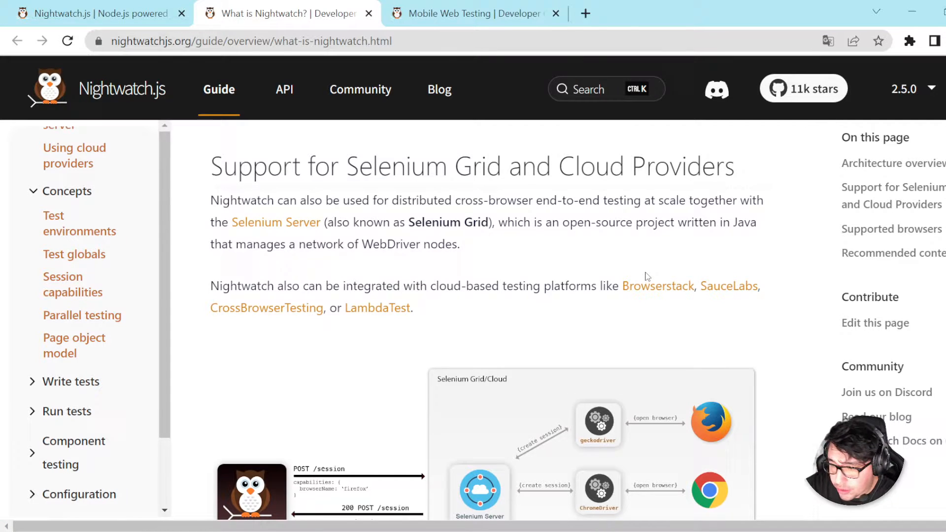
mouse_move(249, 343)
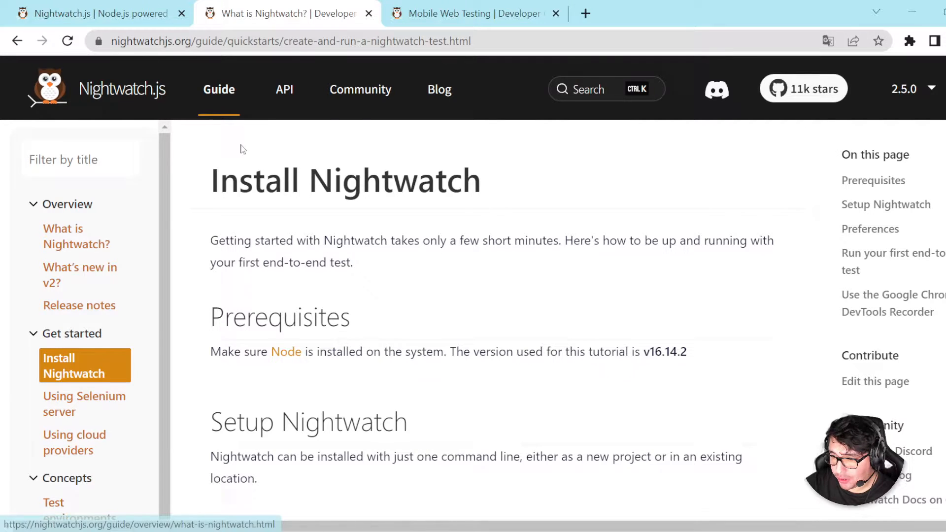
Copy 'npm init nightwatch' from the Setup section into the VS Code terminal, then return to the guide
scroll("down", 3)
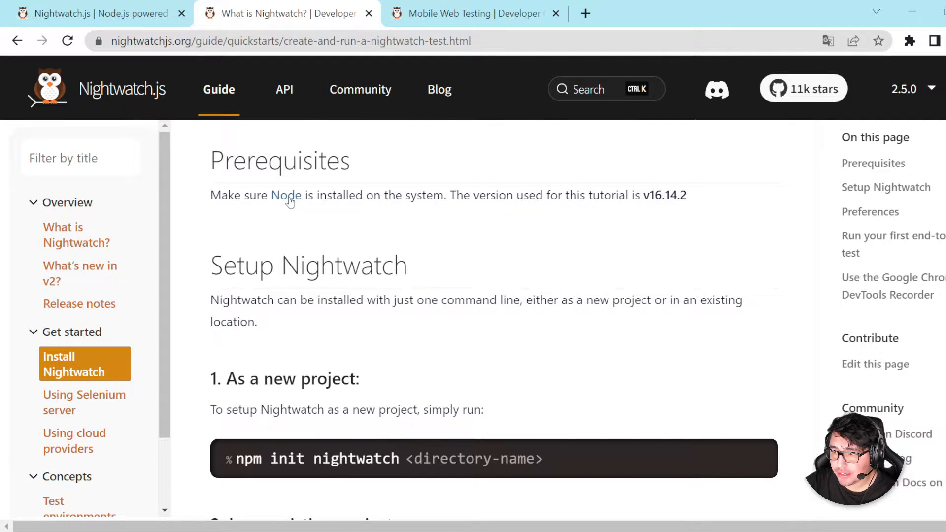
scroll("down", 3)
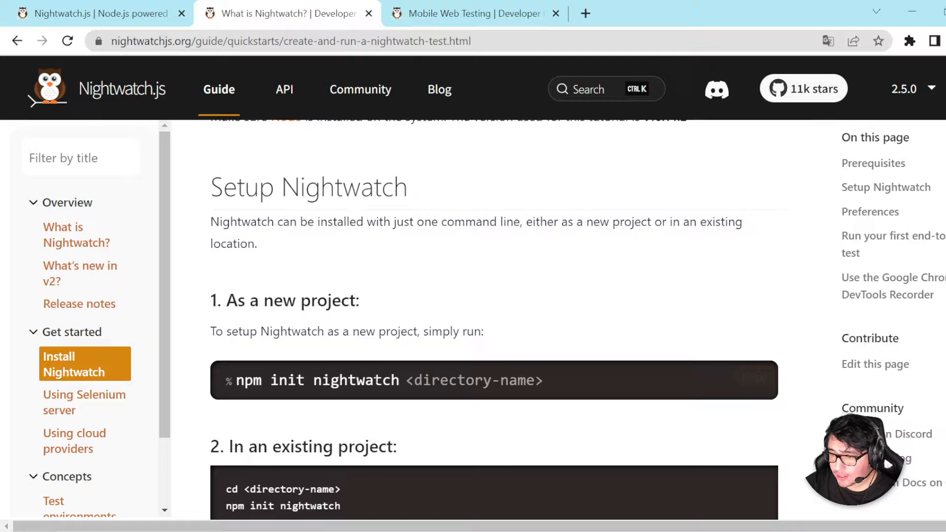
scroll("down", 3)
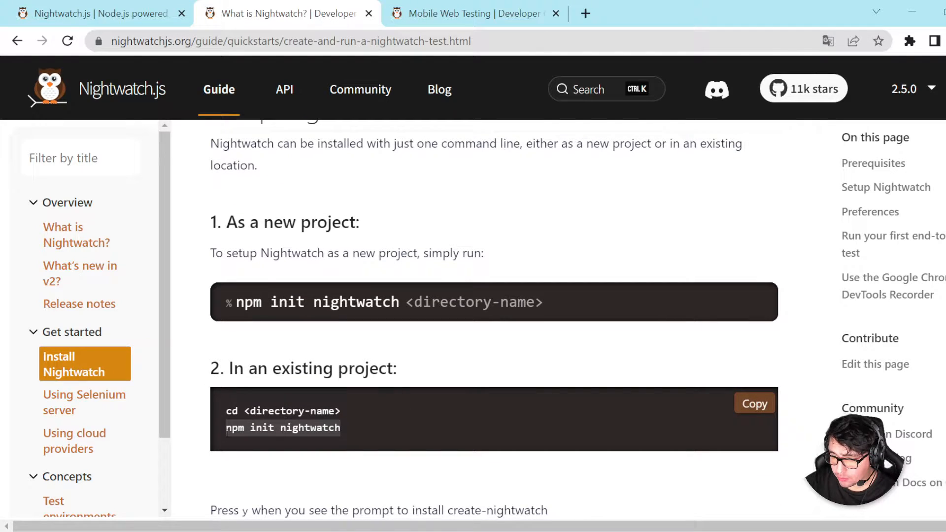
right_click(336, 302)
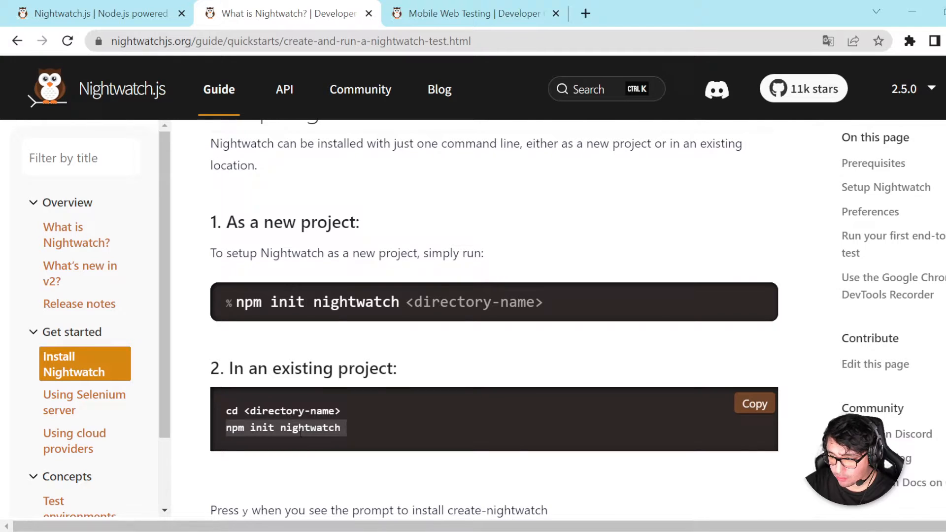
mouse_move(361, 321)
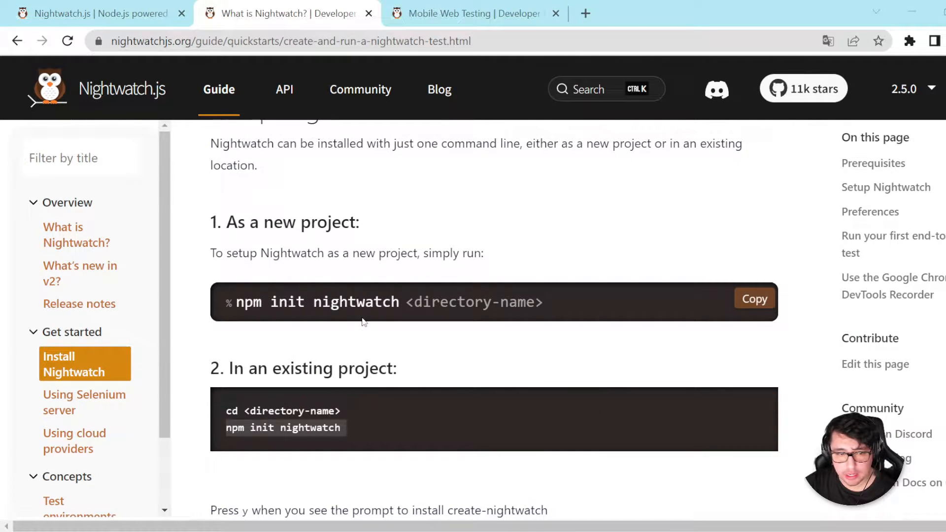
key("alt+tab")
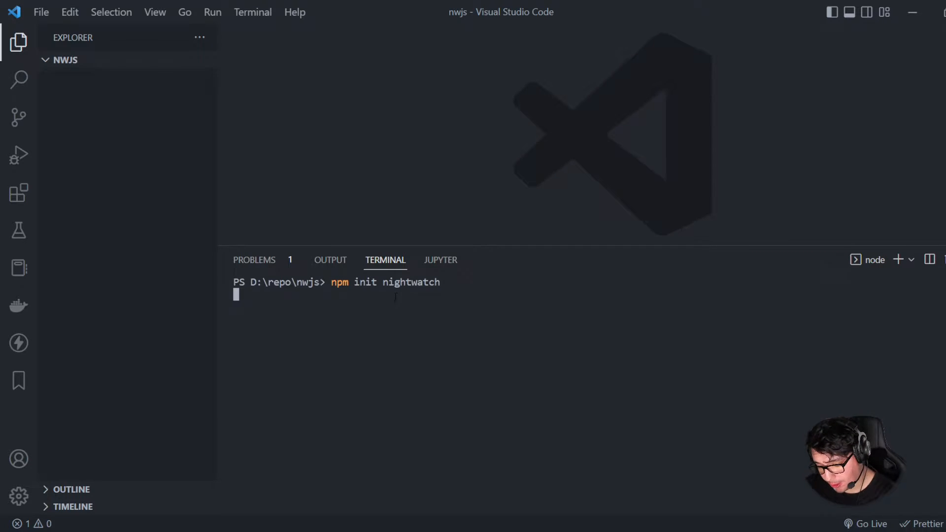
key("Return")
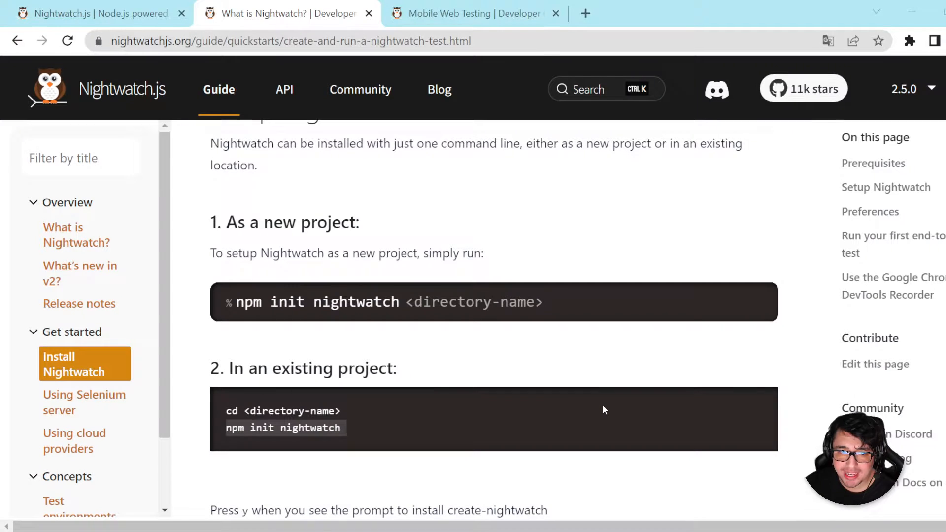
scroll("down", 3)
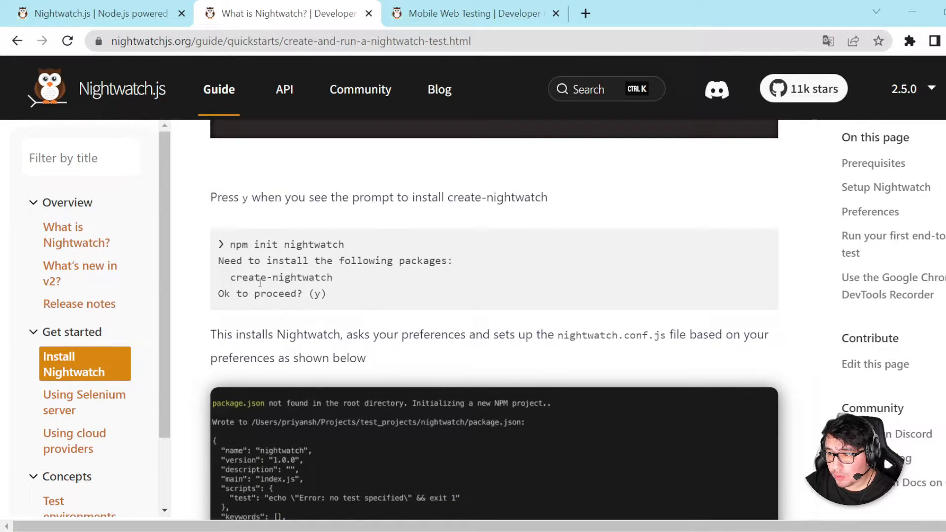
double_click(280, 278)
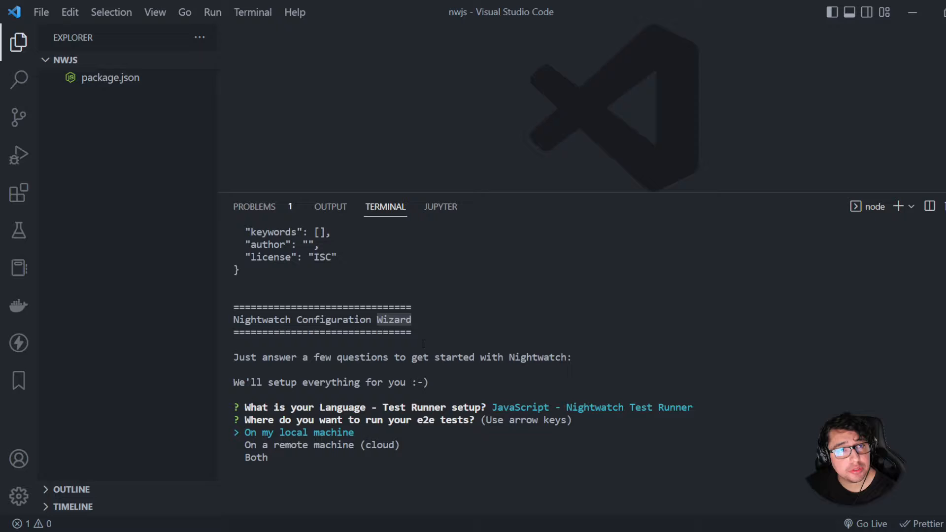
Reset the nwjs project to empty with 'npm init nightwatch' retyped at the PowerShell prompt
left_click(110, 77)
type("npm init nightwatch")
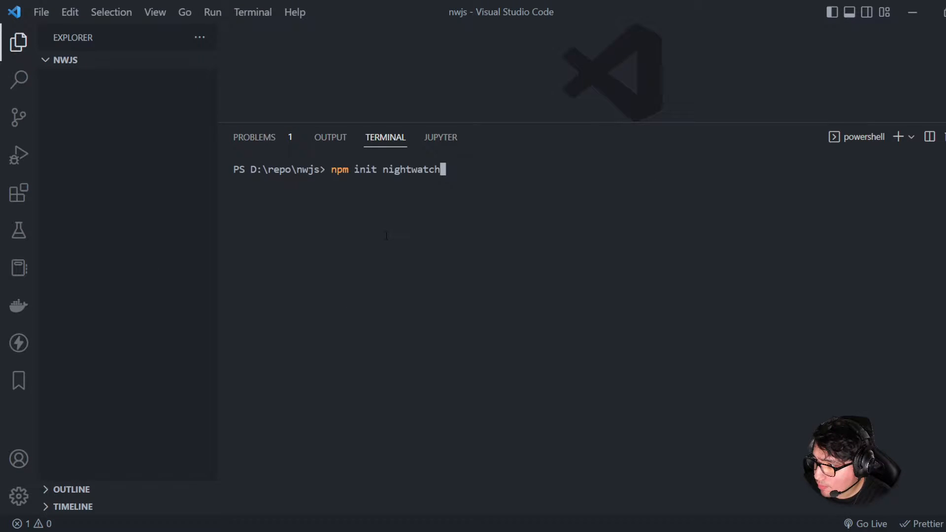
Run 'npm init nightwatch' and confirm installing the initializer so the wizard starts
key("Return")
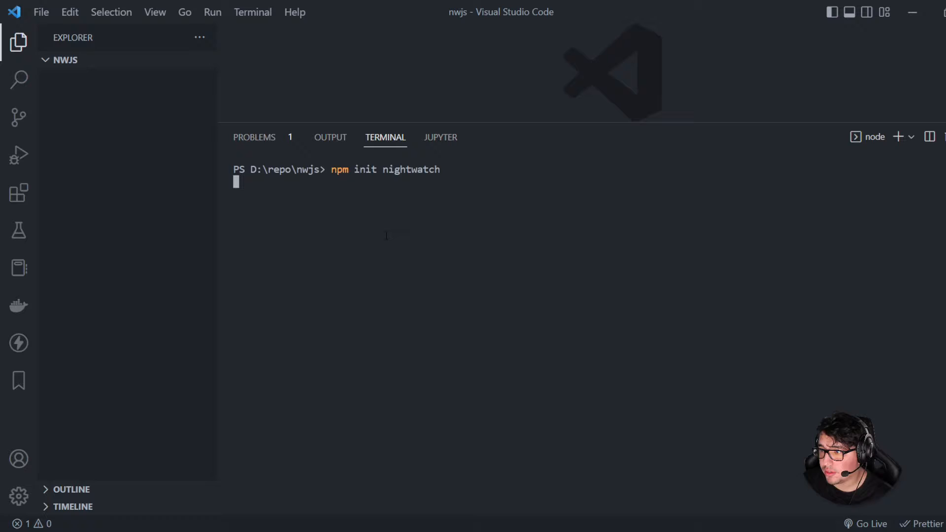
key("Return")
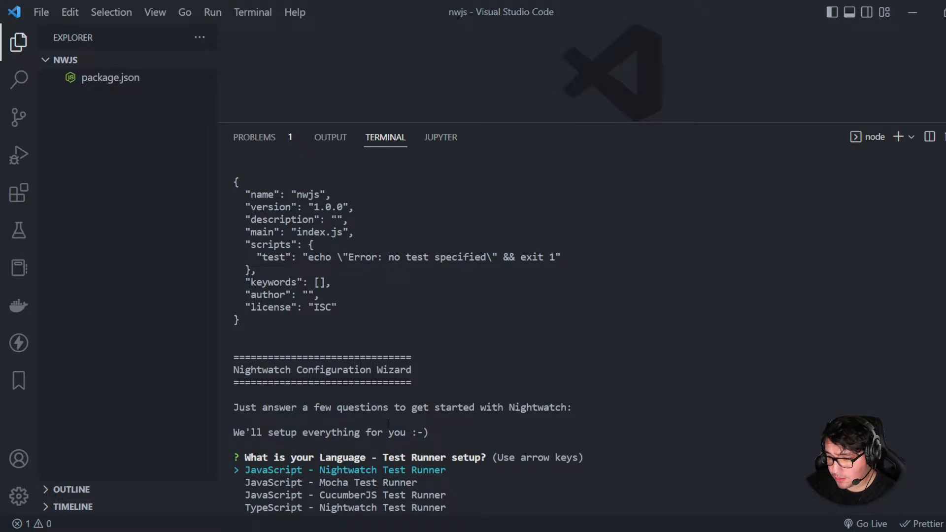
key("Return")
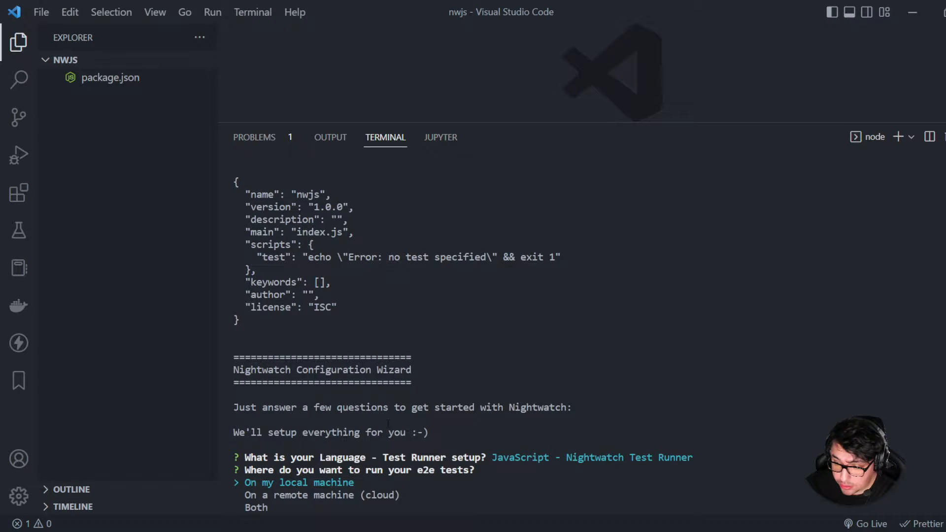
key("Return")
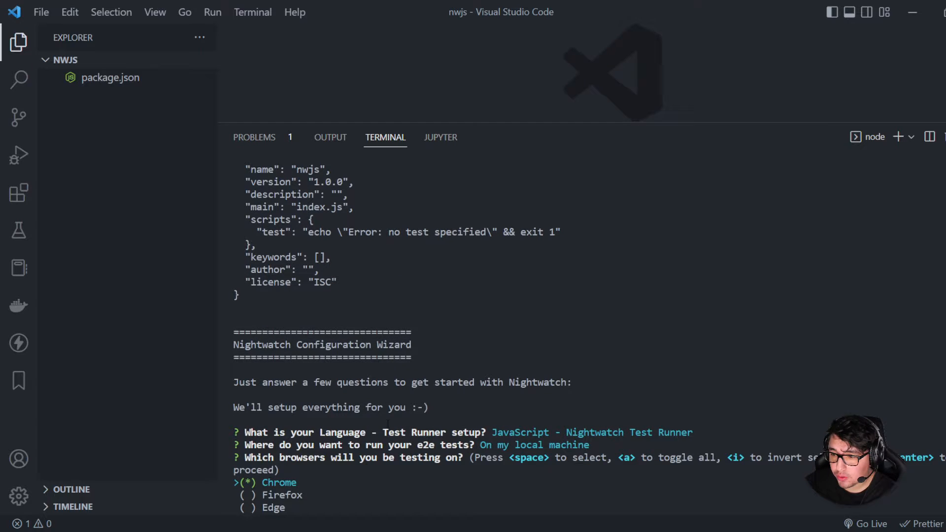
key("Down")
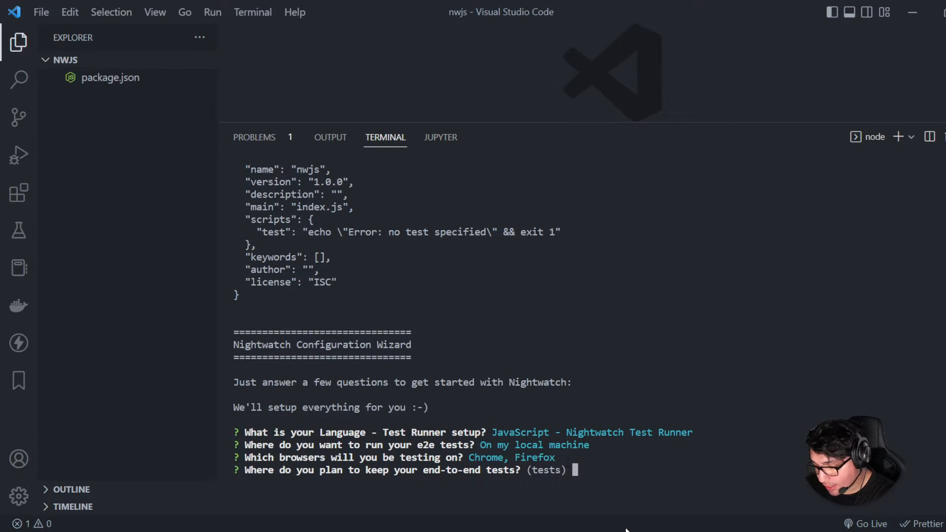
key("Return")
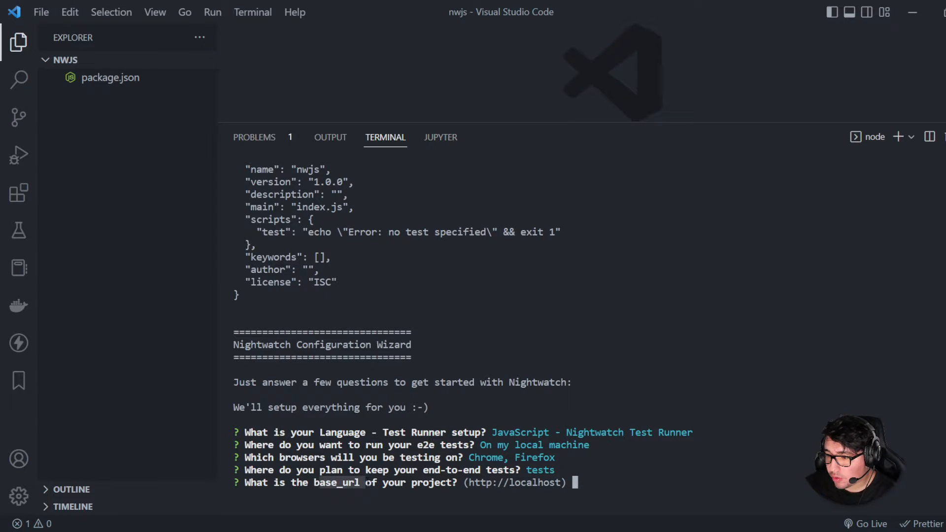
key("Return")
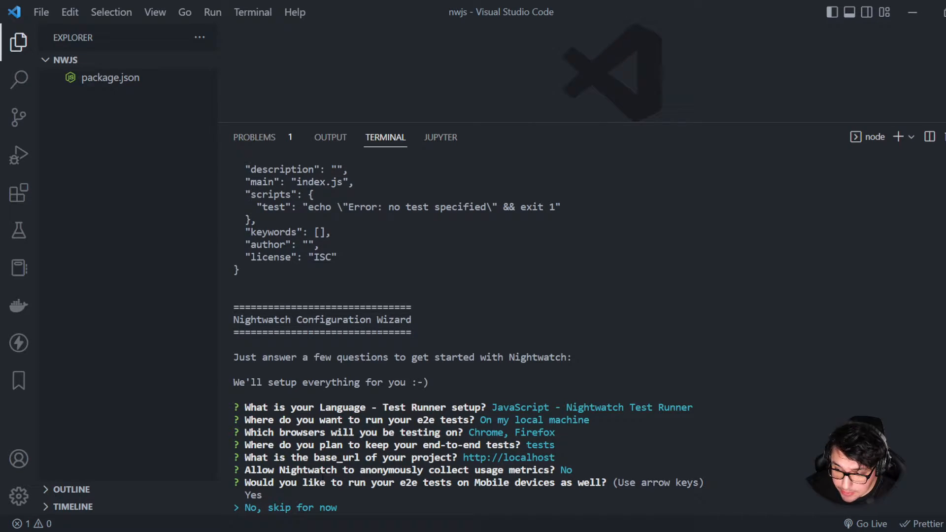
key("Return")
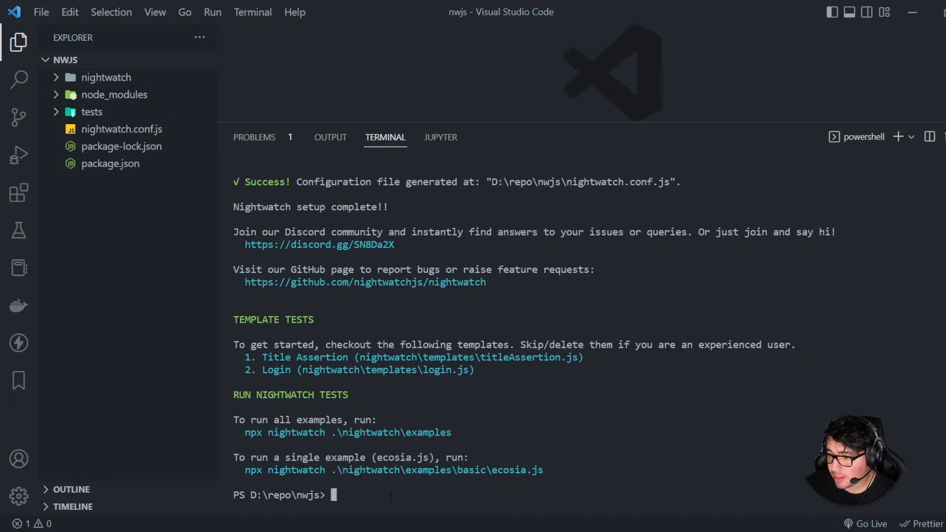
mouse_move(184, 277)
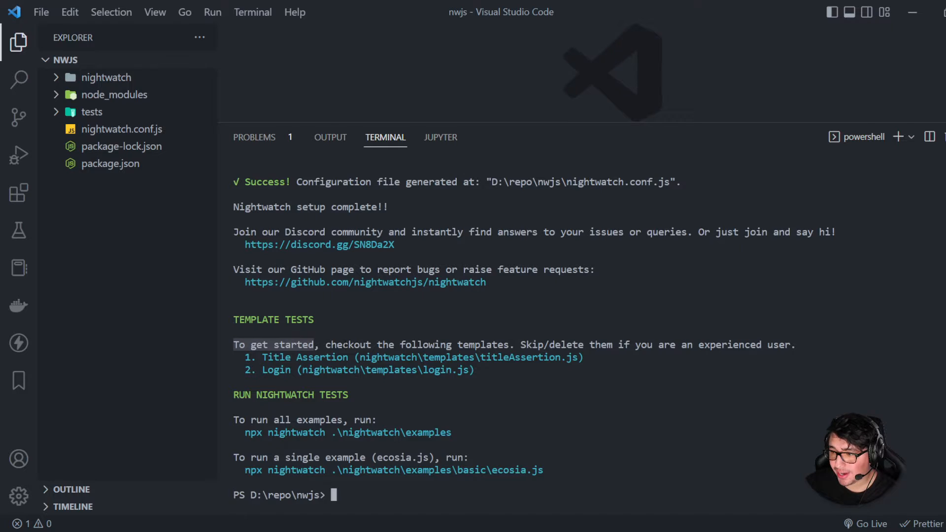
mouse_move(187, 100)
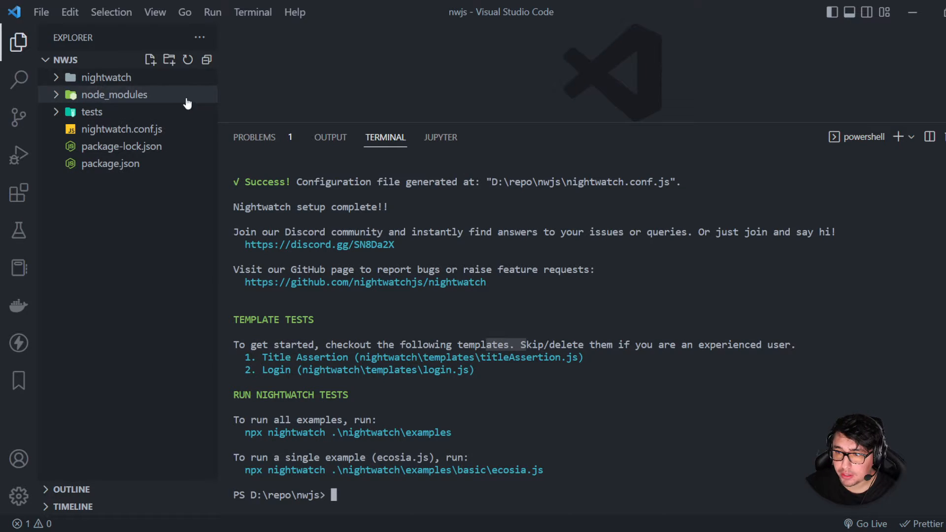
mouse_move(68, 69)
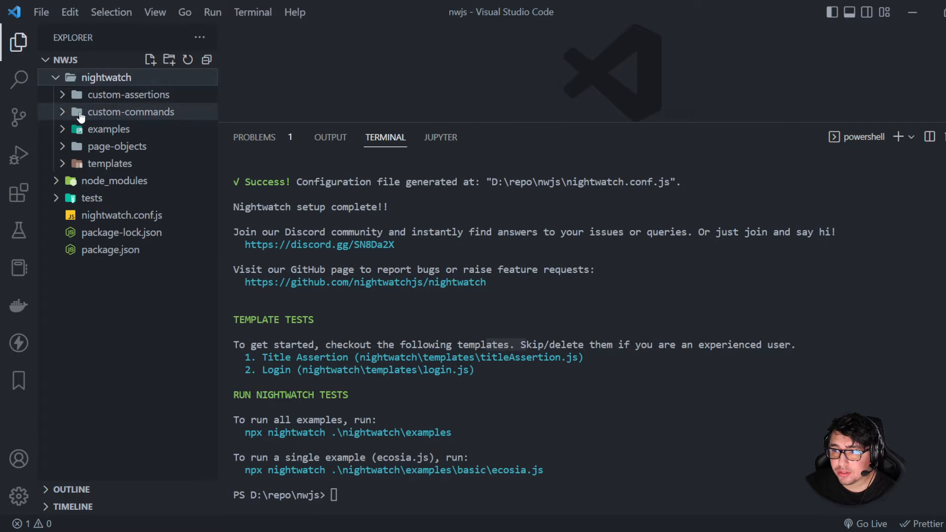
Expand nightwatch > examples > basic in the Explorer and open an example test file
left_click(109, 128)
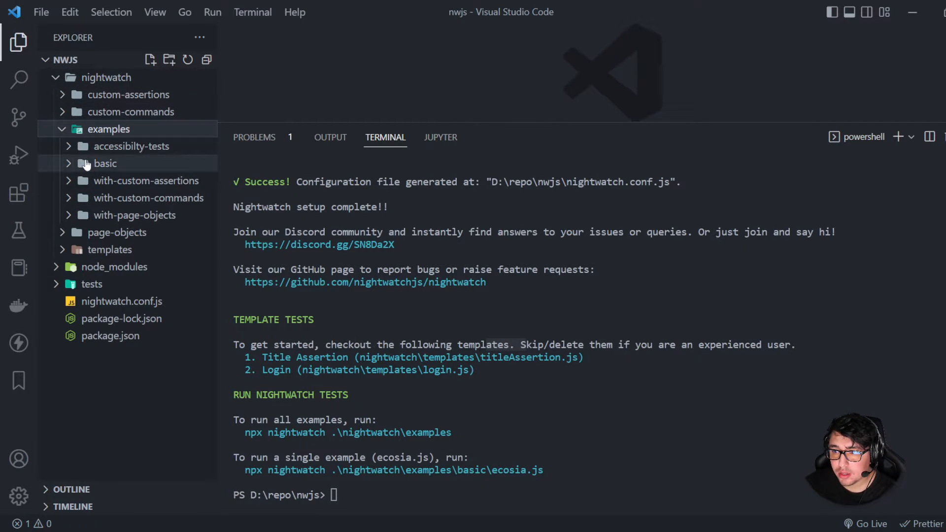
left_click(105, 163)
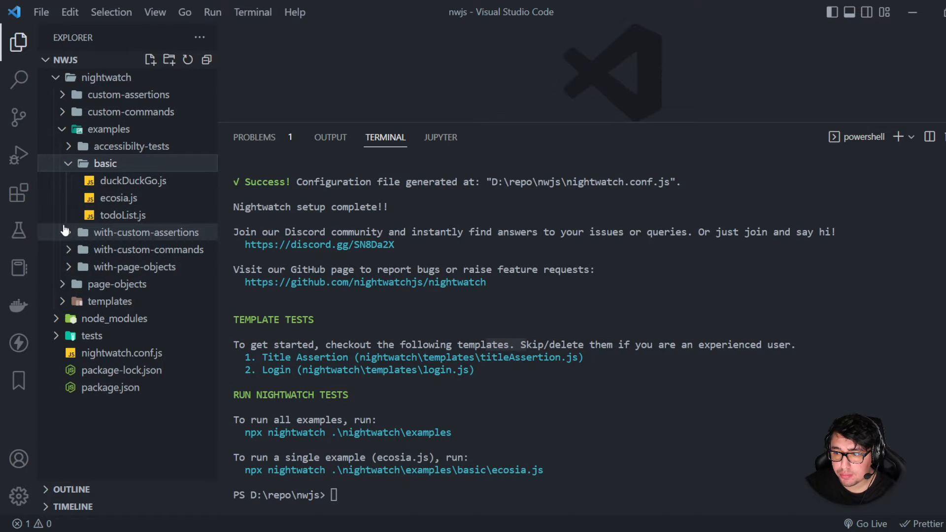
left_click(147, 232)
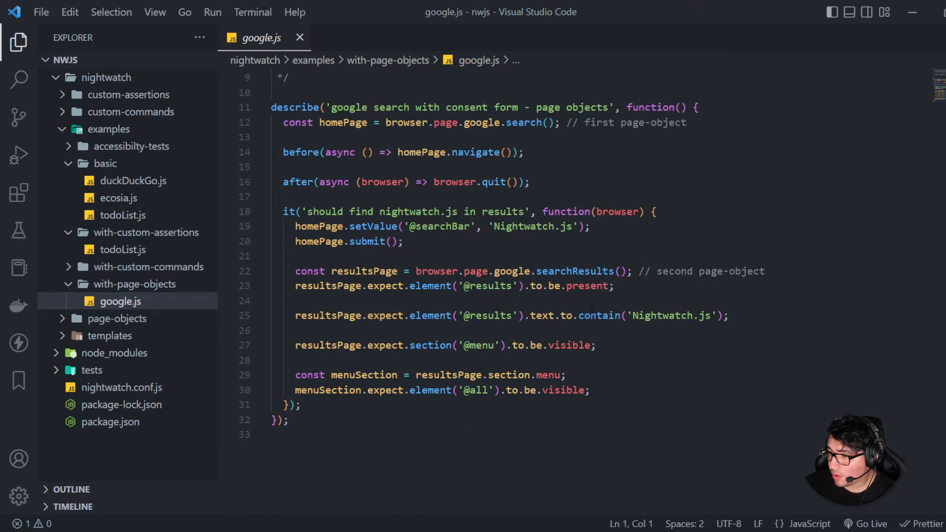
mouse_move(149, 266)
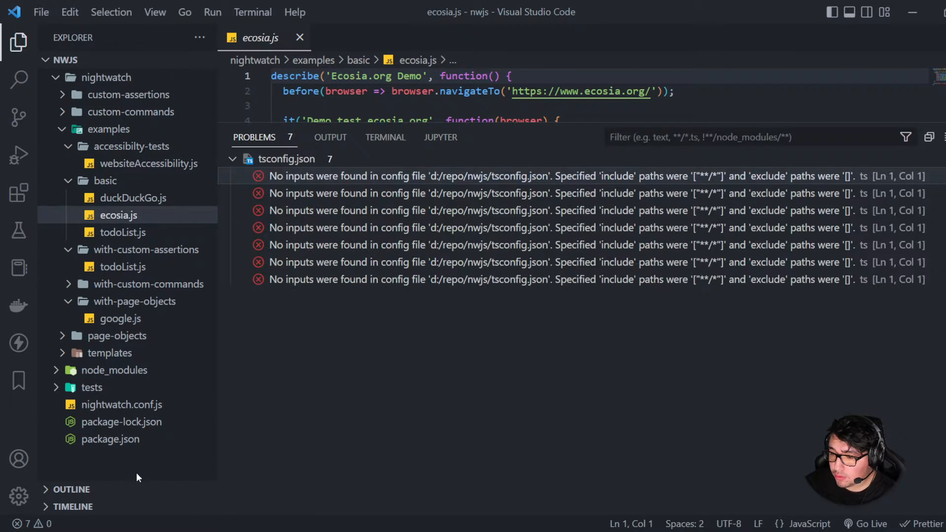
Show the setup output, locate ecosia.js under examples > basic and select its npx run command
left_click(385, 137)
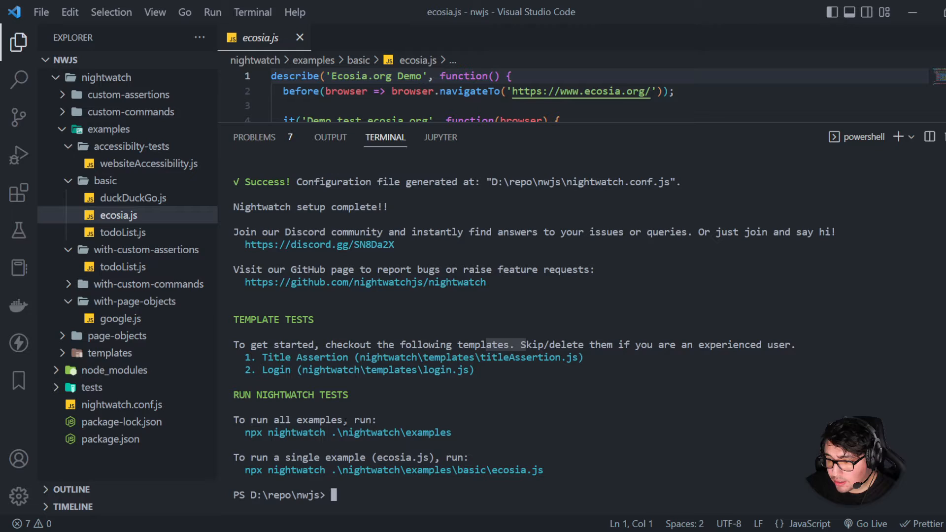
double_click(294, 419)
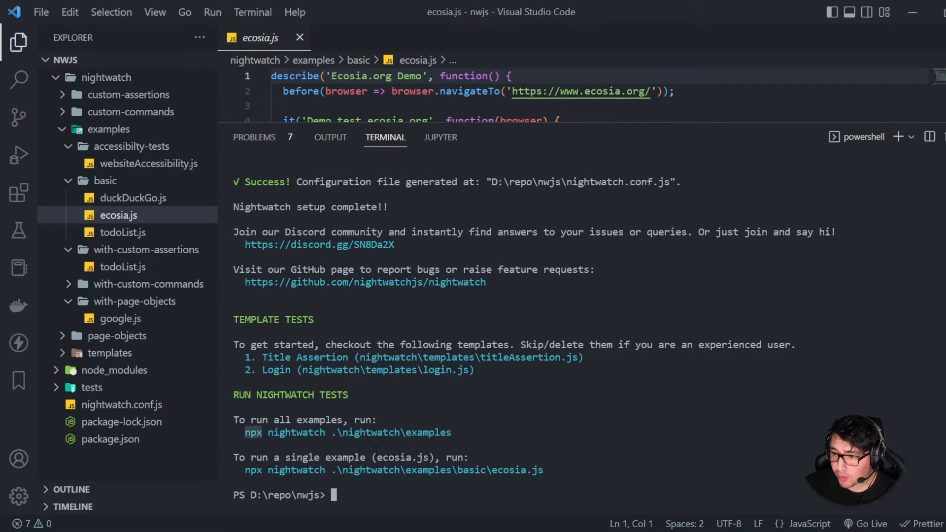
mouse_move(391, 432)
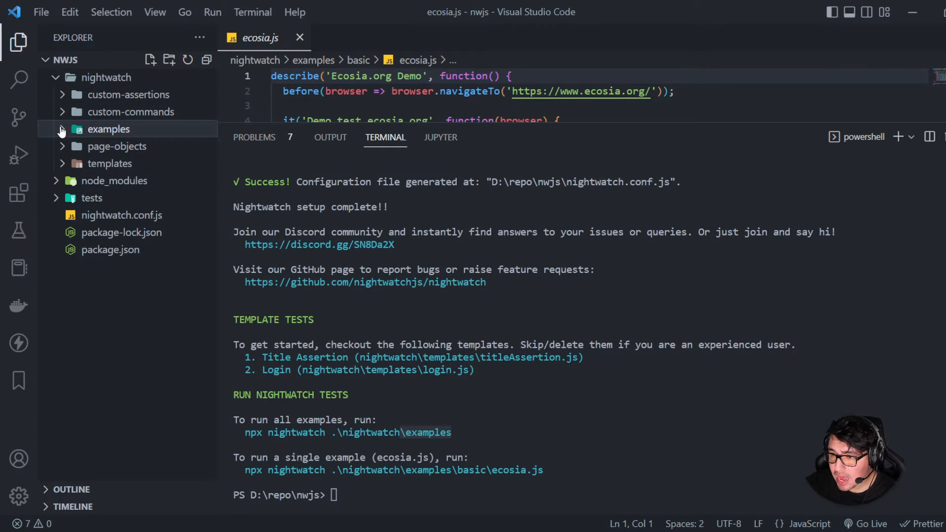
left_click(109, 128)
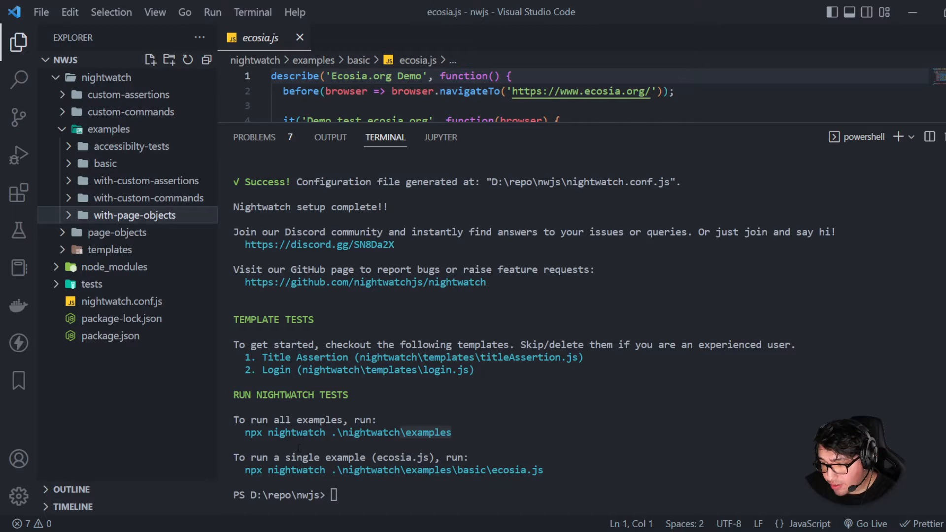
mouse_move(437, 470)
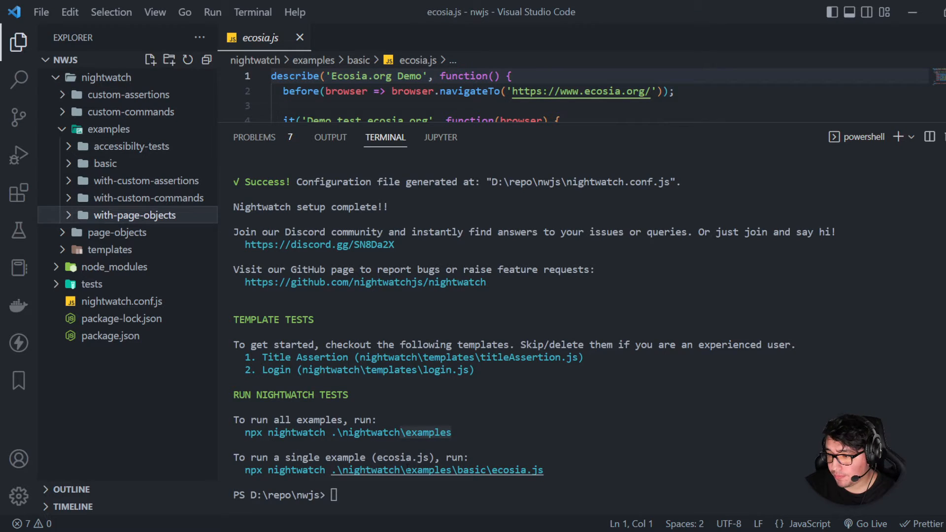
mouse_move(145, 180)
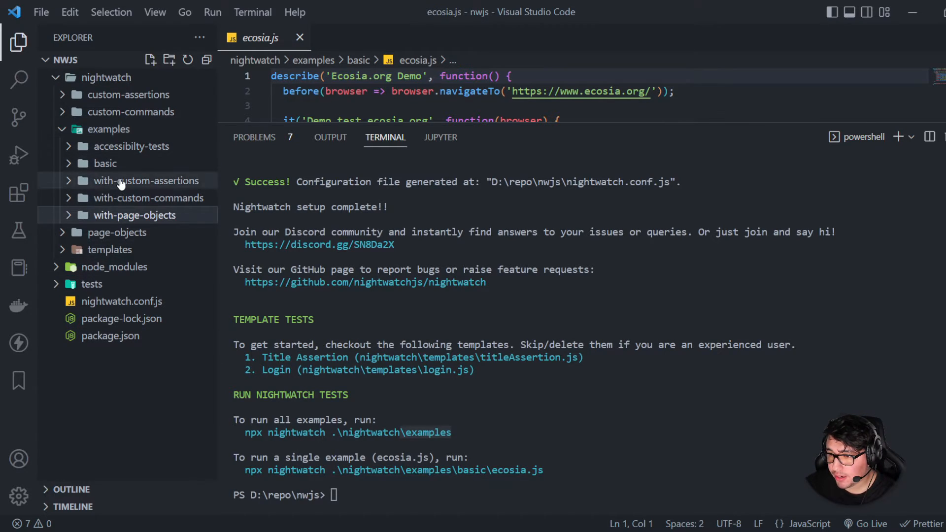
left_click(106, 163)
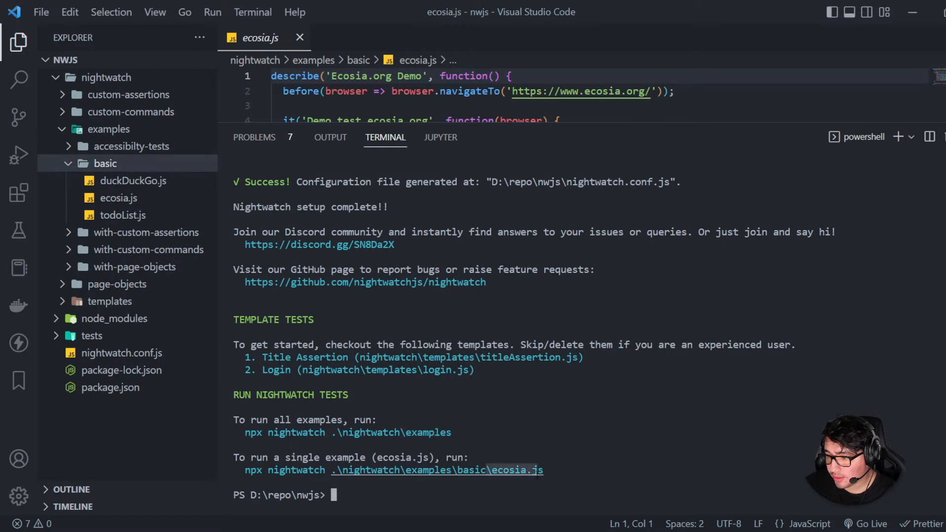
left_click(119, 198)
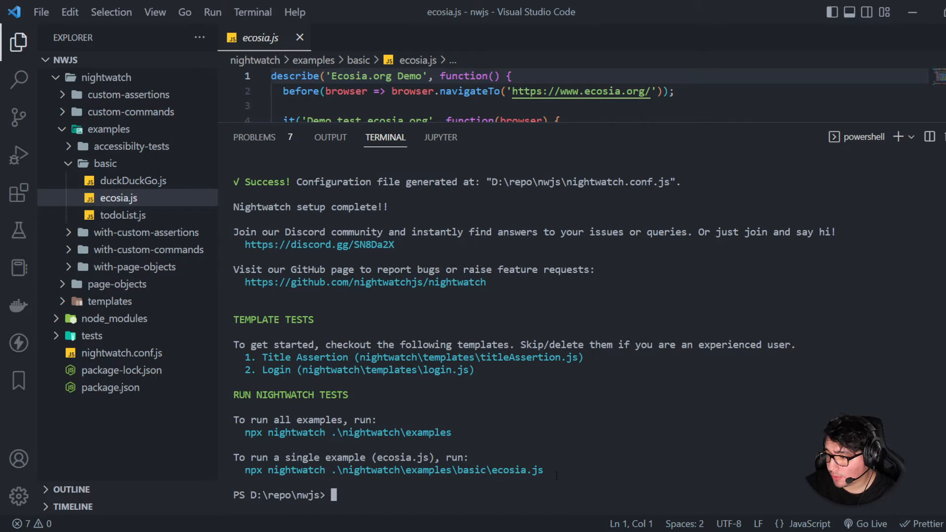
double_click(393, 470)
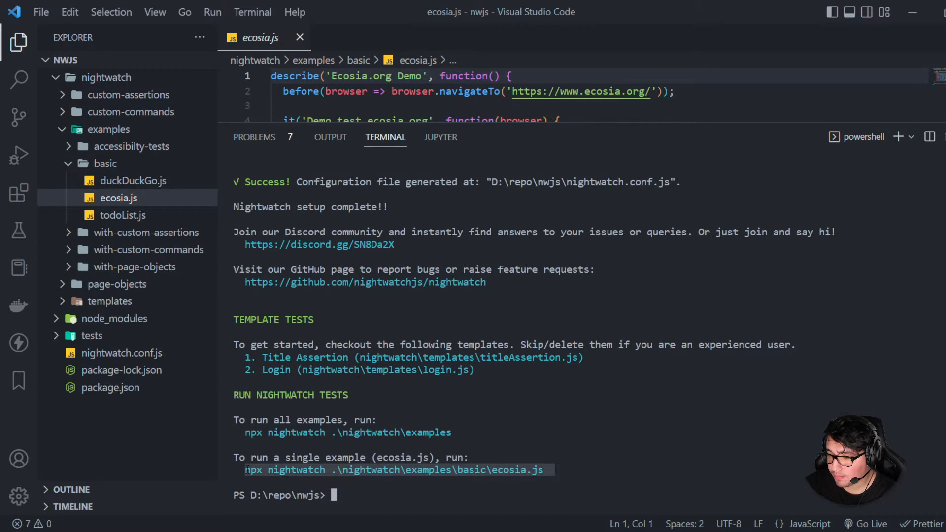
Run 'npx nightwatch .\nightwatch\examples\basic\ecosia.js' and watch automated Chrome search ecosia.org
type("npx nightwatch .\\nightwatch\\examples\\basic\\ecosia.js")
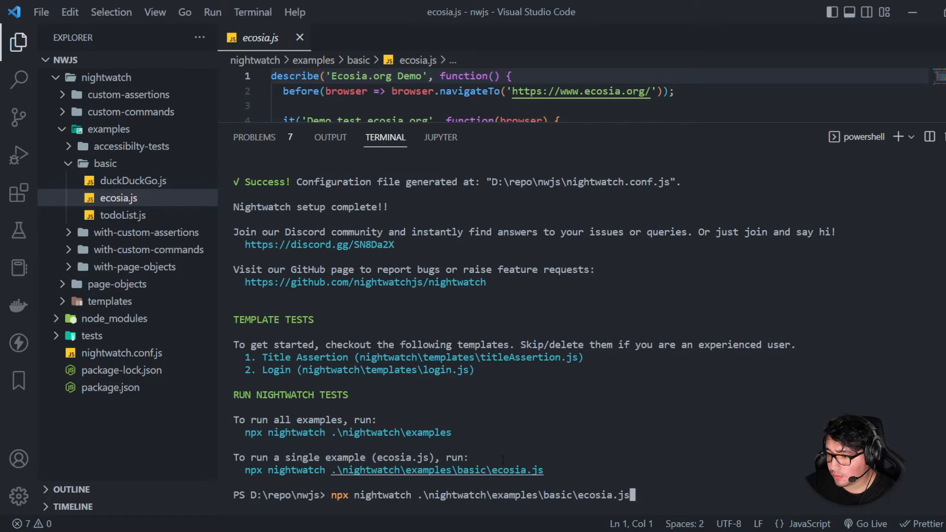
key("Return")
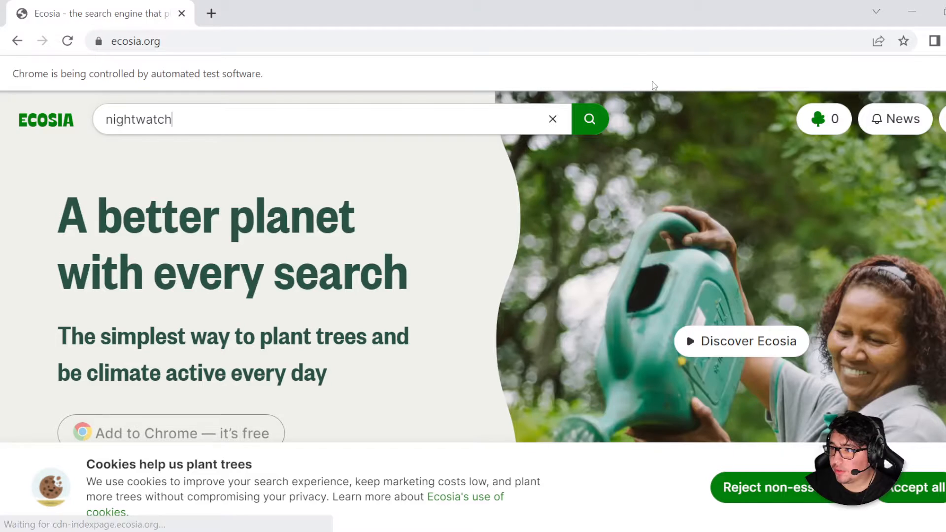
left_click(589, 118)
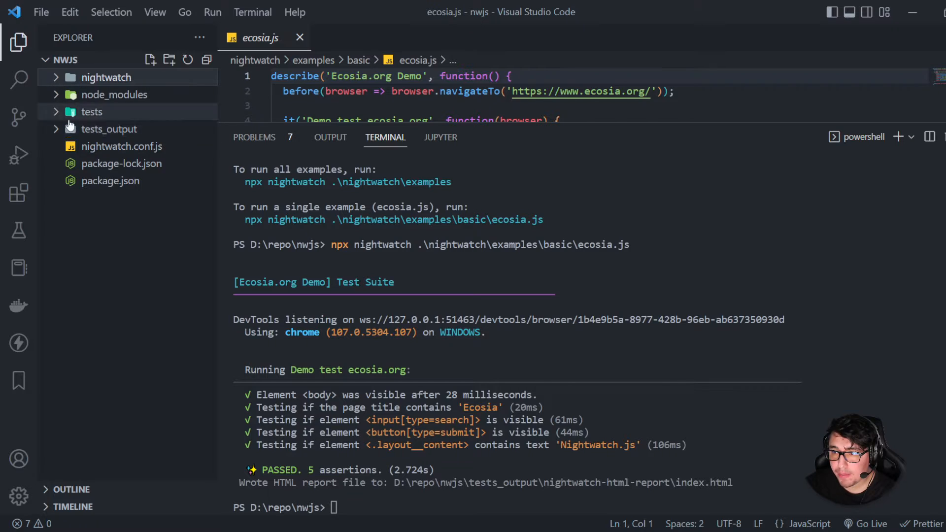
mouse_move(121, 146)
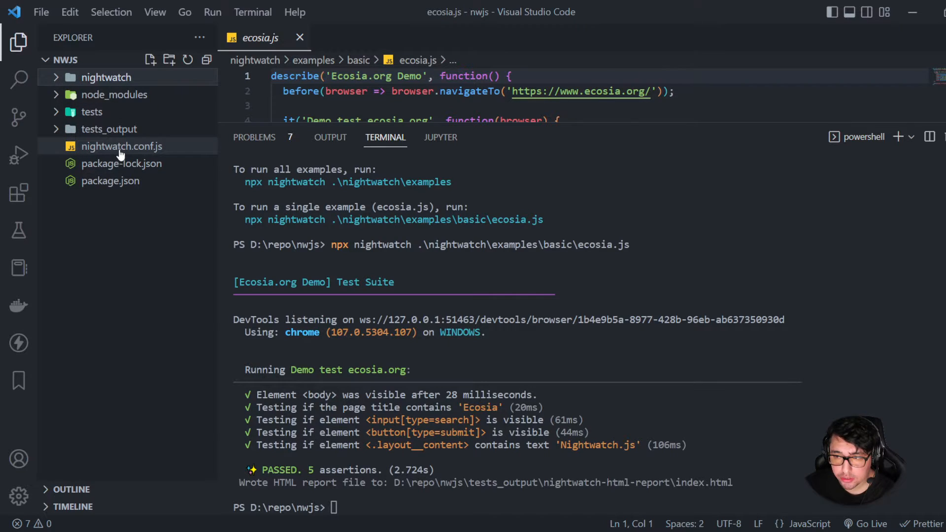
Open tests_output > nightwatch-html-report > index.html and serve it with Live Server
left_click(109, 128)
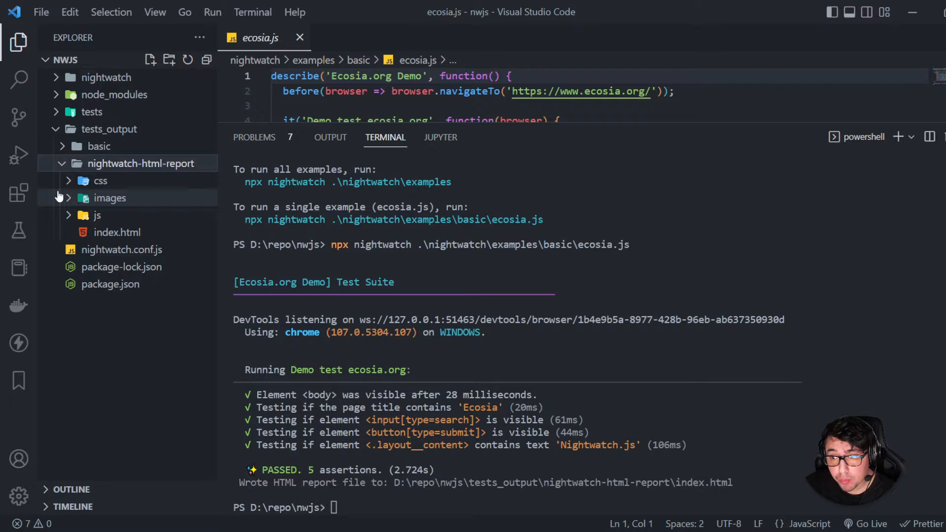
left_click(117, 232)
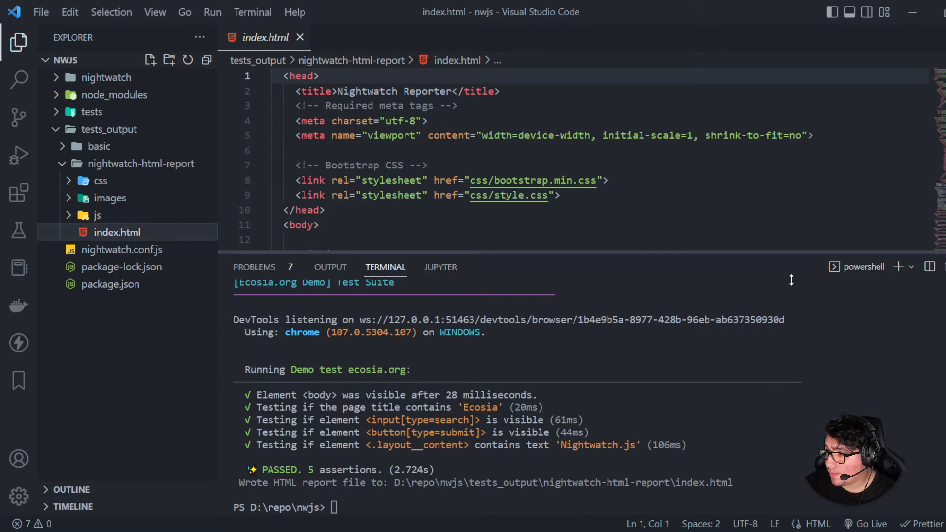
right_click(361, 254)
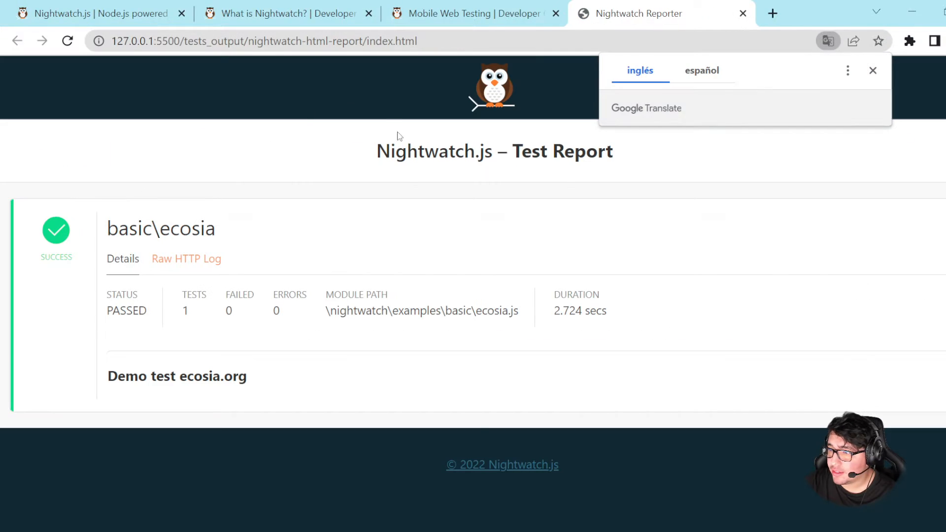
Dismiss the translate prompt and read the five passing Demo test ecosia.org assertions
left_click(871, 70)
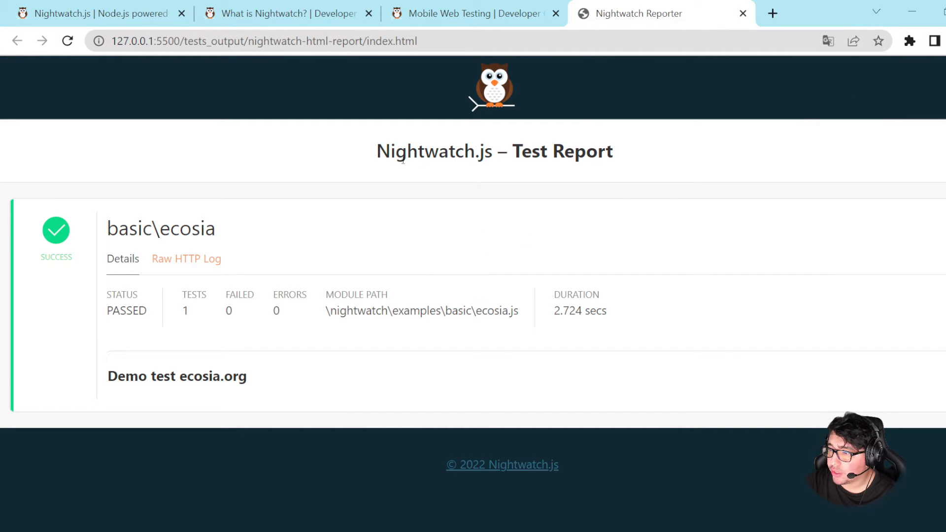
mouse_move(579, 137)
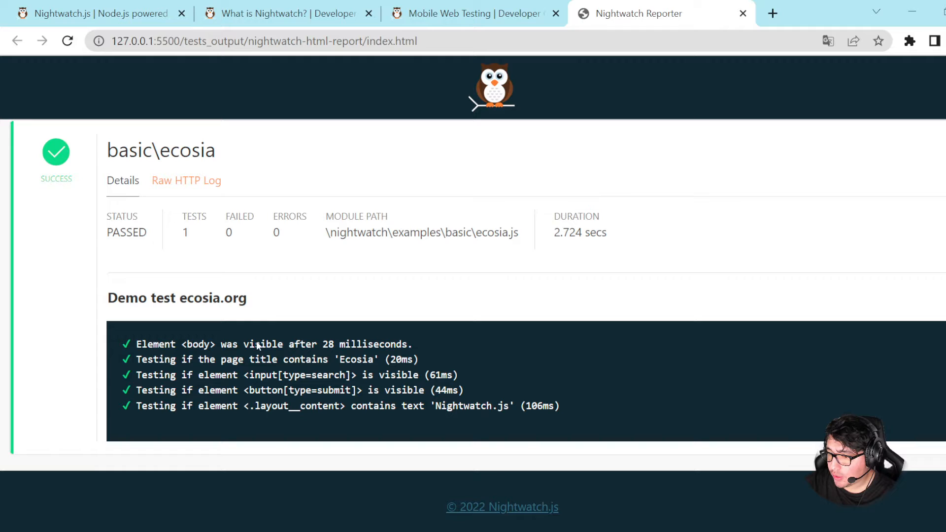
mouse_move(131, 356)
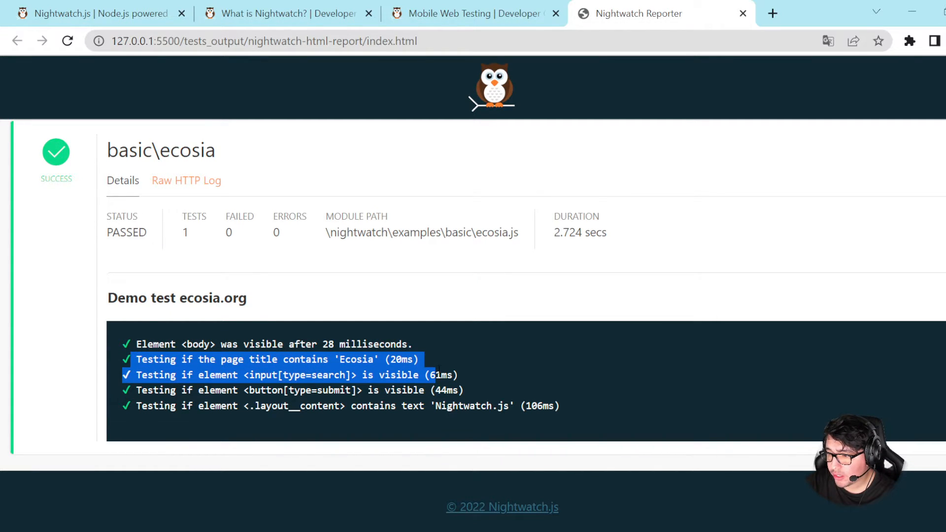
left_click(124, 361)
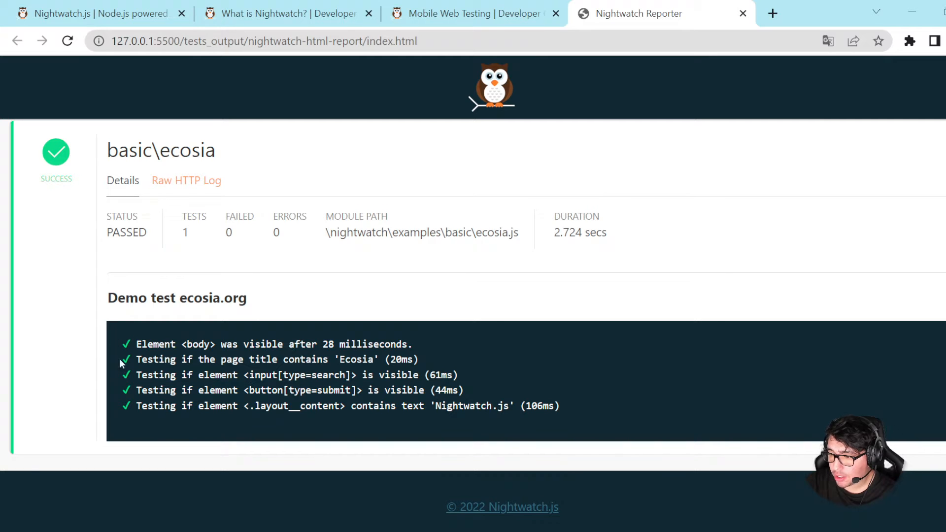
scroll("up", 3)
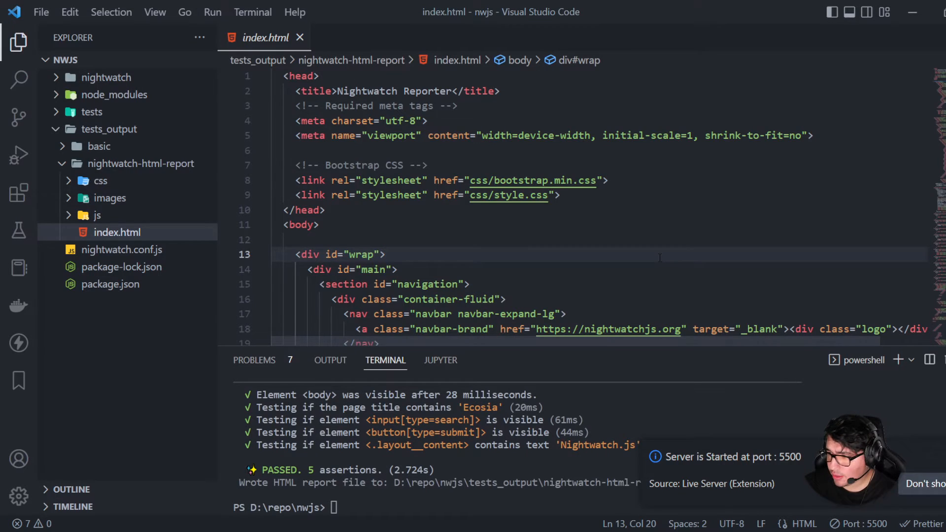
Close the HTML report source, glance at the ecosia XML report, and return to ecosia.js
left_click(300, 37)
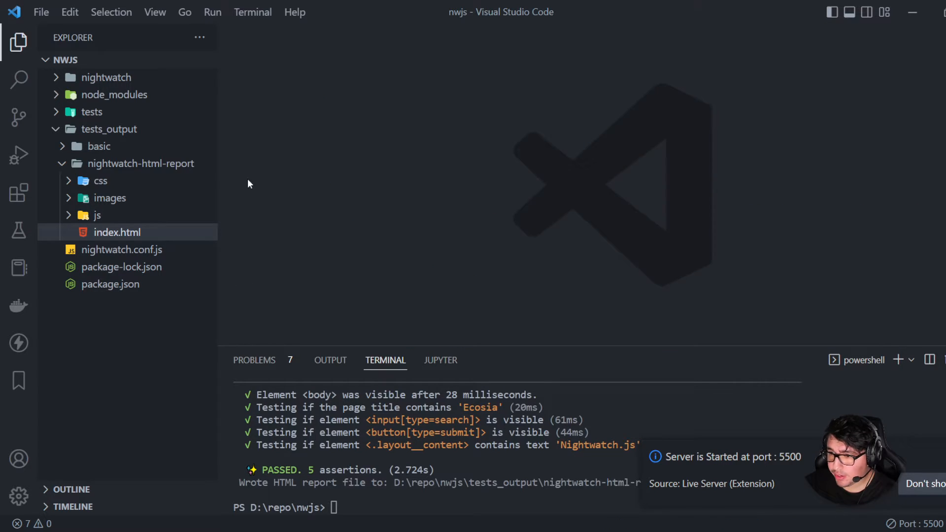
mouse_move(66, 175)
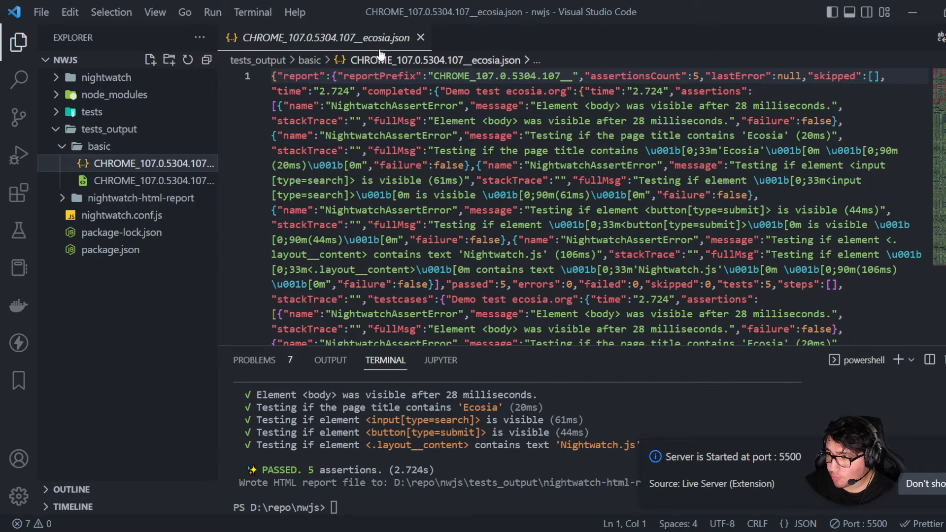
left_click(154, 180)
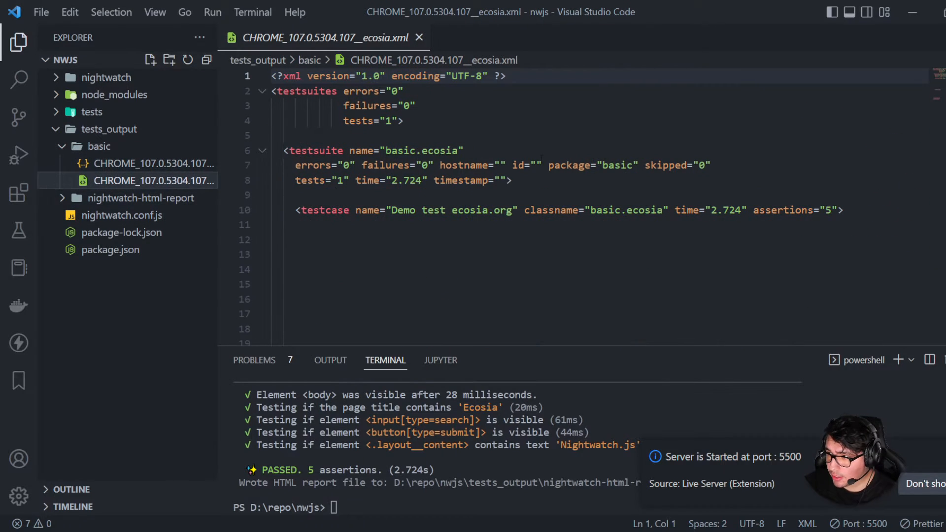
left_click(118, 197)
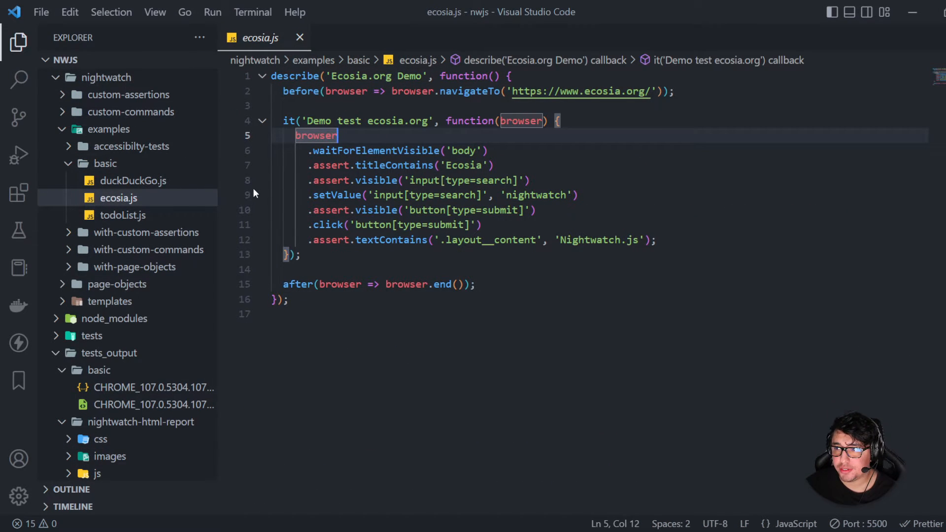
mouse_move(262, 191)
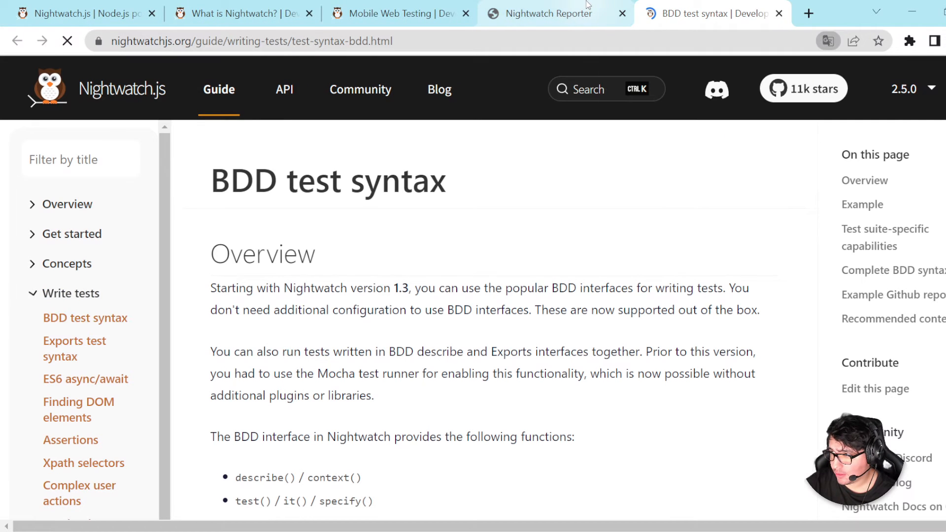
Close the extra tabs and read down the BDD test syntax page to its list of functions
left_click(621, 13)
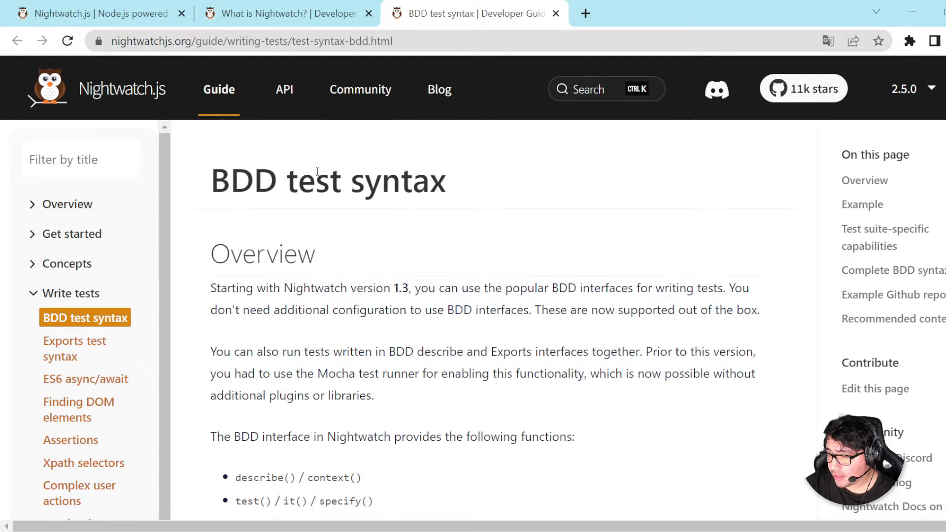
double_click(329, 179)
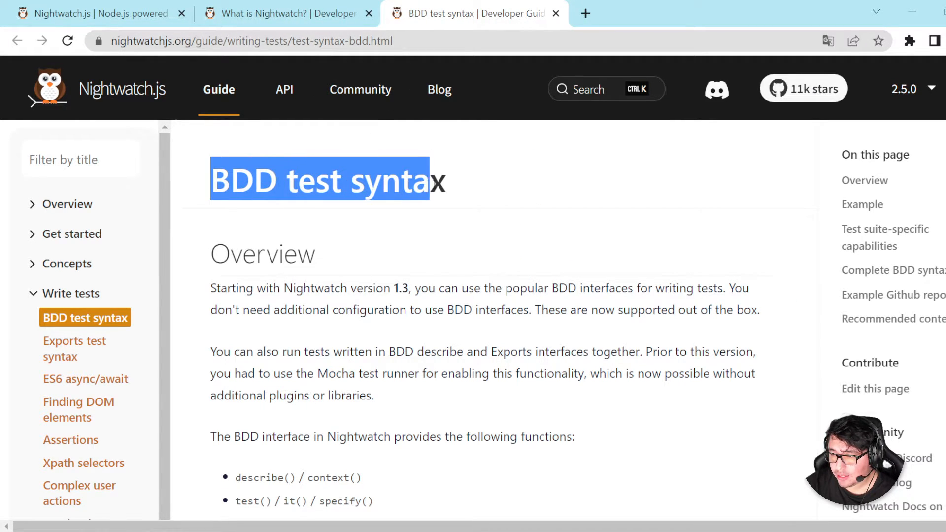
scroll("down", 3)
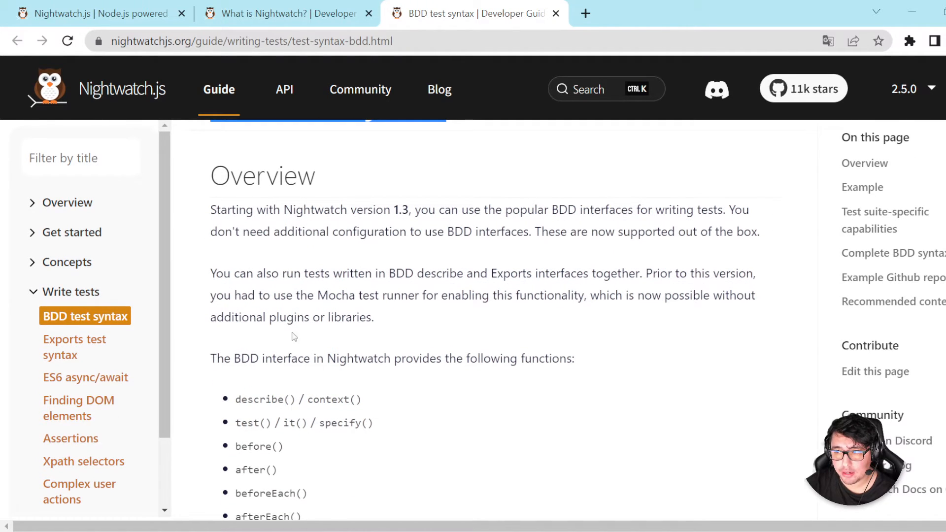
mouse_move(299, 223)
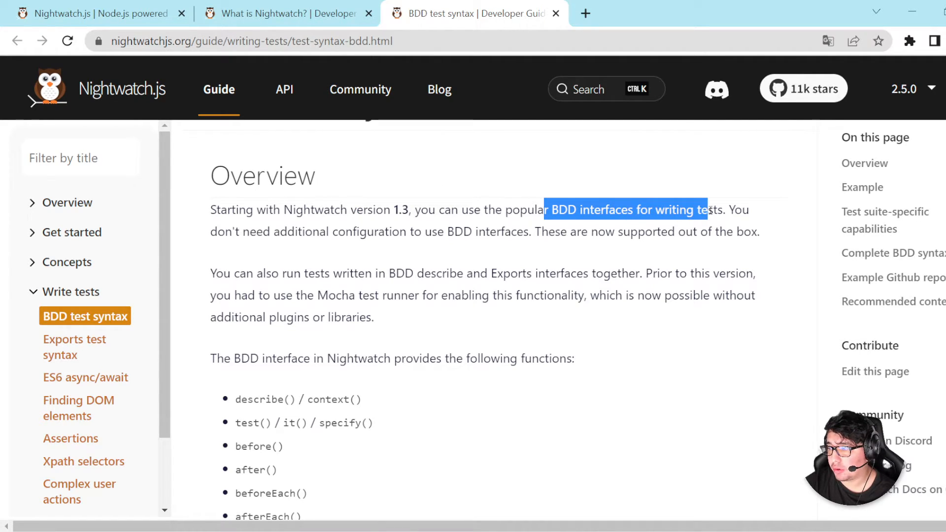
scroll("down", 3)
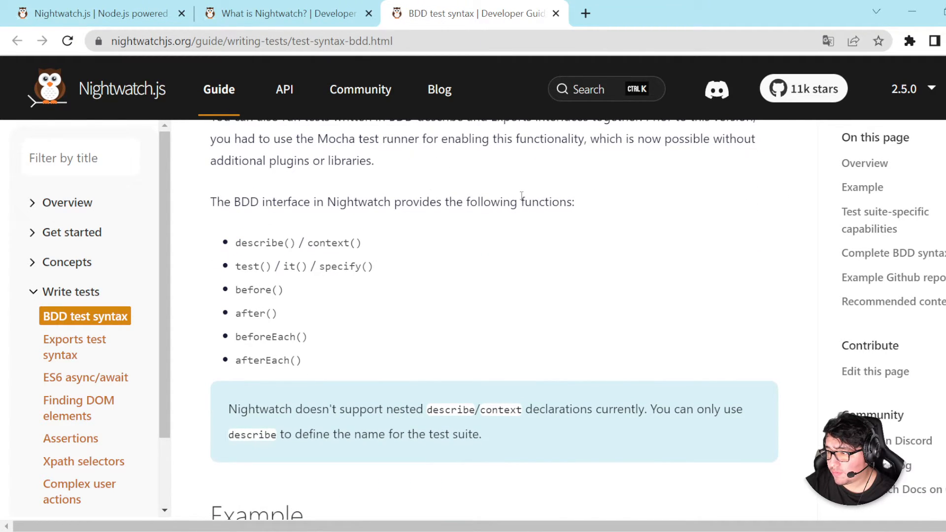
double_click(545, 201)
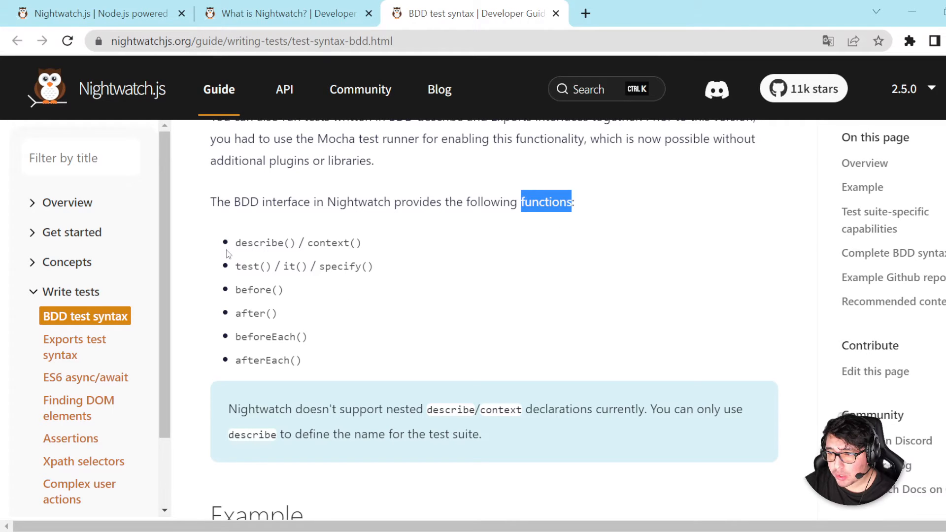
Highlight each listed function: describe()/context(), test(), it(), before(), beforeEach(), afterEach()
double_click(297, 243)
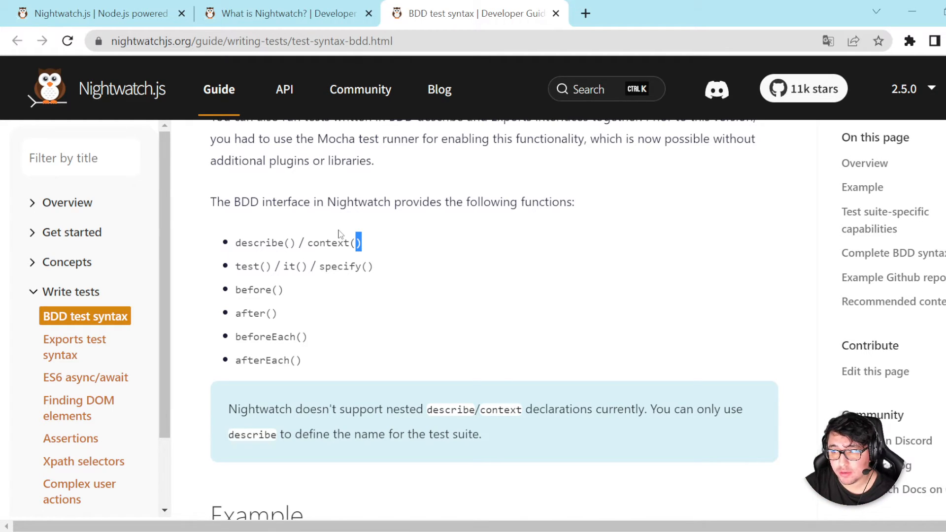
double_click(248, 266)
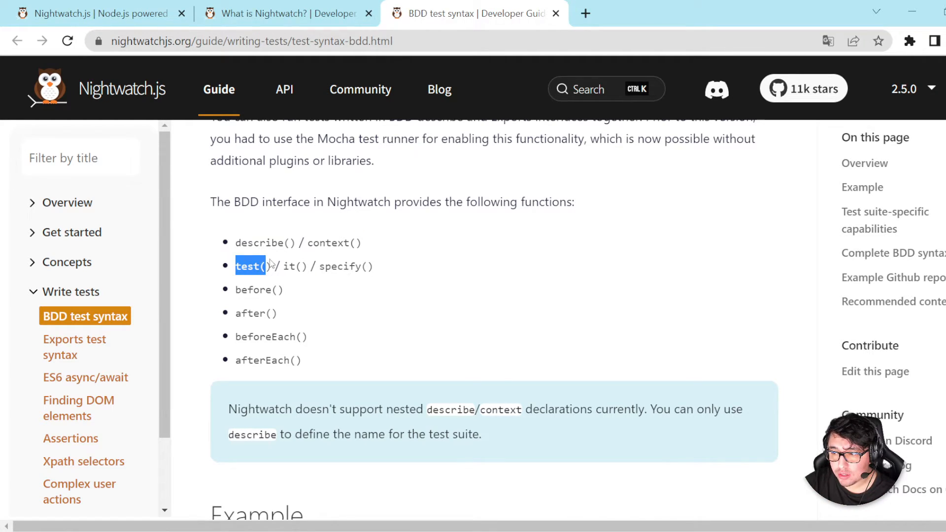
double_click(352, 266)
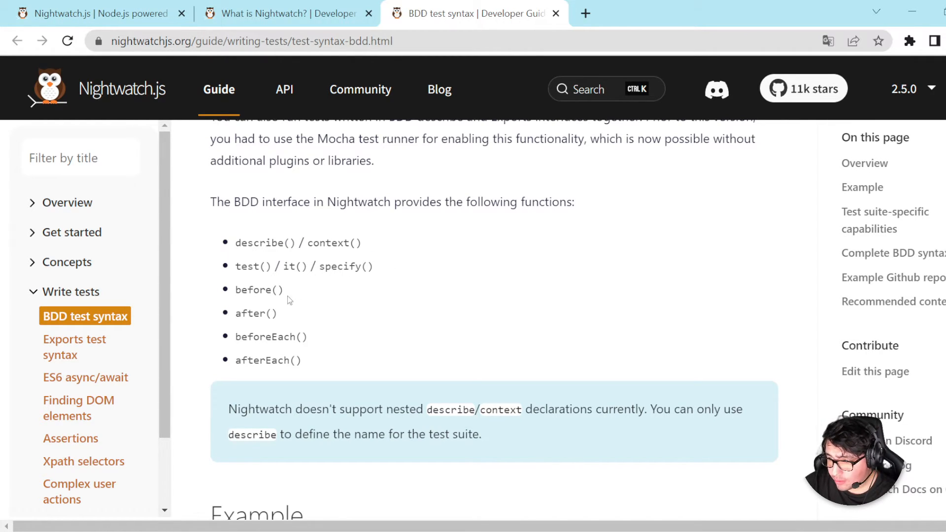
mouse_move(292, 299)
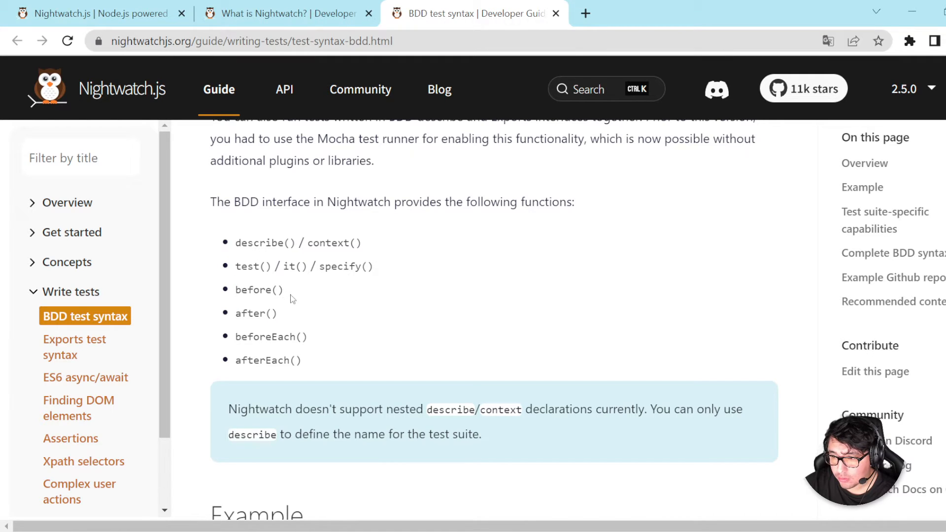
mouse_move(236, 296)
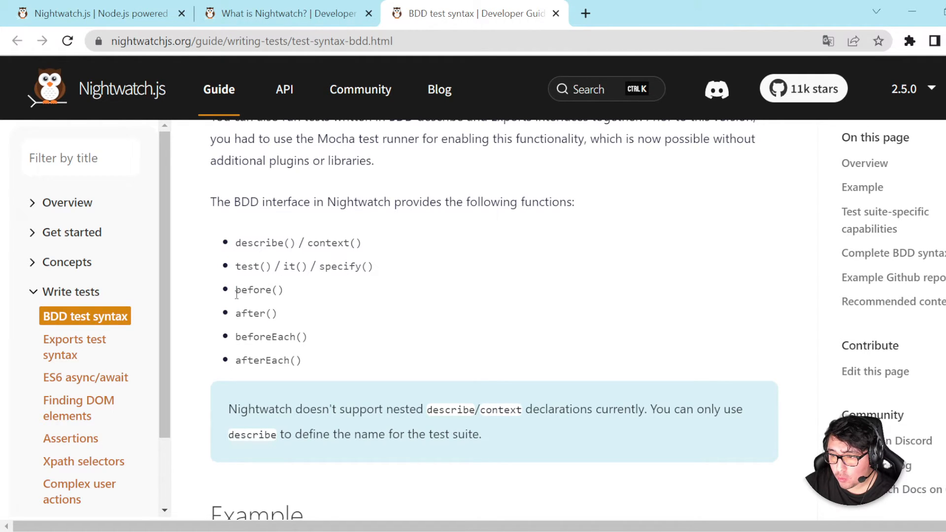
double_click(256, 313)
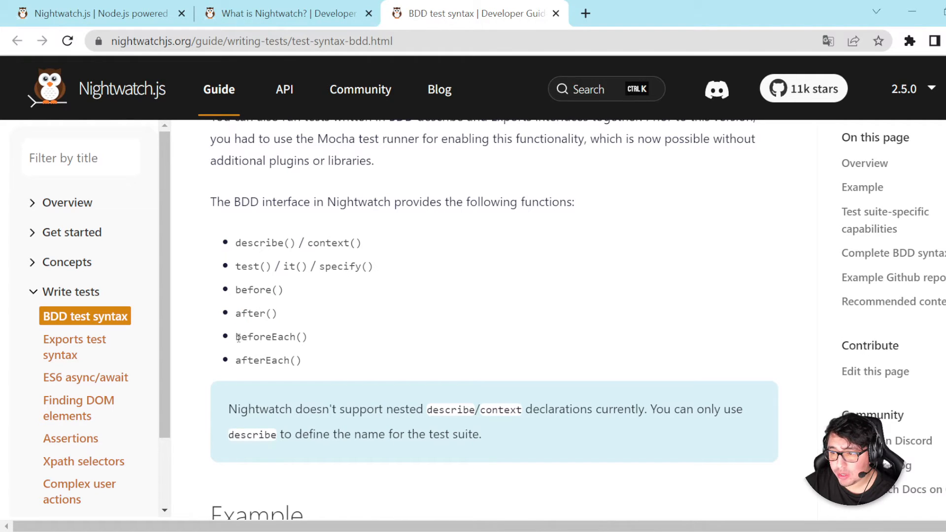
double_click(270, 337)
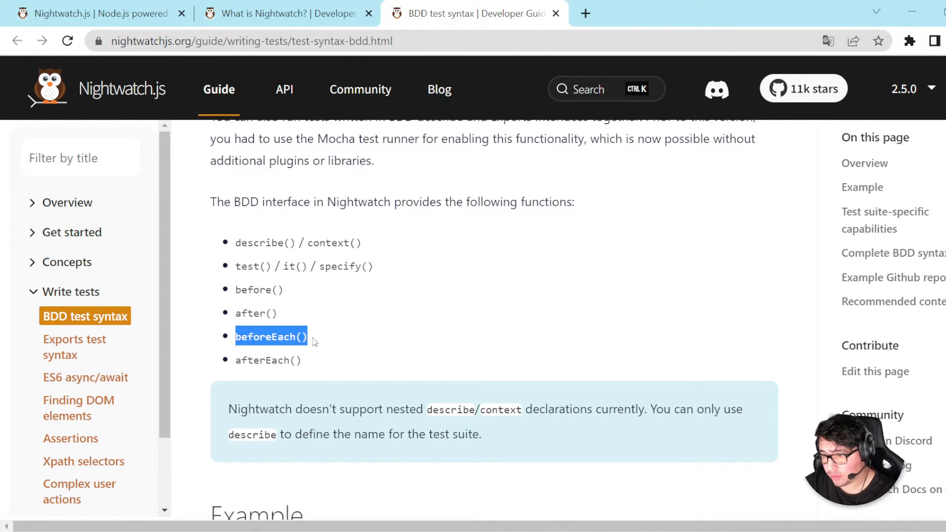
mouse_move(306, 370)
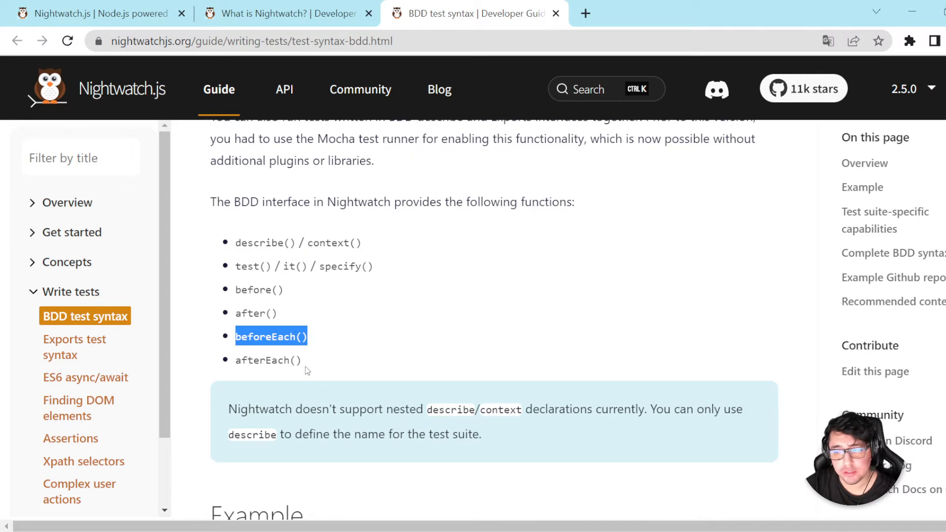
double_click(268, 361)
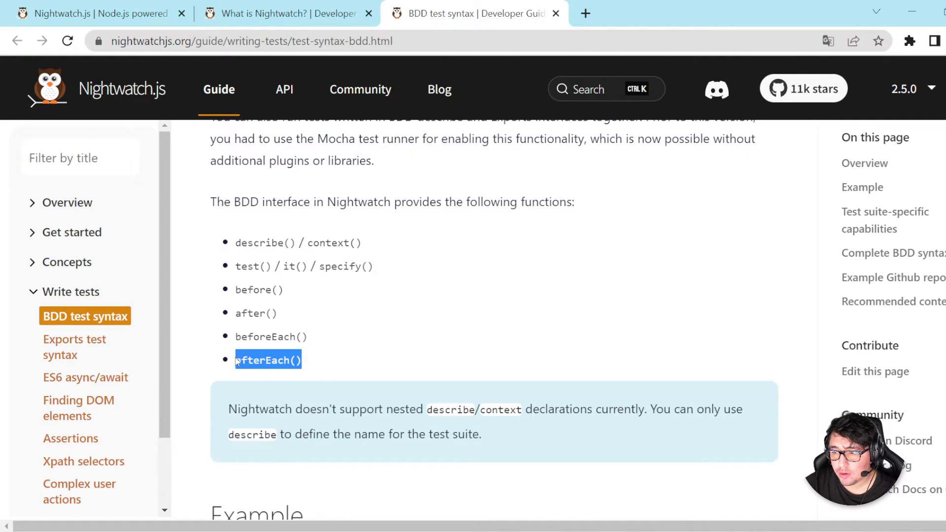
scroll("down", 3)
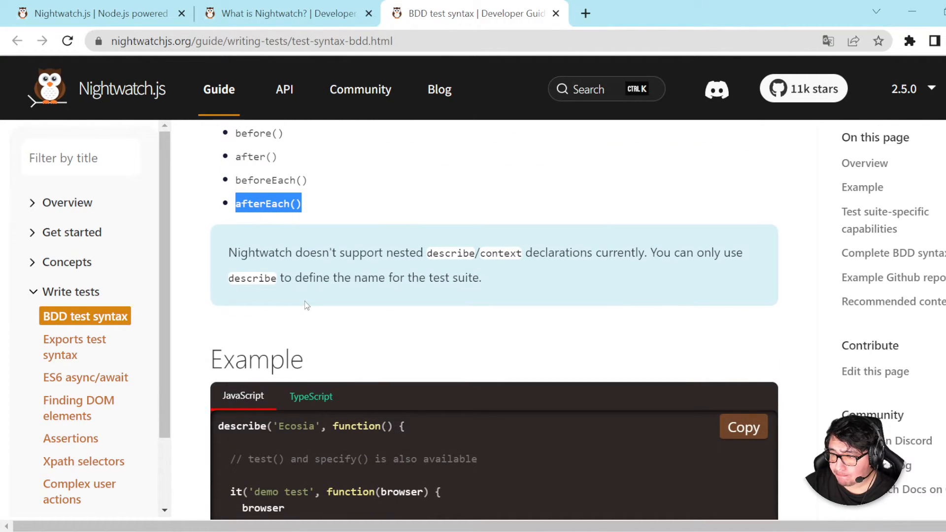
mouse_move(537, 346)
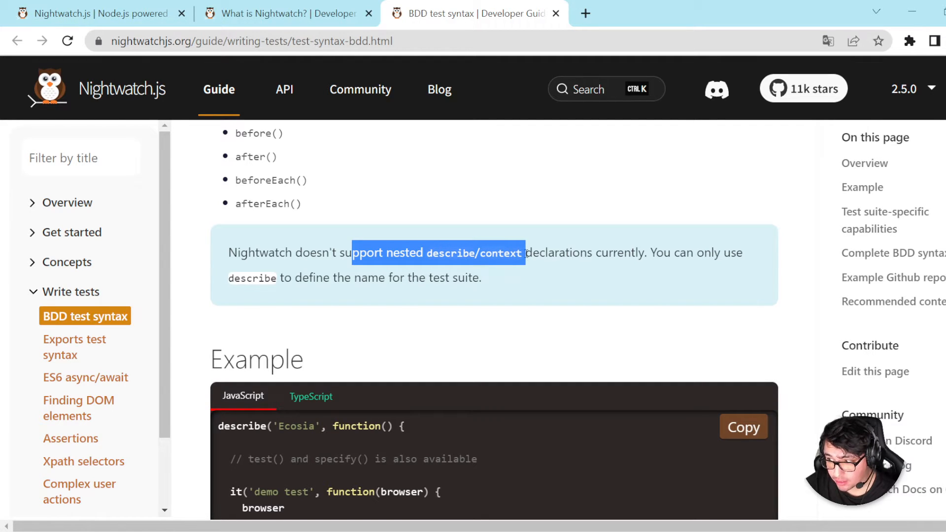
mouse_move(663, 260)
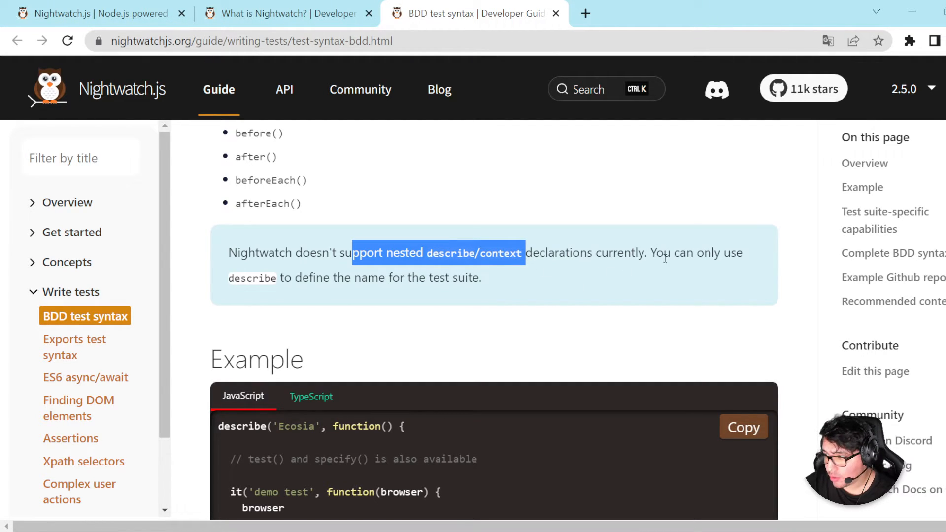
mouse_move(770, 244)
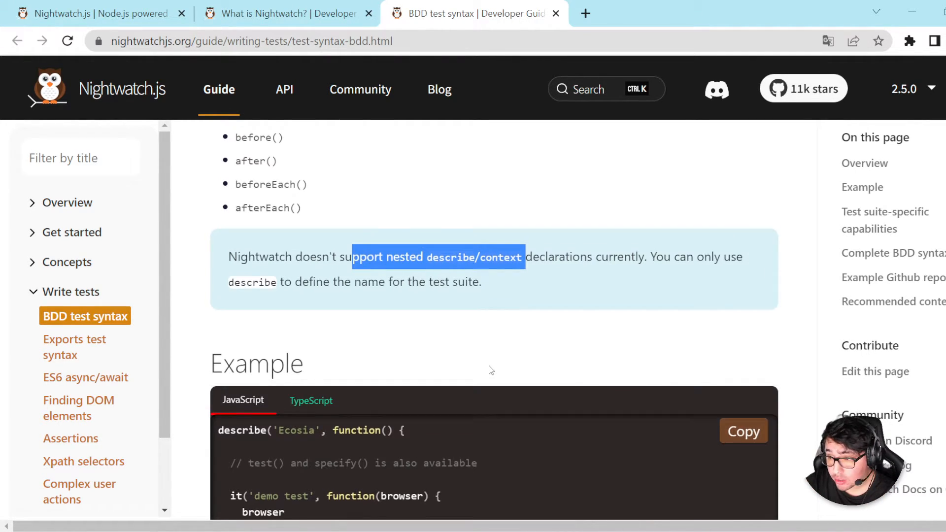
Scroll through the nested describe note and Ecosia example before switching to ecosia.js
scroll("up", 3)
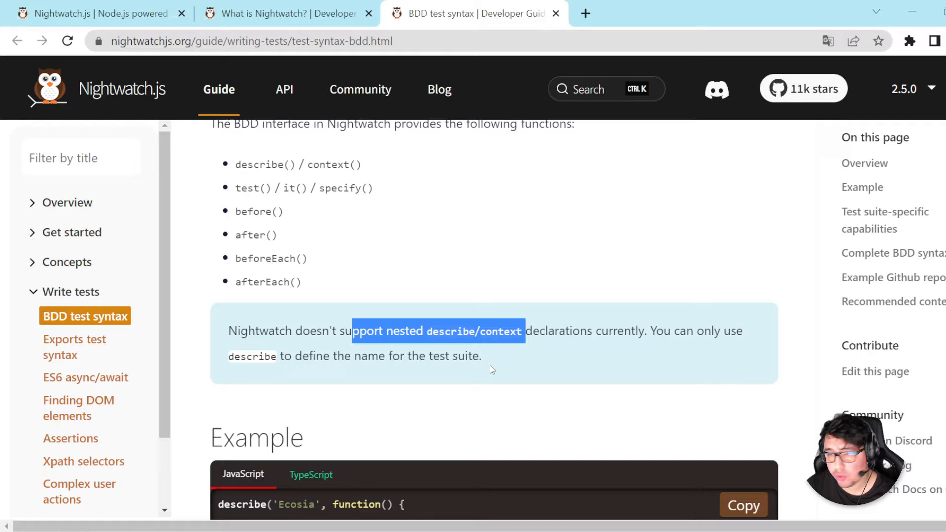
scroll("down", 3)
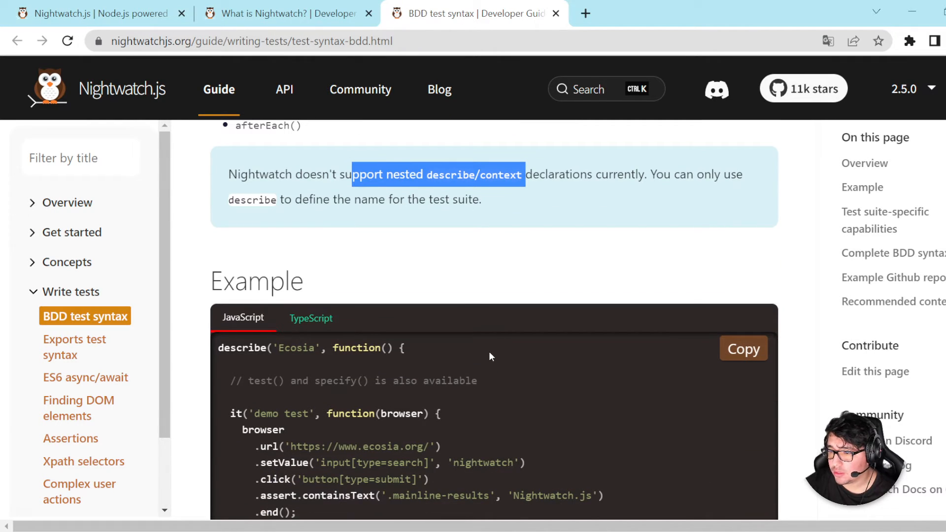
scroll("down", 3)
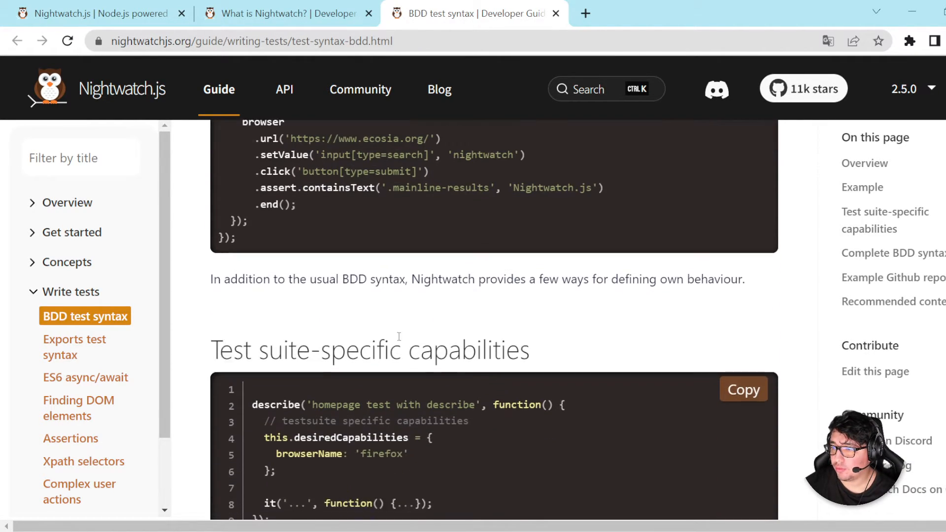
scroll("up", 3)
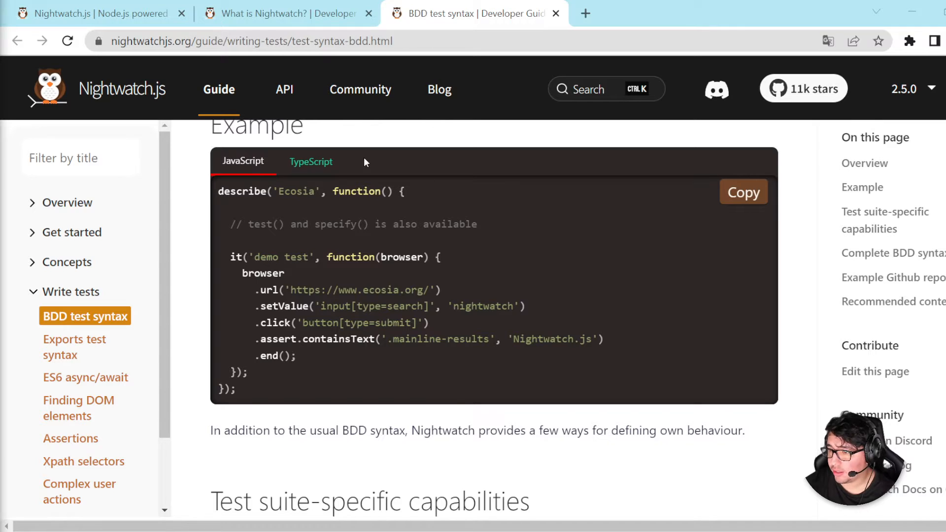
mouse_move(538, 294)
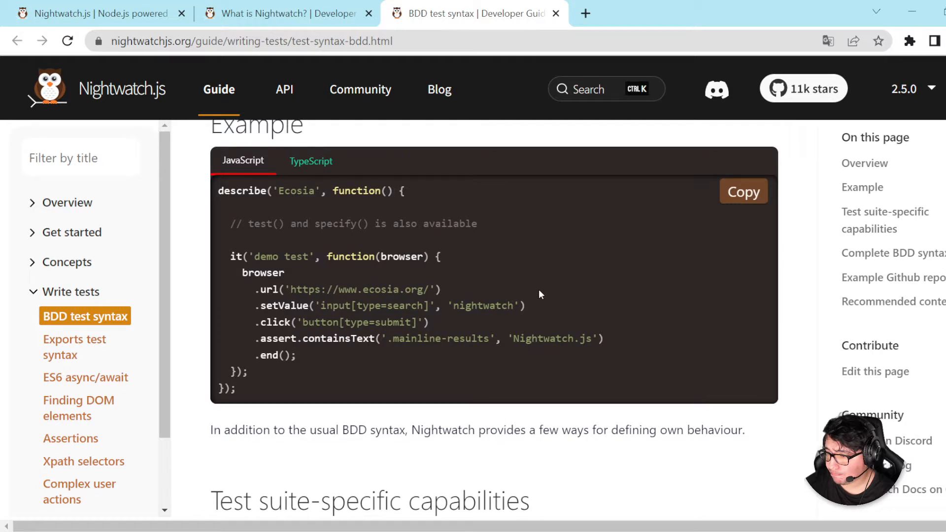
scroll("down", 3)
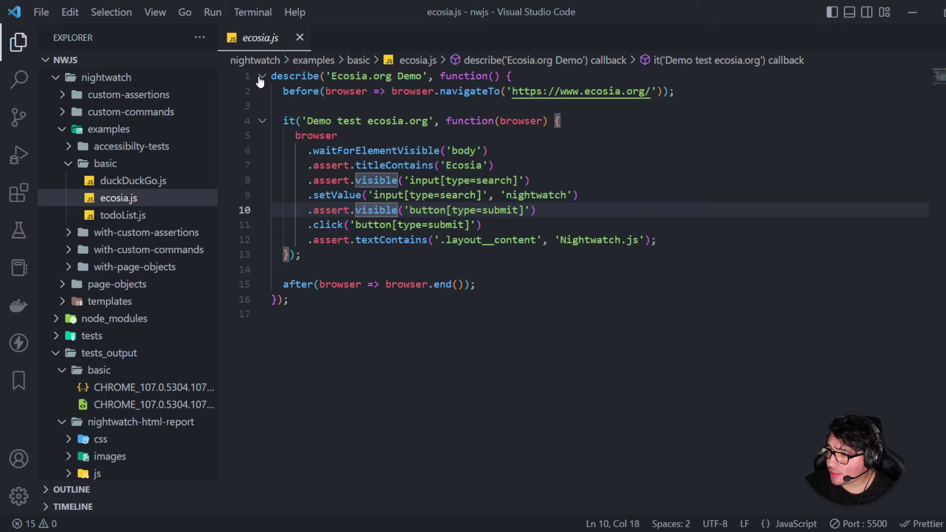
Fold and unfold the describe block, then collapse Demo test ecosia.org to isolate the navigateTo hook
left_click(261, 76)
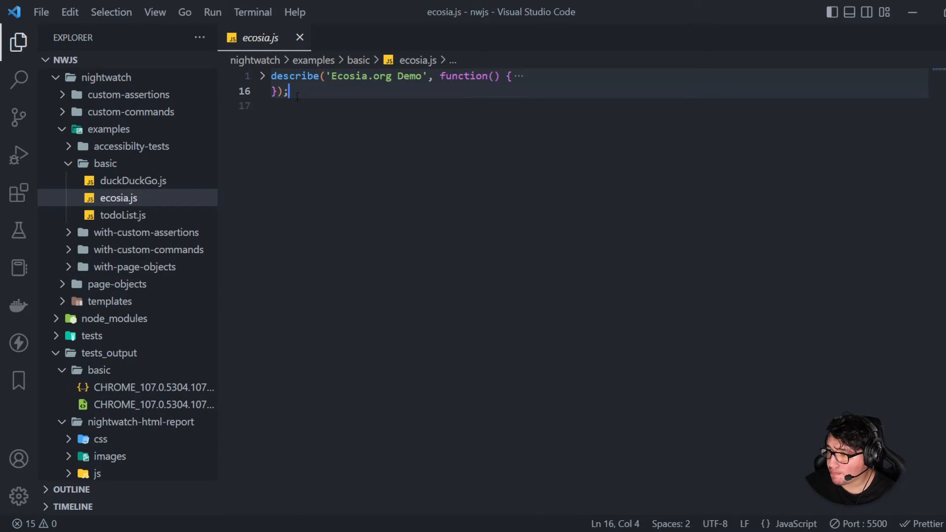
left_click(262, 76)
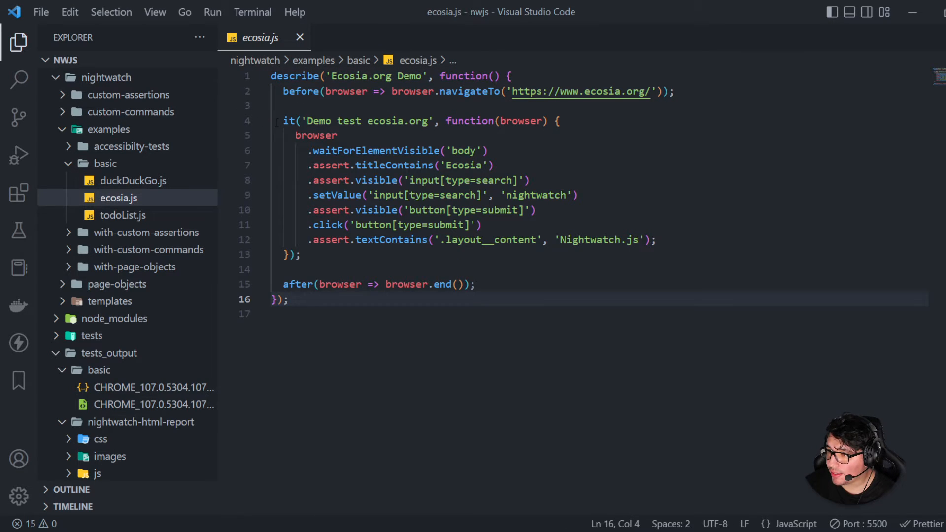
left_click(262, 120)
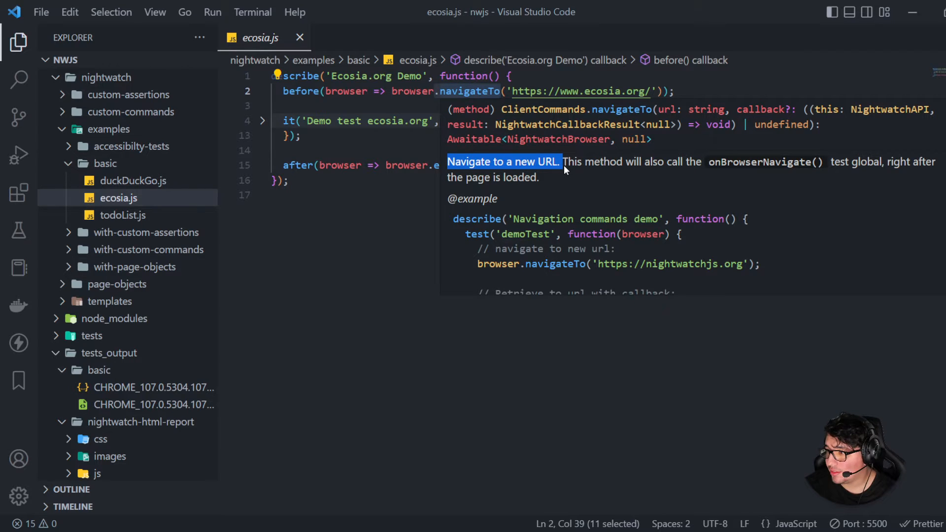
mouse_move(591, 178)
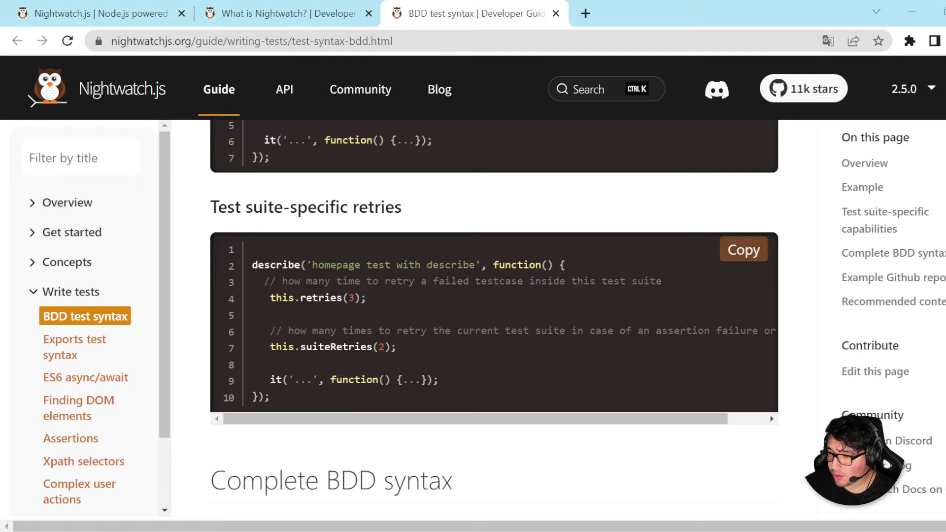
Go to the Nightwatch API reference and dismiss the page translation prompt
scroll("up", 3)
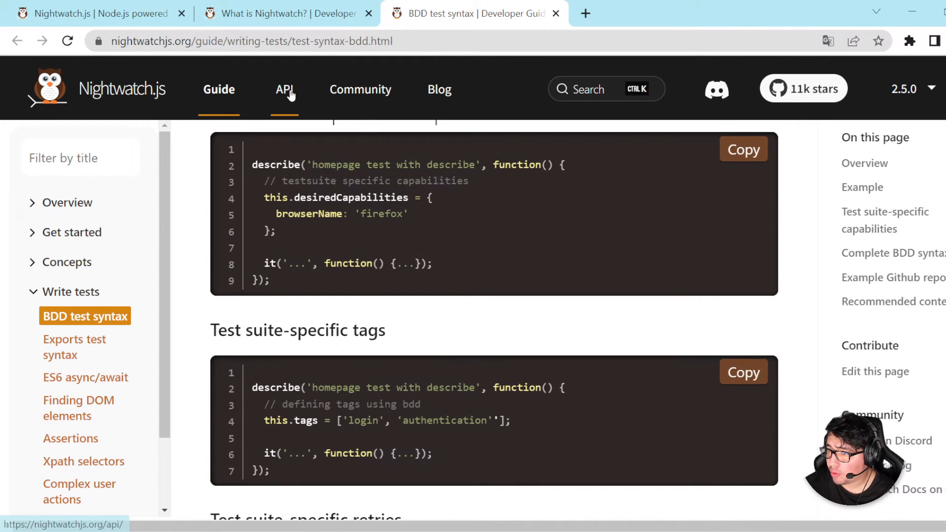
left_click(283, 90)
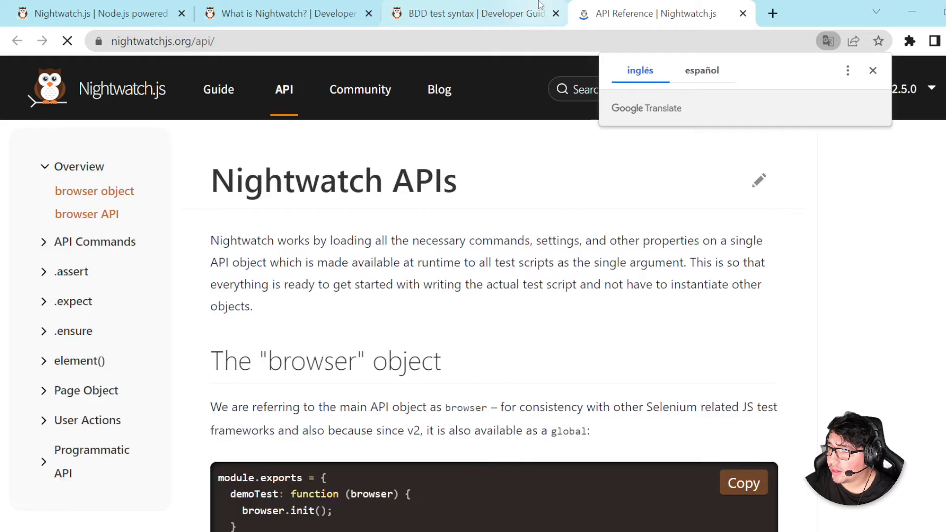
left_click(871, 70)
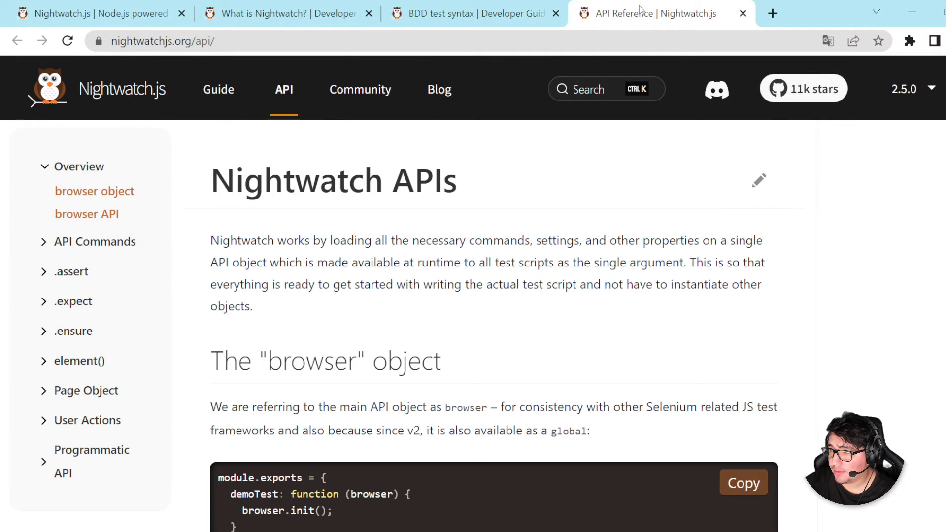
mouse_move(94, 242)
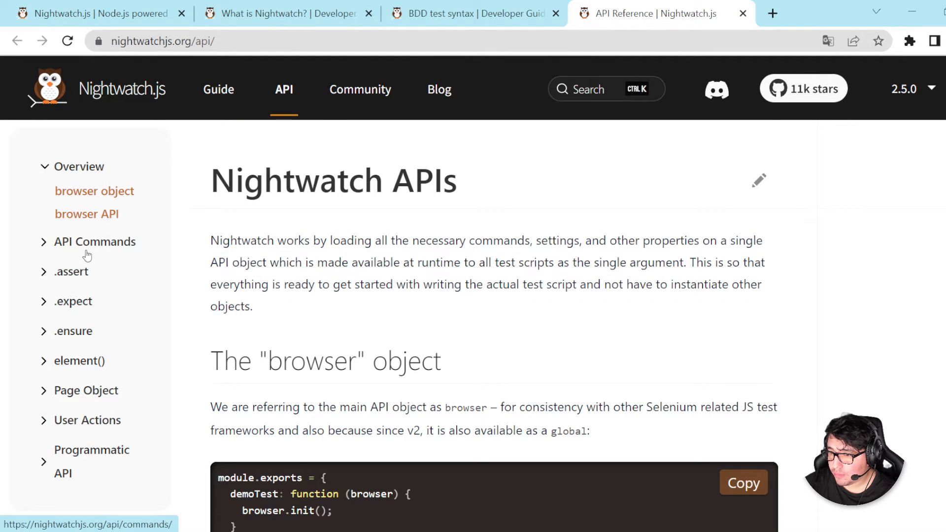
Expand API Commands in the sidebar and open the navigateTo command reference
left_click(95, 241)
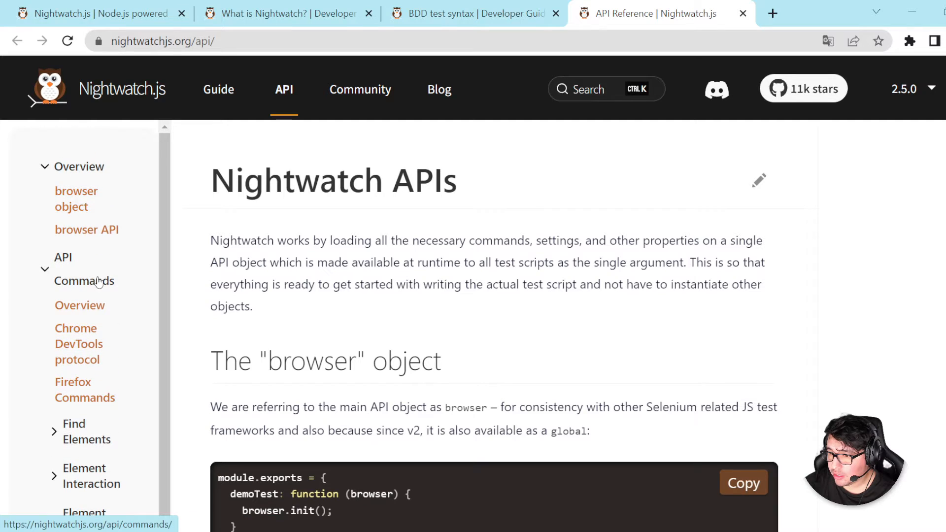
scroll("down", 3)
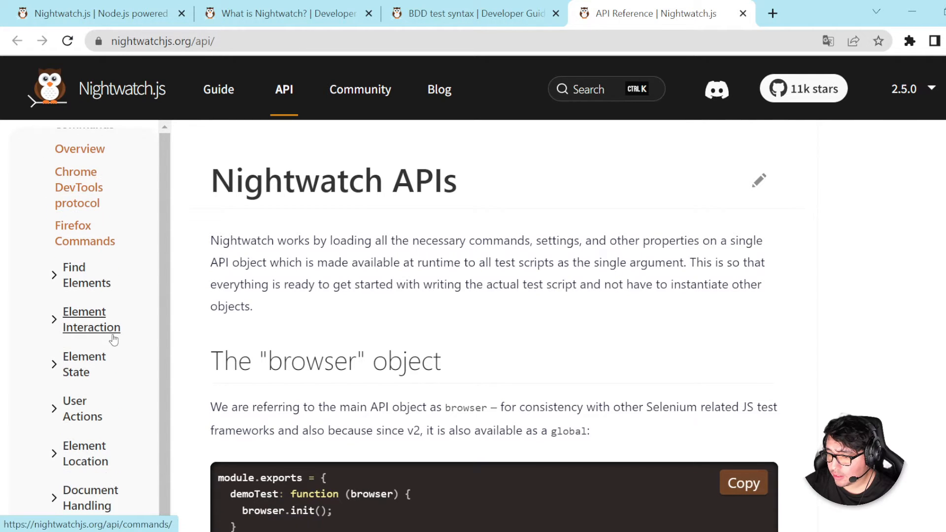
scroll("down", 3)
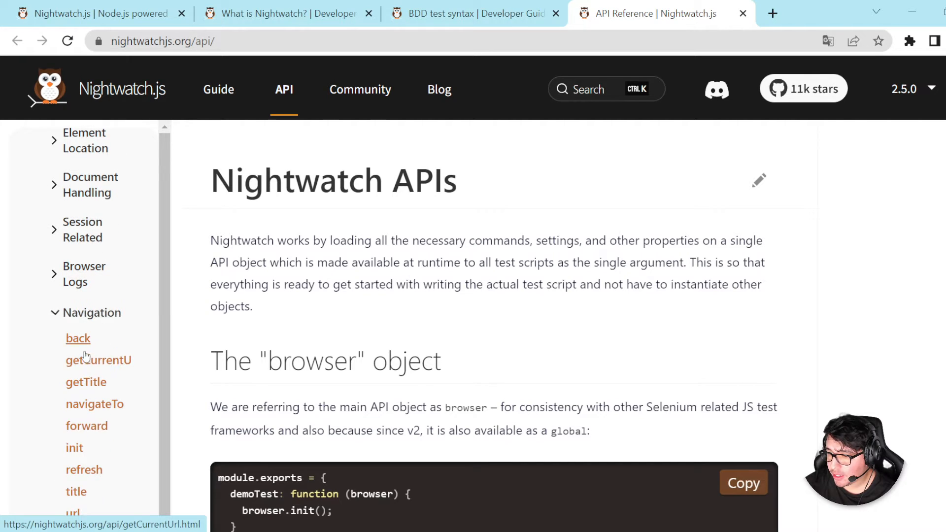
left_click(94, 403)
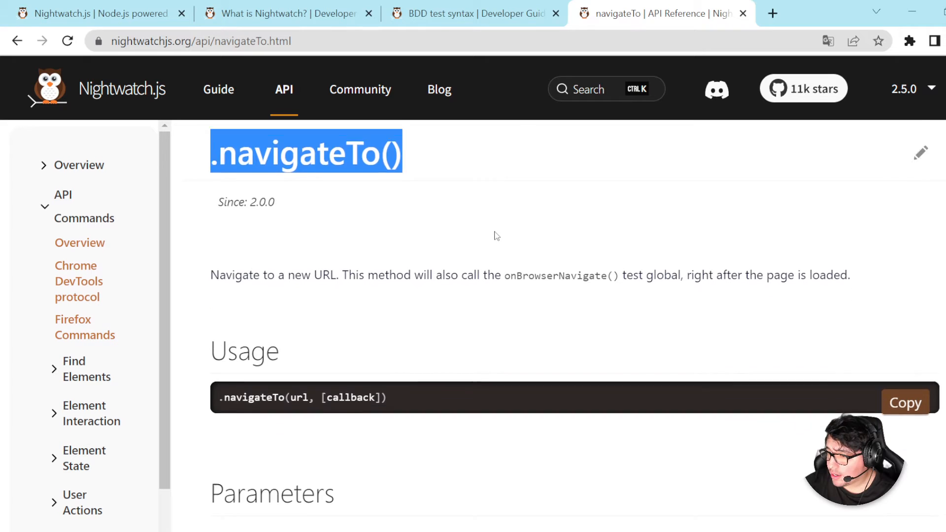
scroll("down", 3)
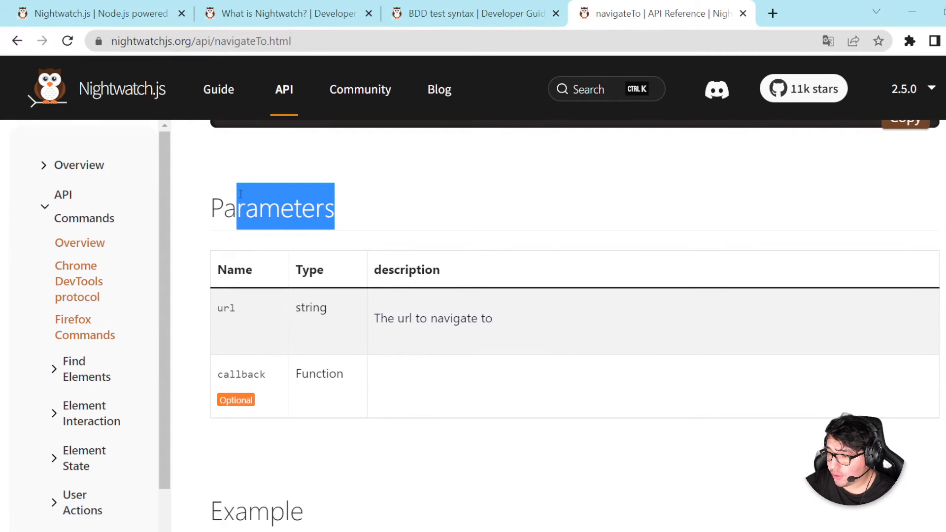
left_click(315, 260)
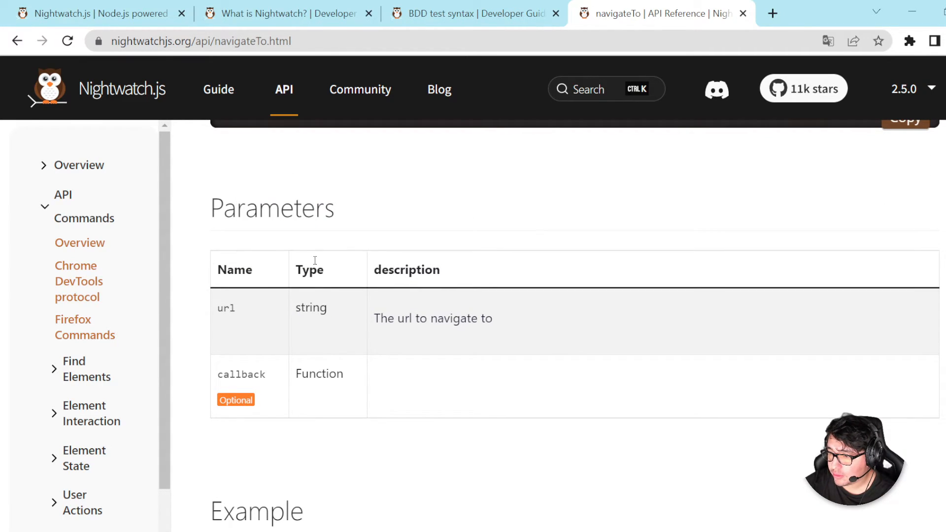
double_click(318, 372)
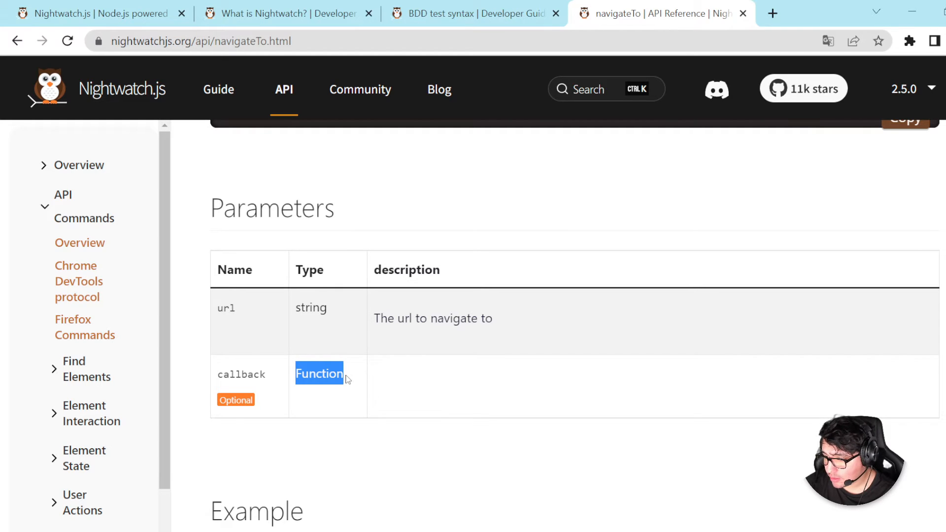
scroll("down", 3)
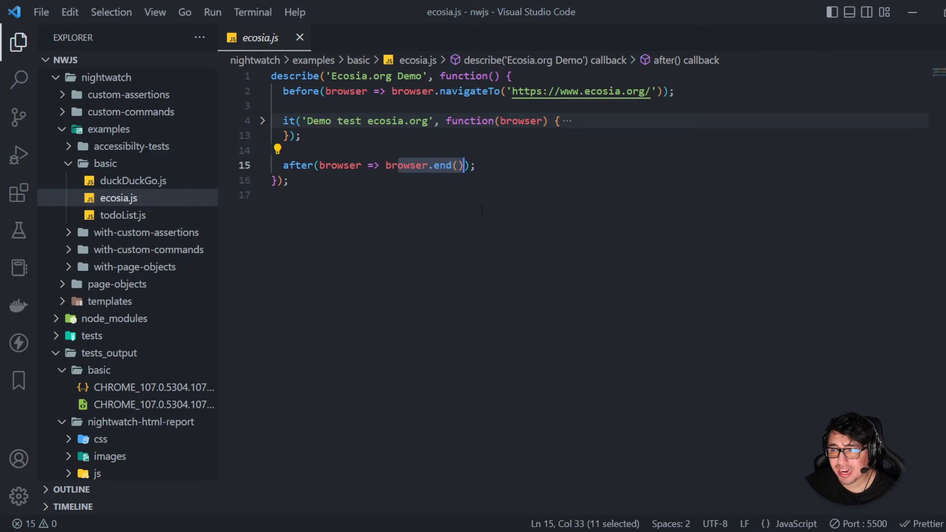
mouse_move(442, 164)
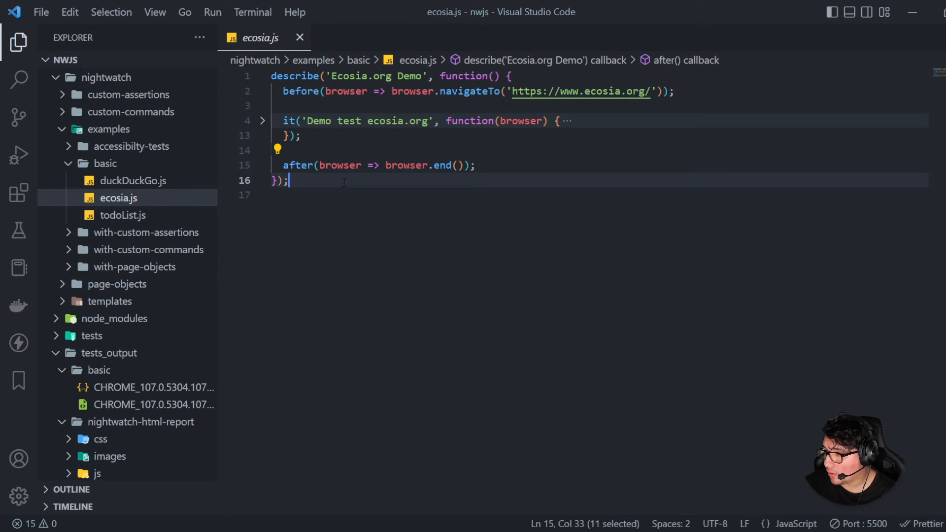
Select browser.end() in the after hook and unfold the Demo test ecosia.org block
left_click(515, 91)
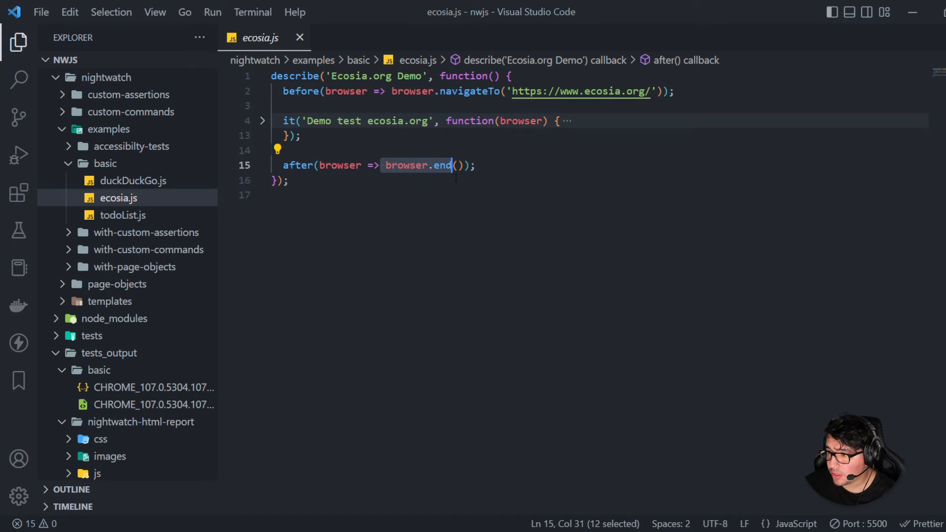
left_click(262, 120)
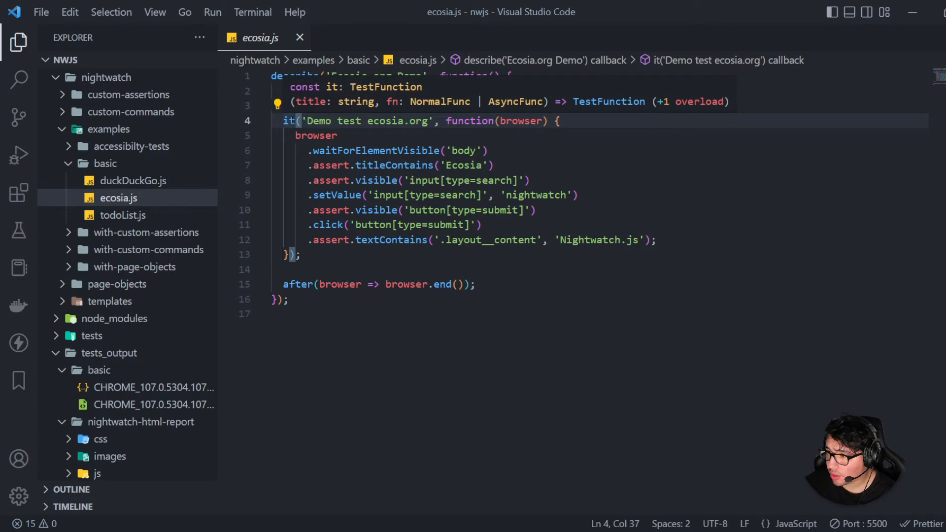
mouse_move(302, 108)
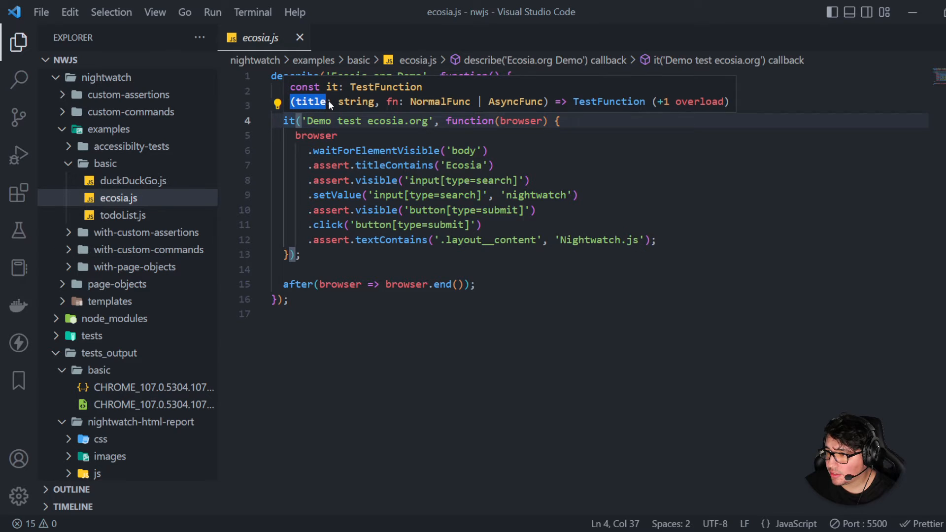
mouse_move(422, 101)
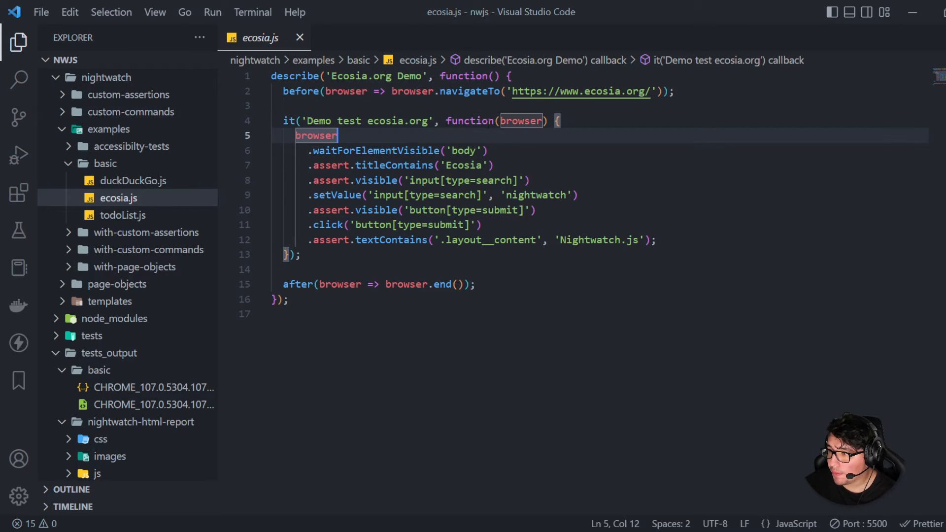
left_click(517, 120)
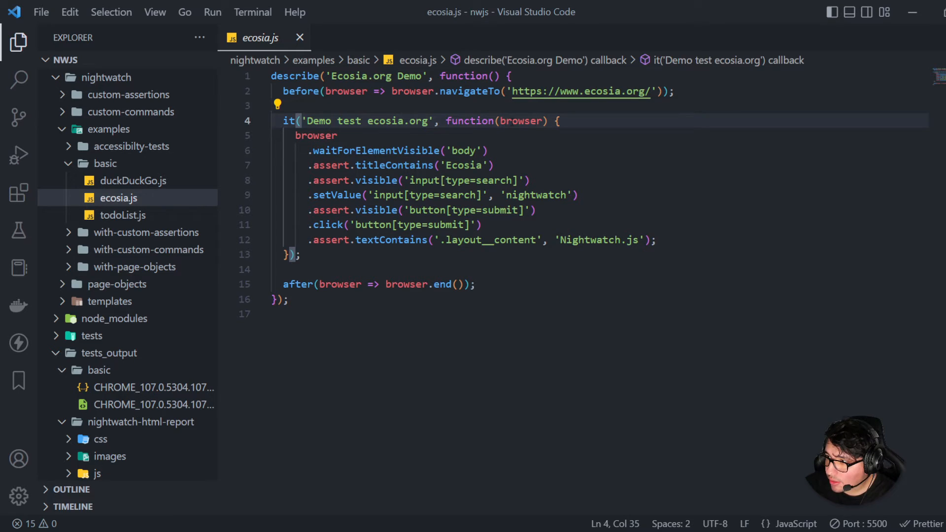
double_click(520, 120)
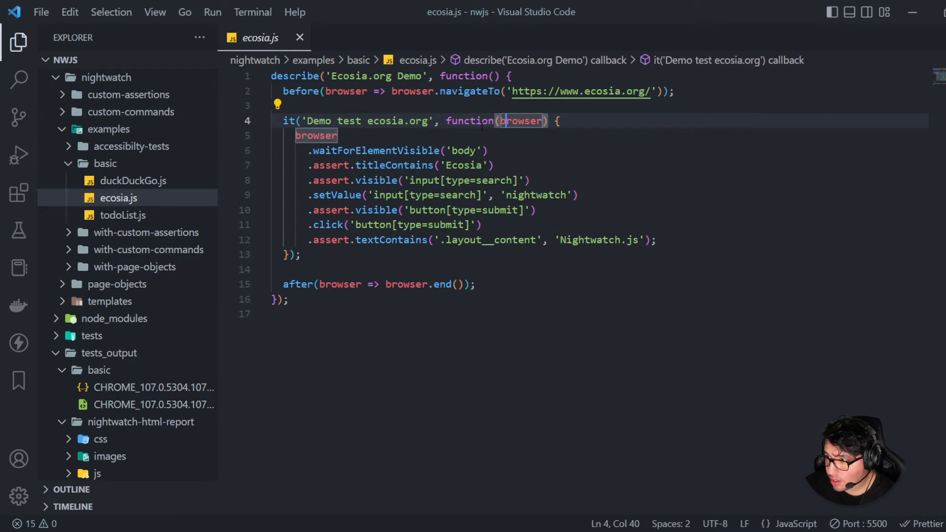
double_click(520, 120)
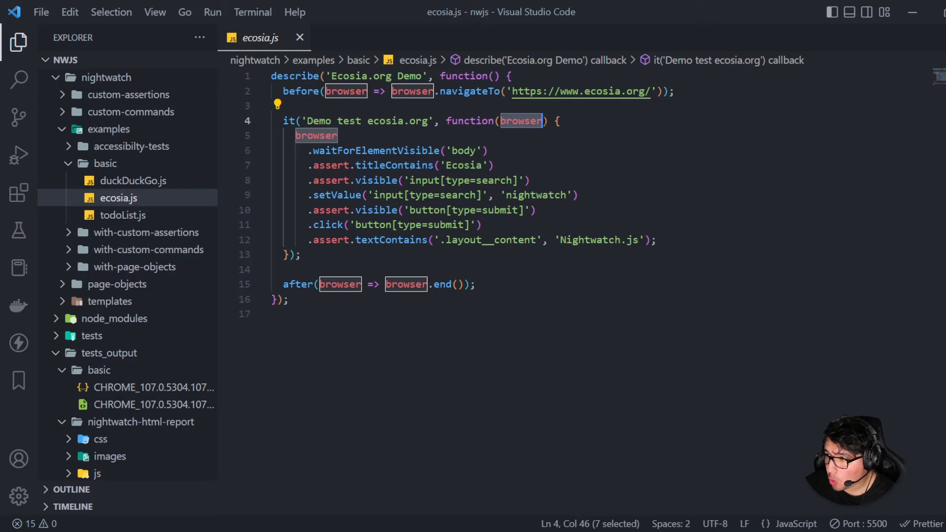
left_click(317, 135)
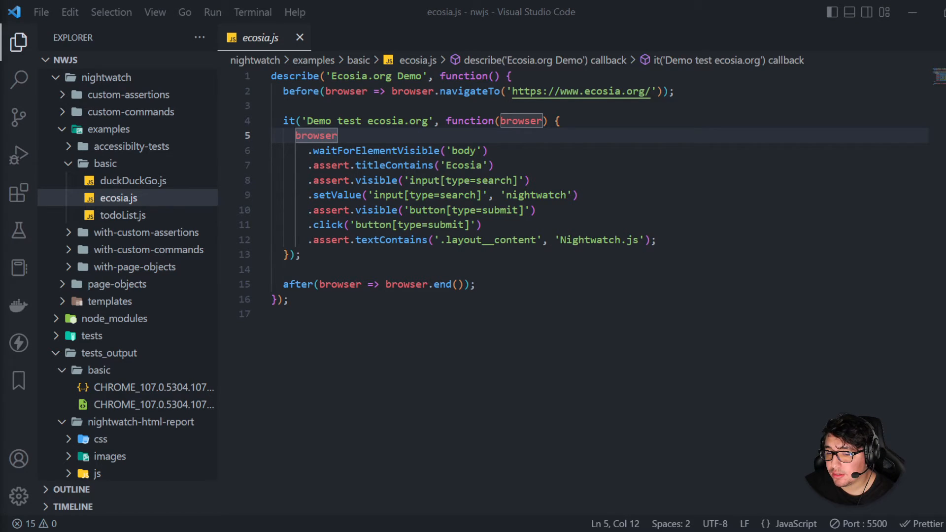
mouse_move(211, 488)
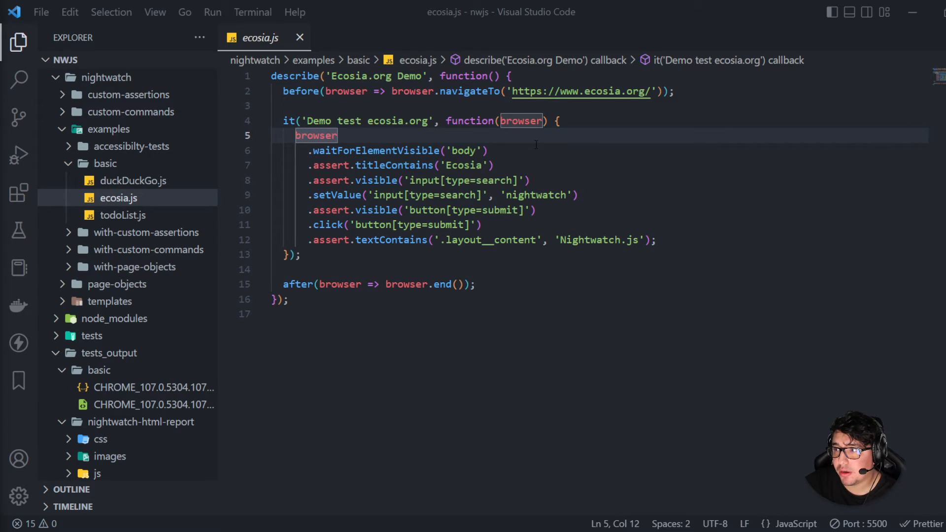
left_click(463, 149)
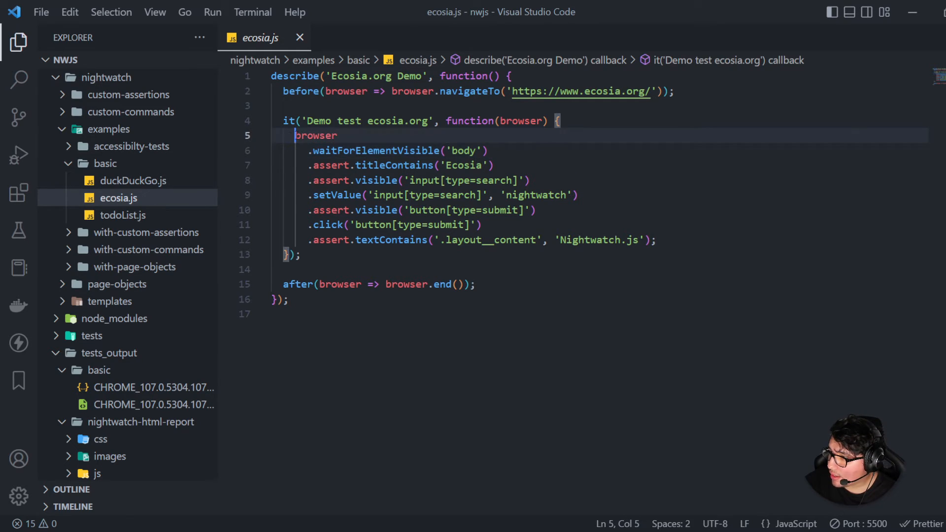
double_click(315, 135)
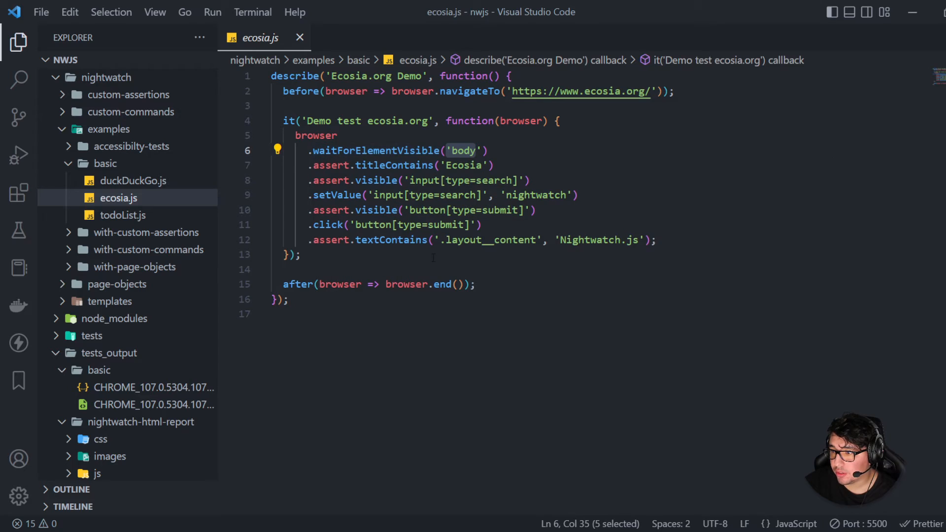
left_click(463, 150)
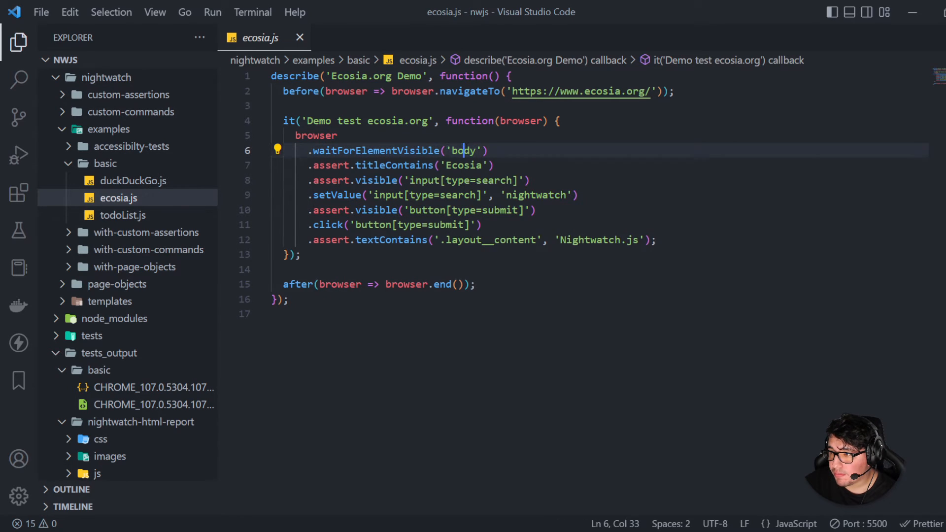
double_click(463, 150)
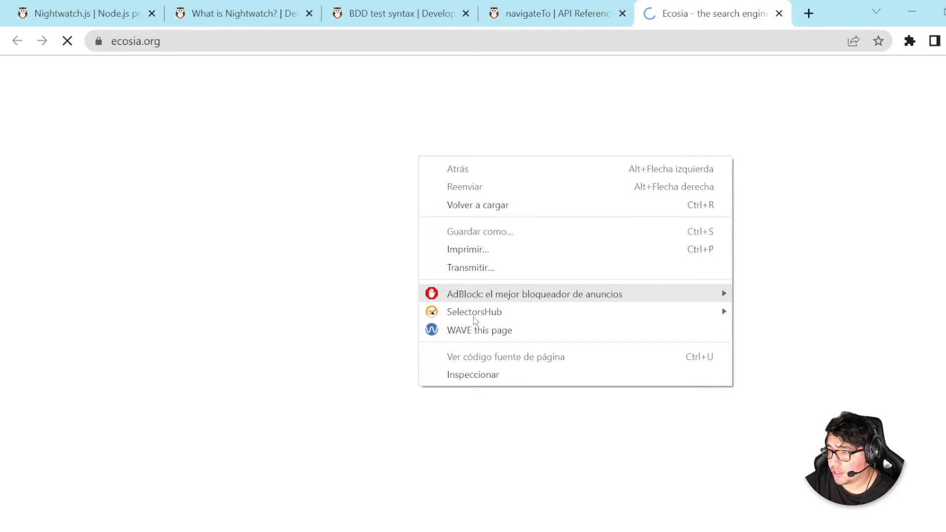
Inspect ecosia.org in DevTools and search the Elements panel for 'title'
left_click(473, 374)
type("to")
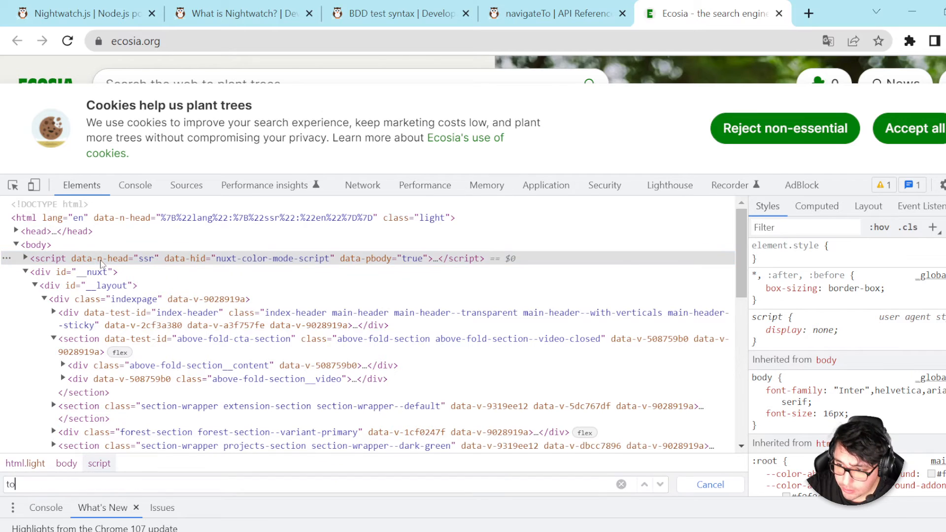
type("title")
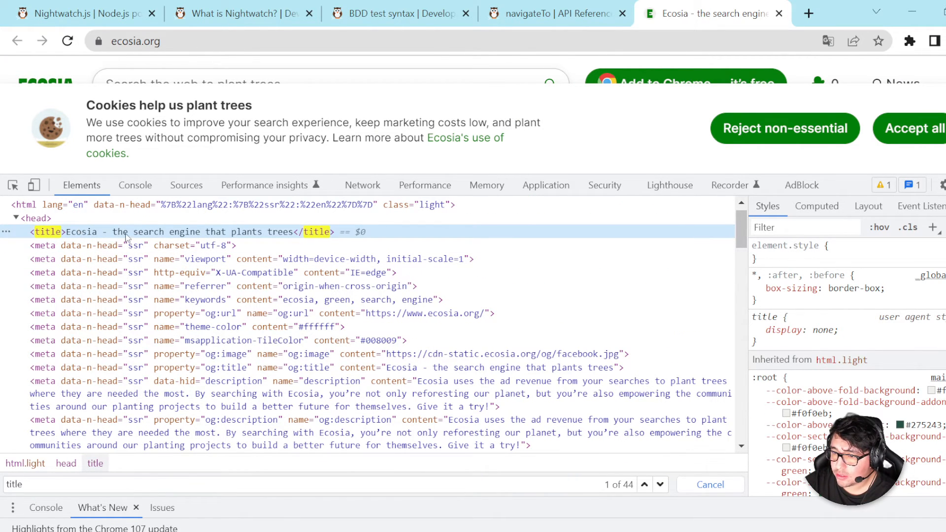
mouse_move(252, 234)
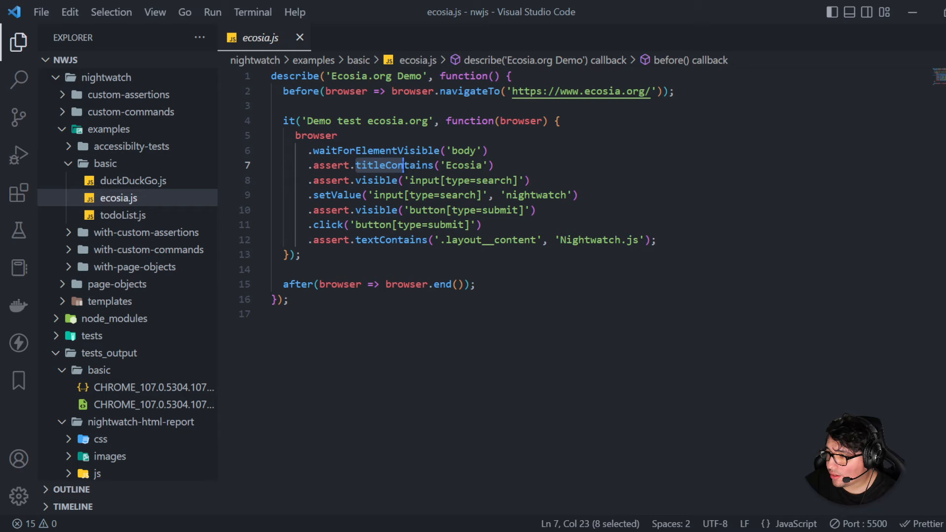
double_click(463, 165)
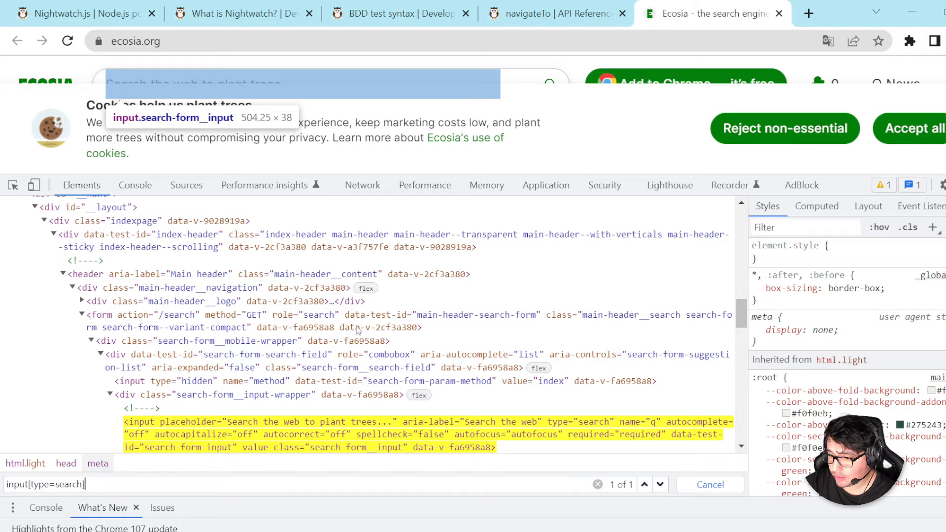
mouse_move(730, 185)
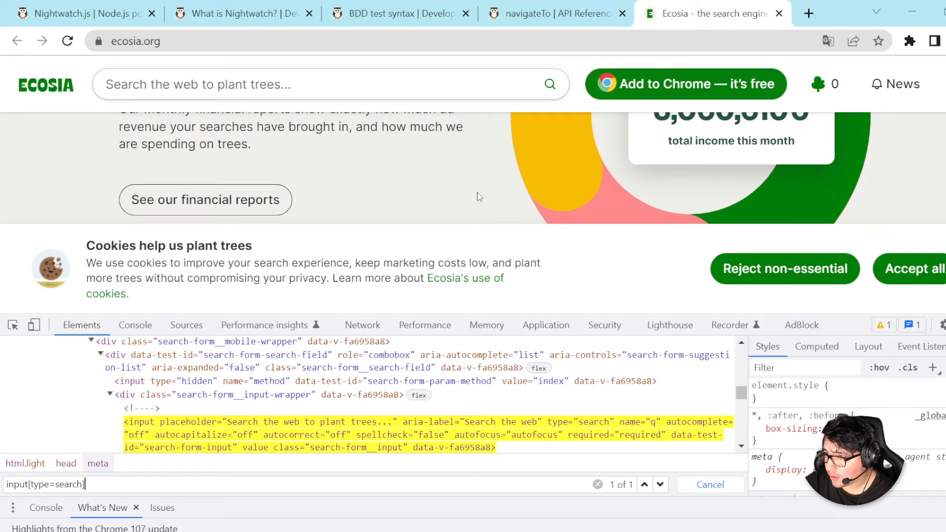
Type 'nightwatch' matching the setValue step's search text
type("nightwatch')")
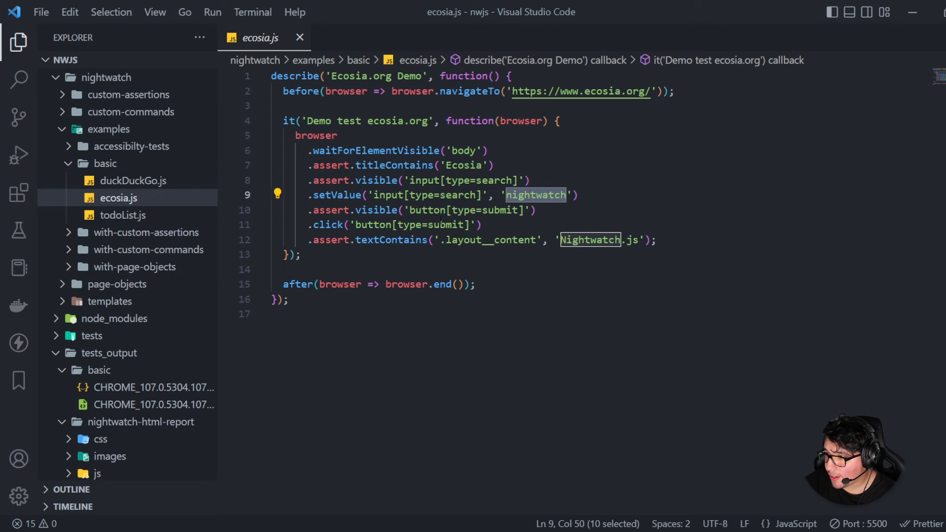
mouse_move(337, 195)
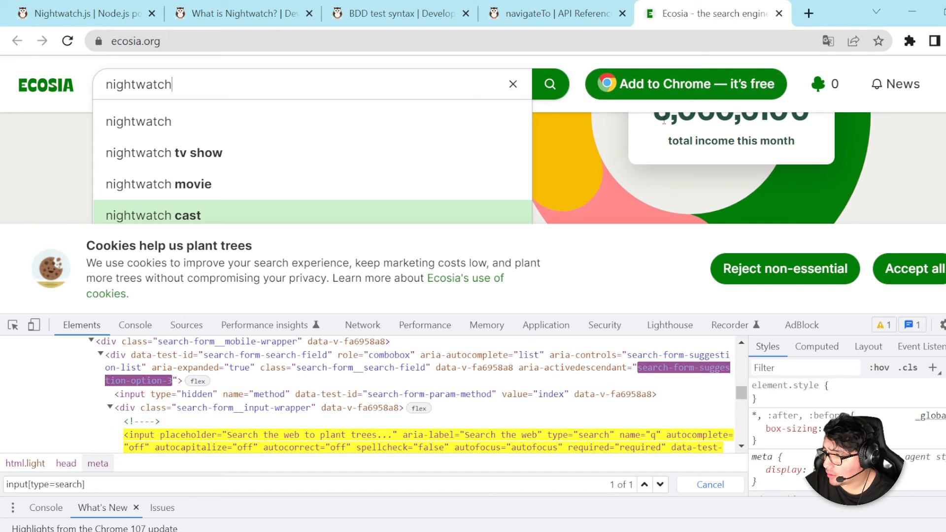
Inspect the Ecosia search button's markup via Inspeccionar
right_click(549, 84)
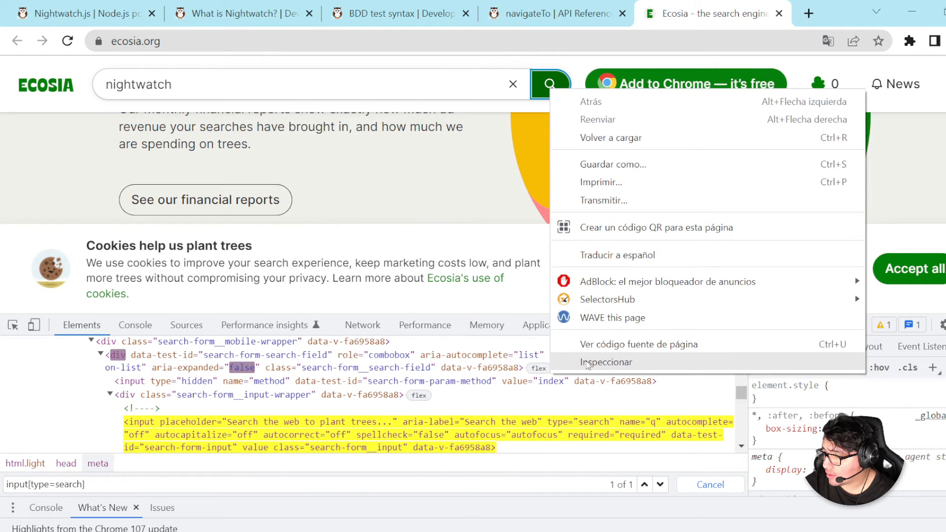
left_click(606, 361)
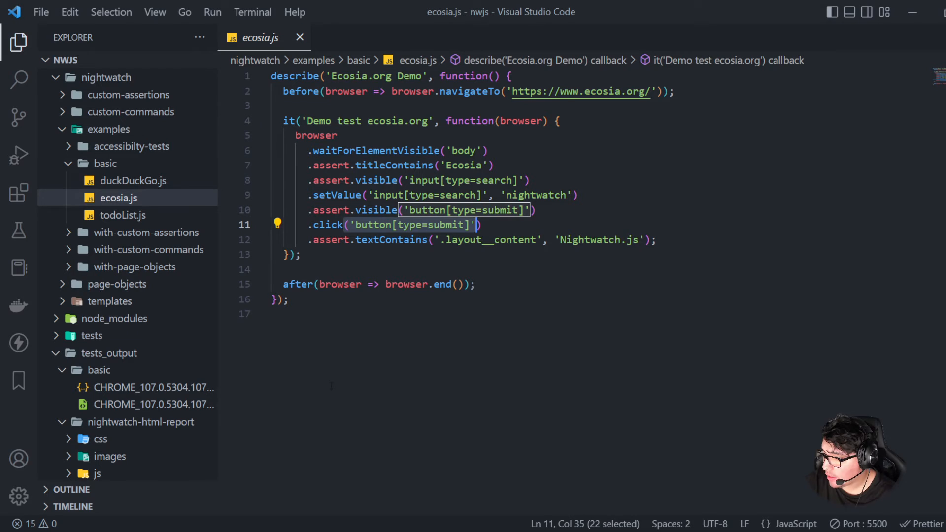
Submit the nightwatch search on Ecosia and pick out the click command in ecosia.js
left_click(464, 210)
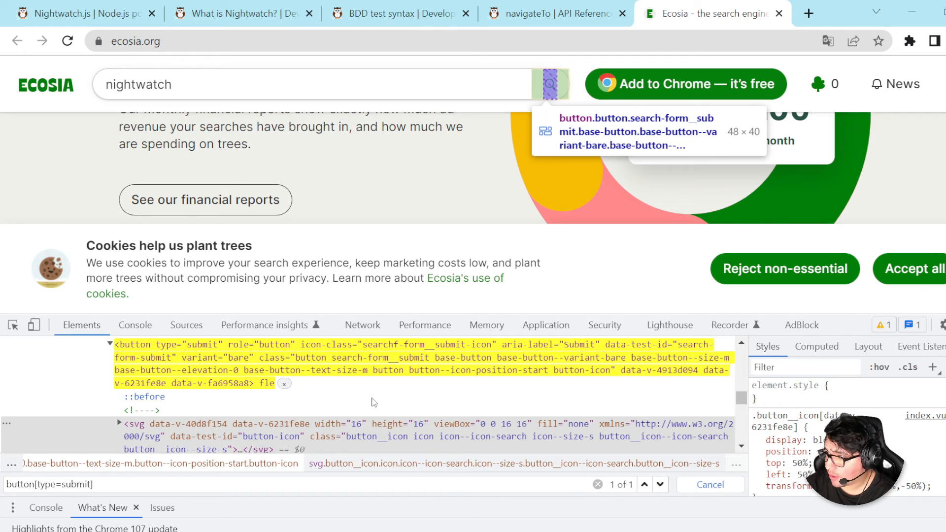
mouse_move(563, 89)
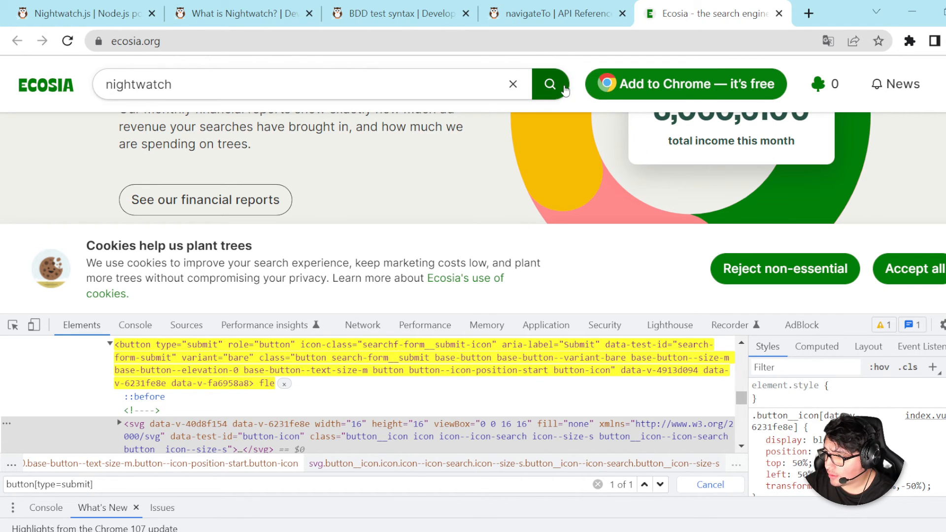
left_click(550, 83)
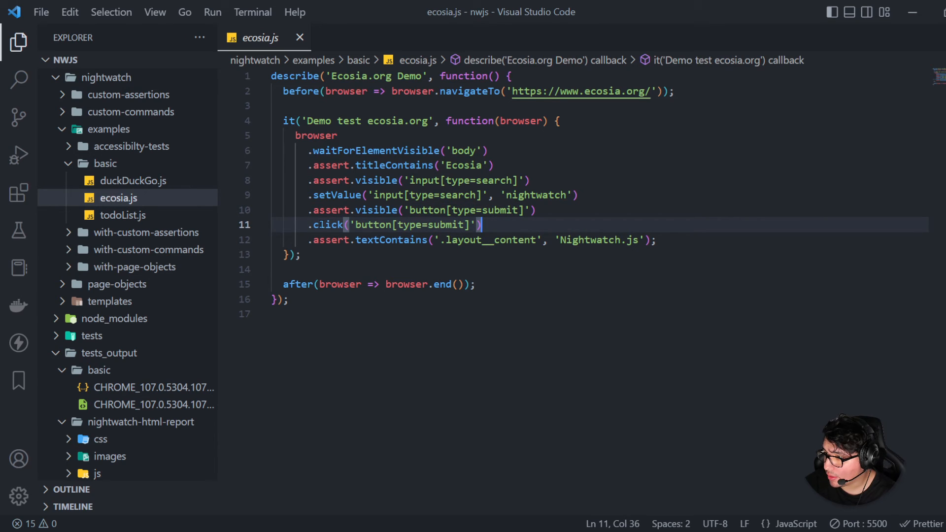
double_click(327, 224)
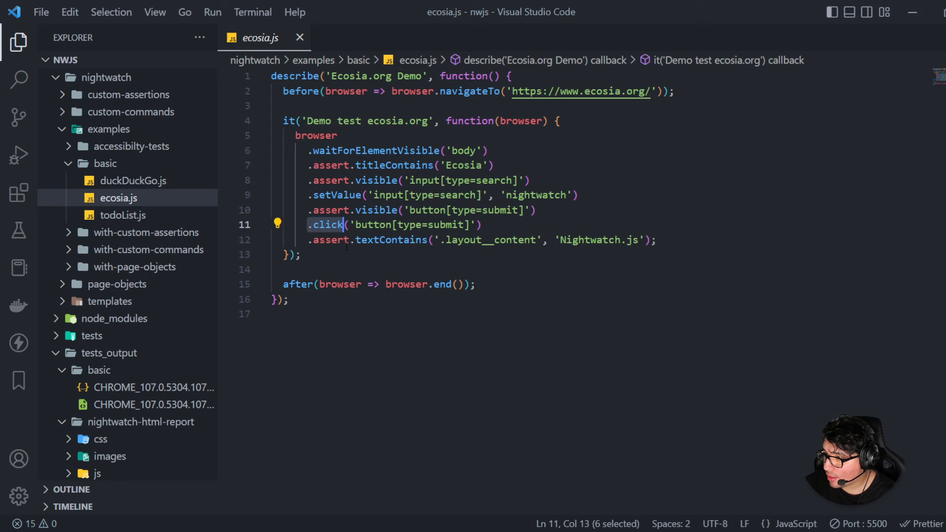
left_click(440, 240)
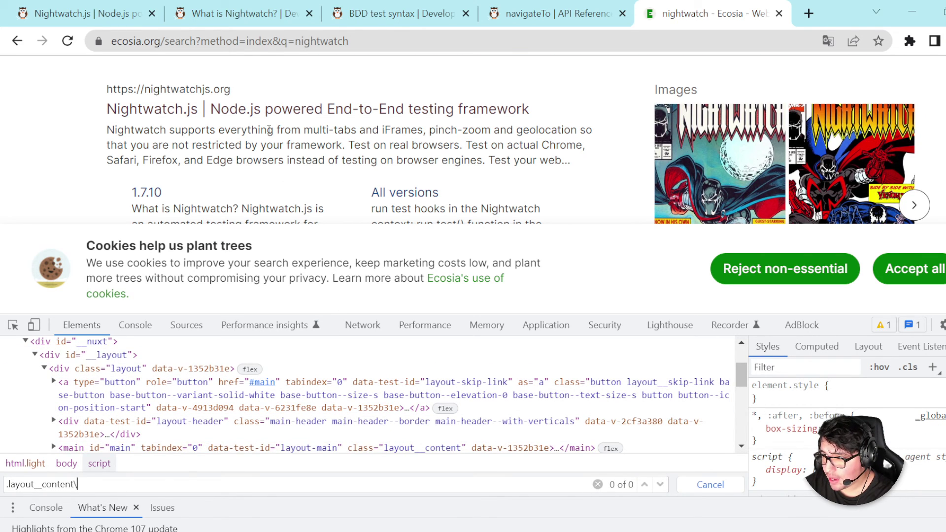
Confirm .layout__content matches one main element in DevTools, then return to that selector in ecosia.js
key("Return")
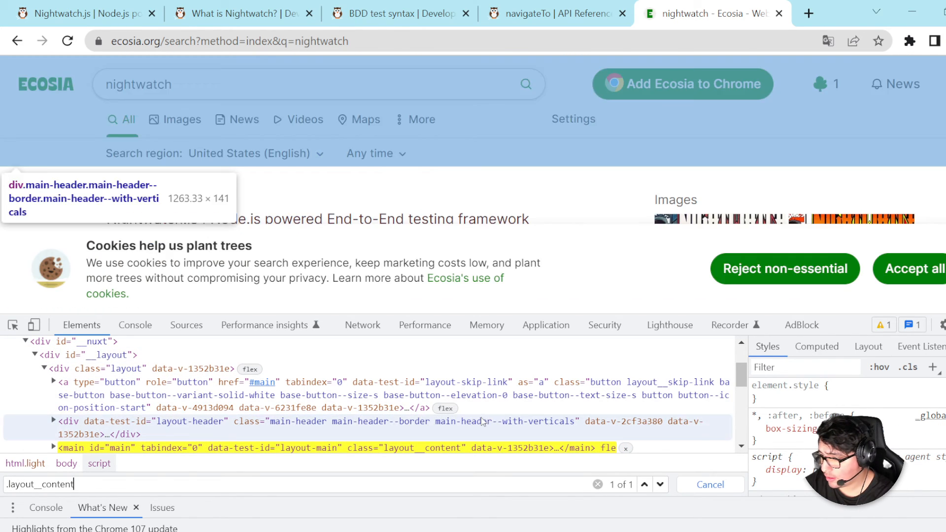
key("alt+tab")
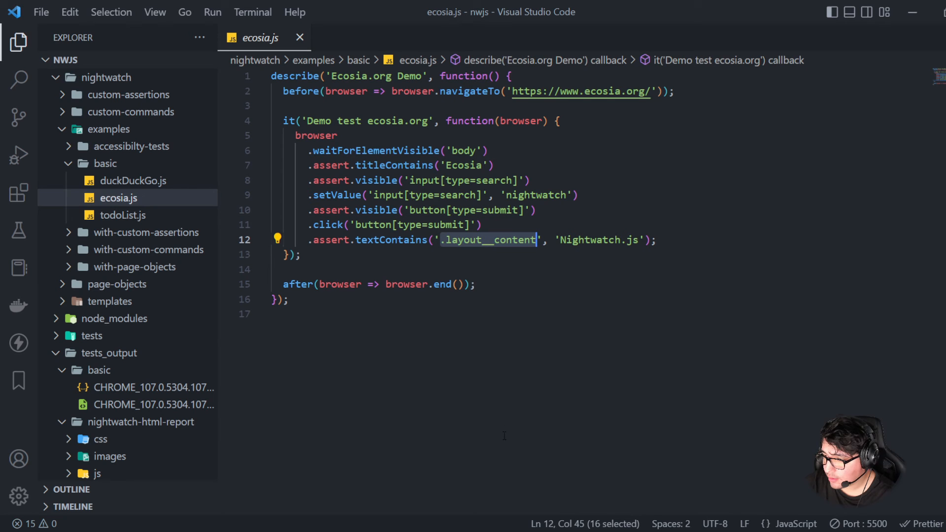
double_click(390, 239)
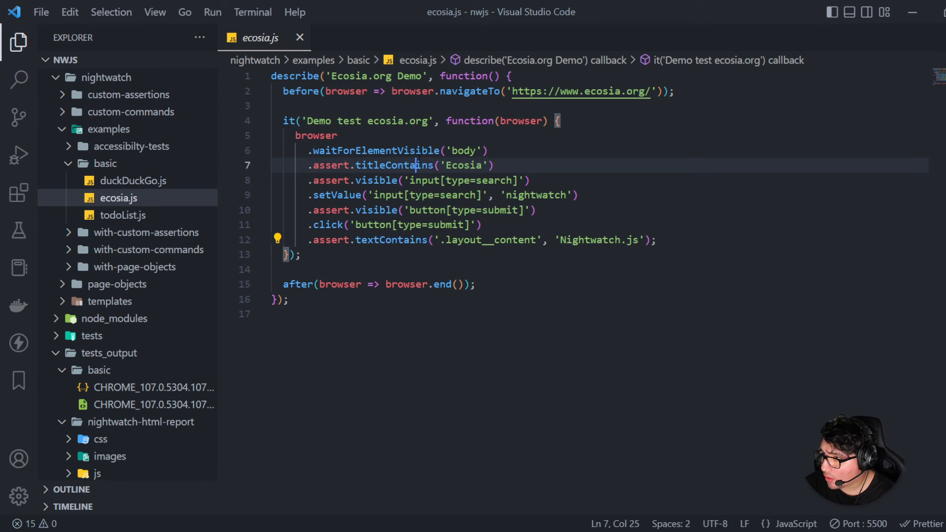
double_click(393, 165)
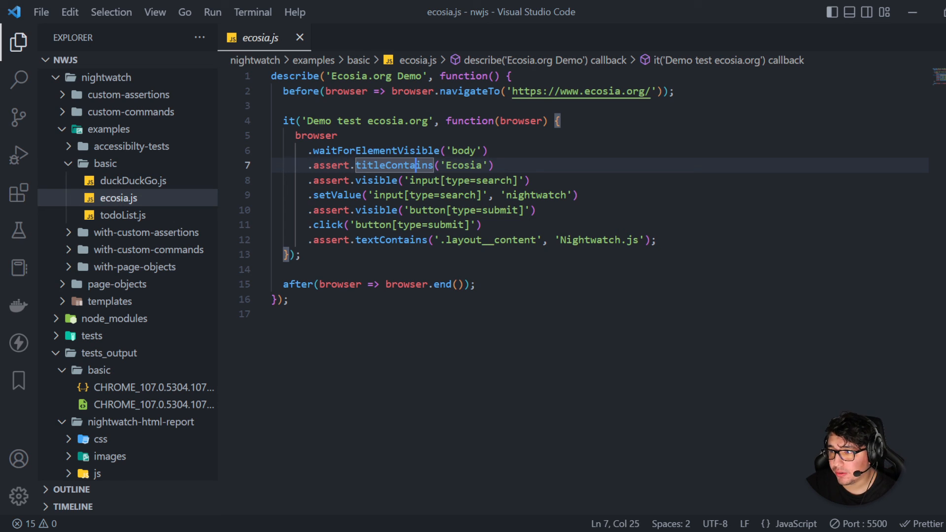
key("ctrl+a")
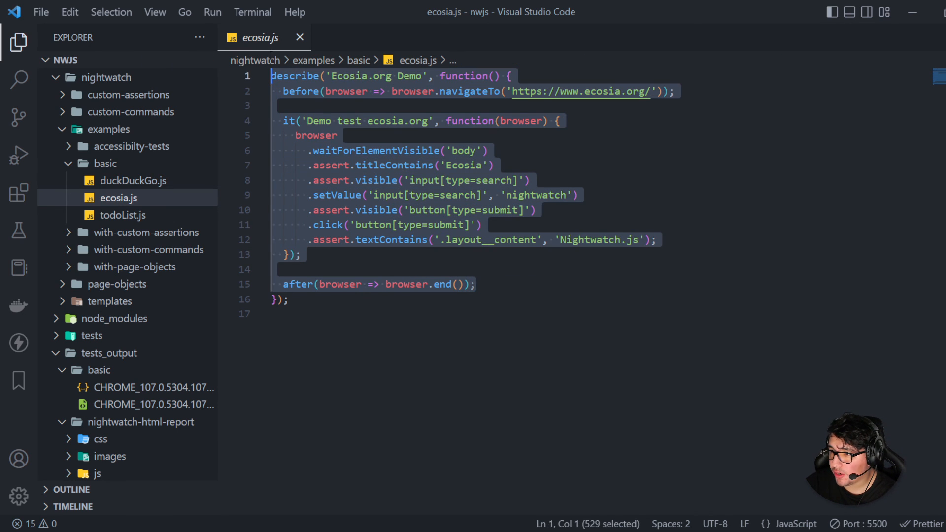
mouse_move(331, 164)
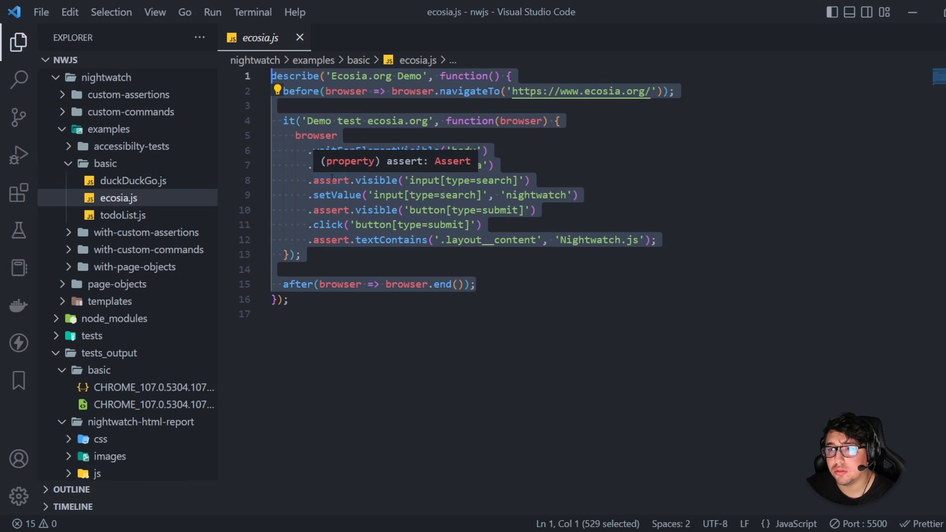
left_click(494, 165)
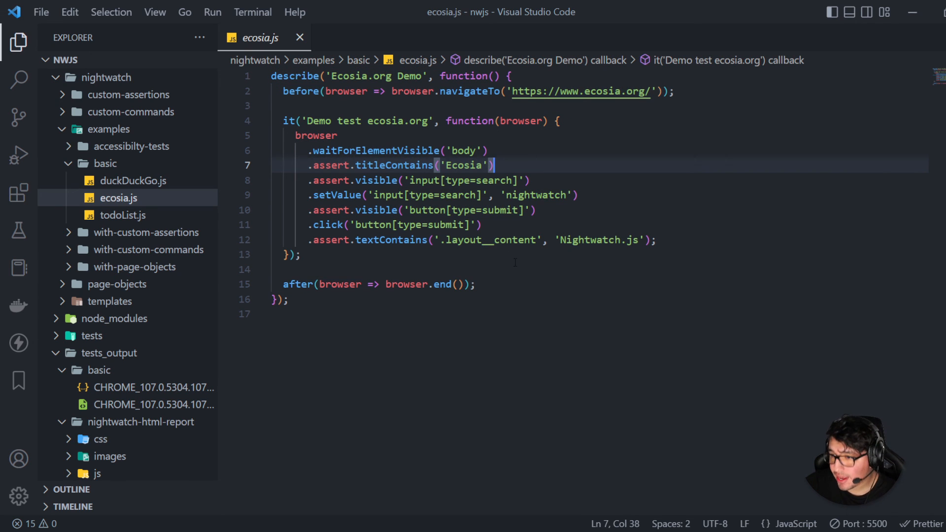